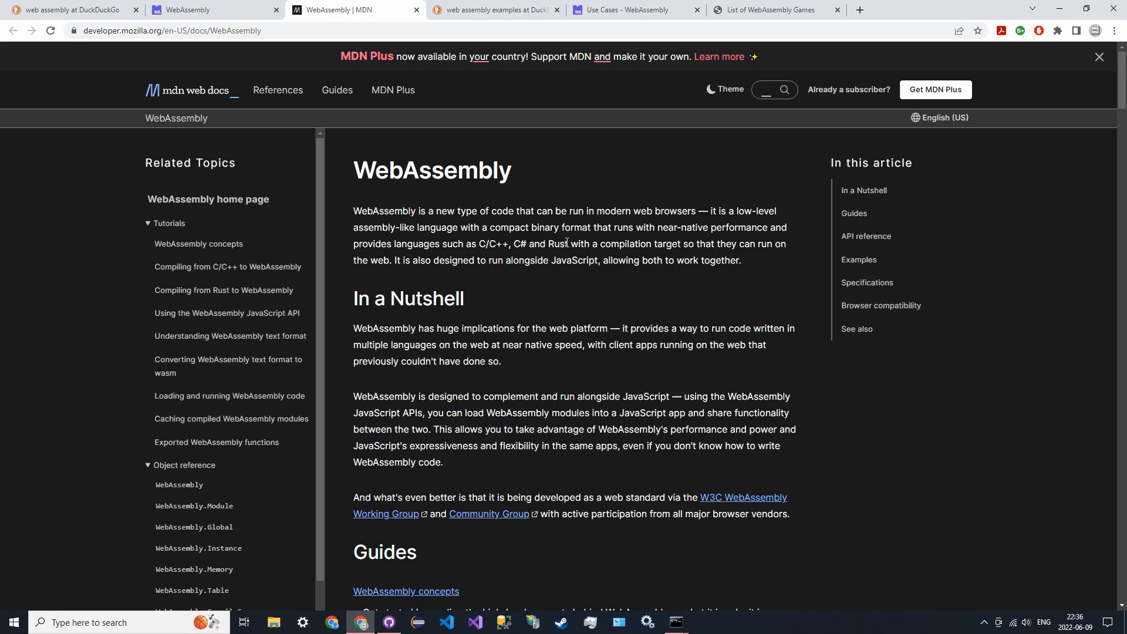
mouse_move(527, 207)
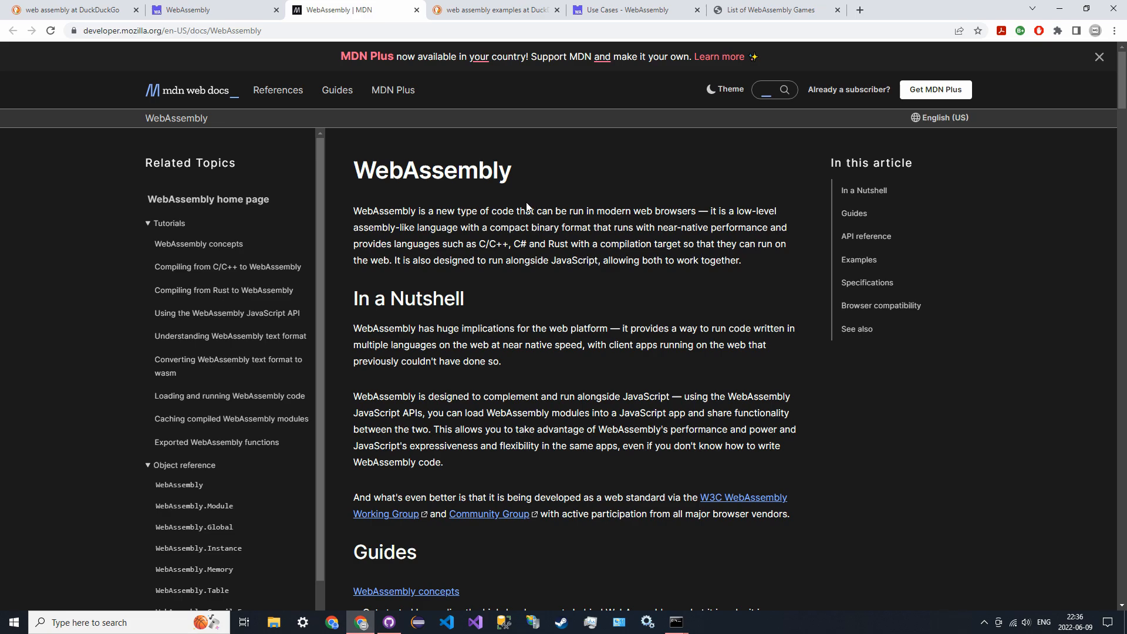
mouse_move(509, 212)
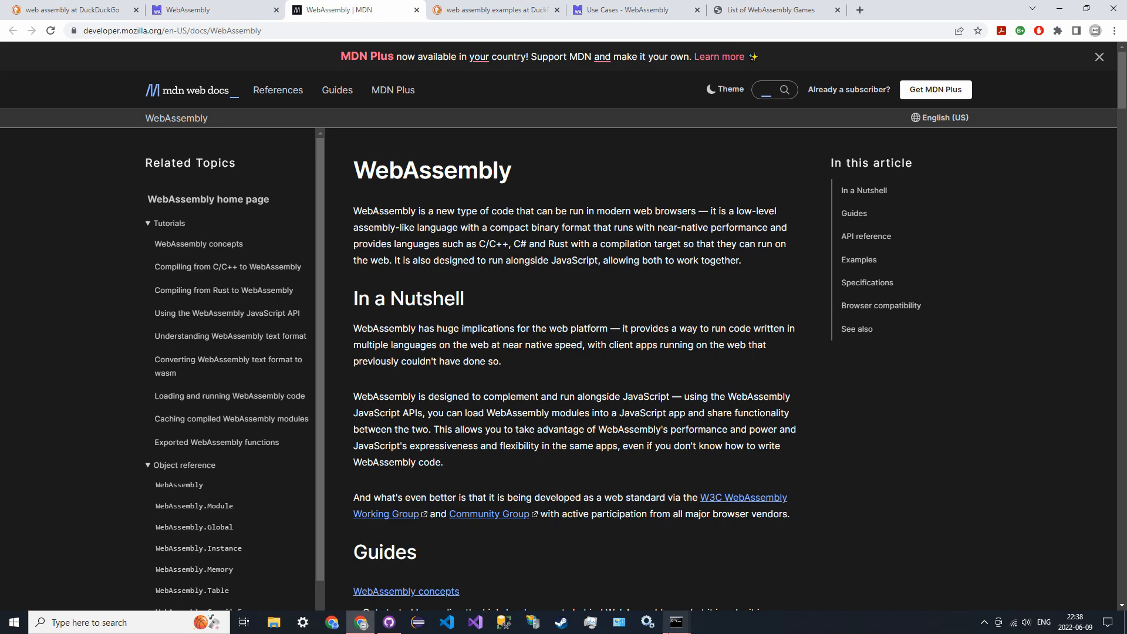
- Clone the emsdk repository from github.com/emscripten-core/emsdk.git into C:\src\lib
left_click(673, 622)
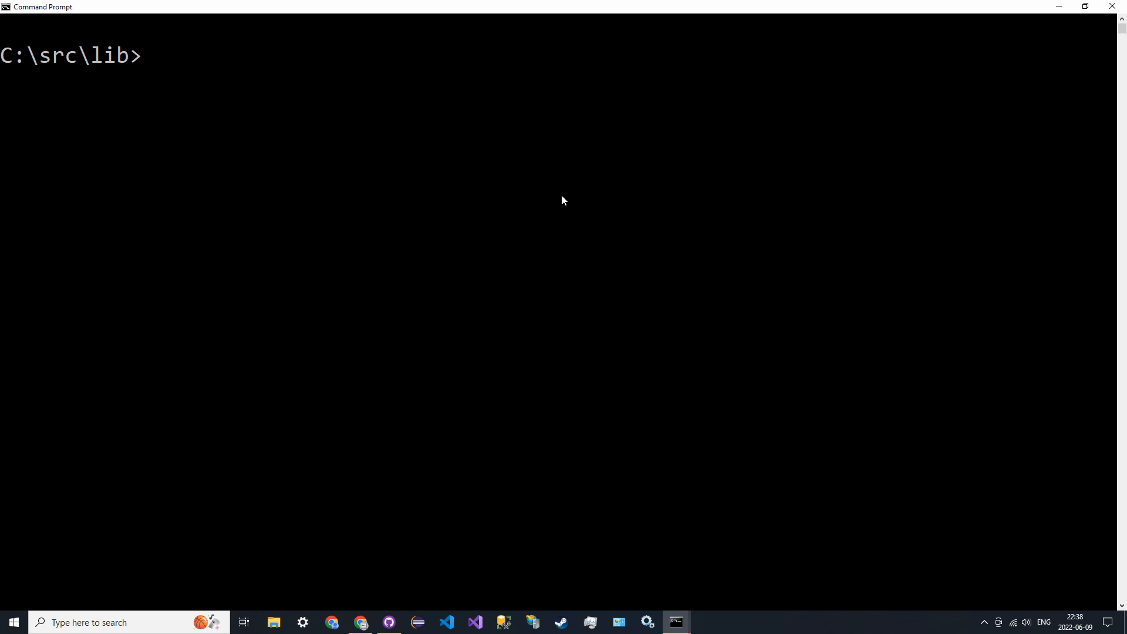
type("g")
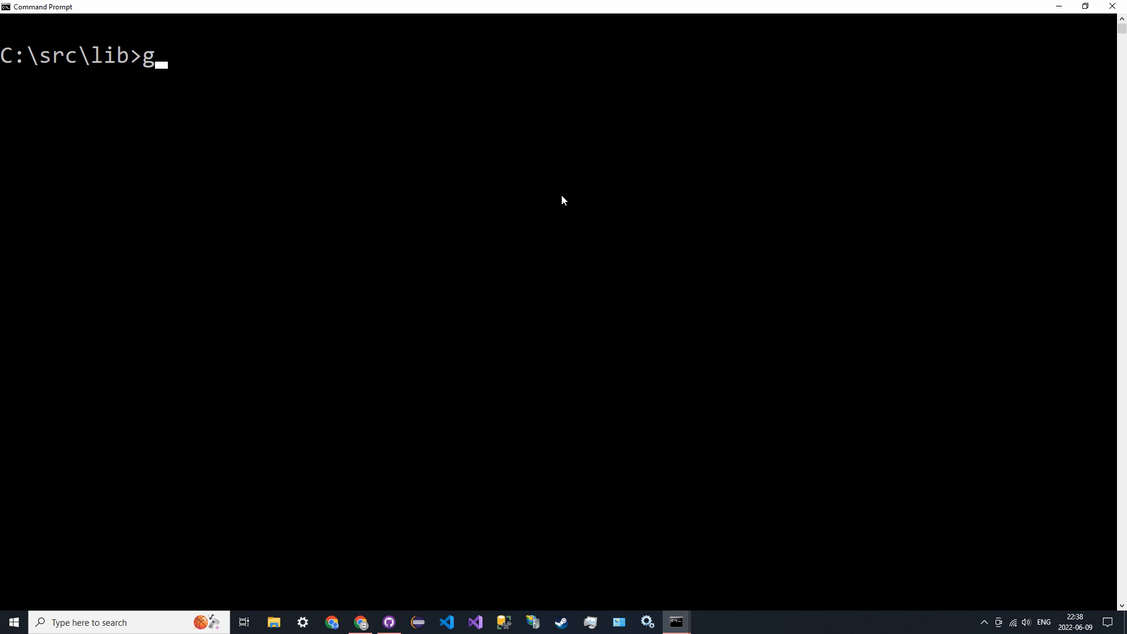
type("it clone htt")
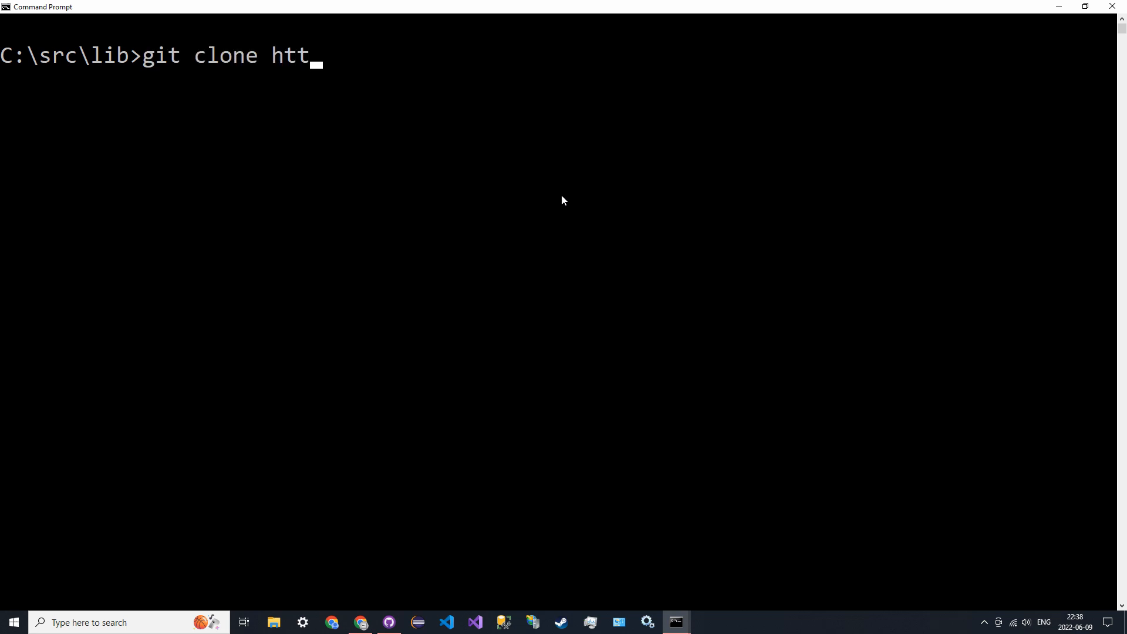
type("ps://")
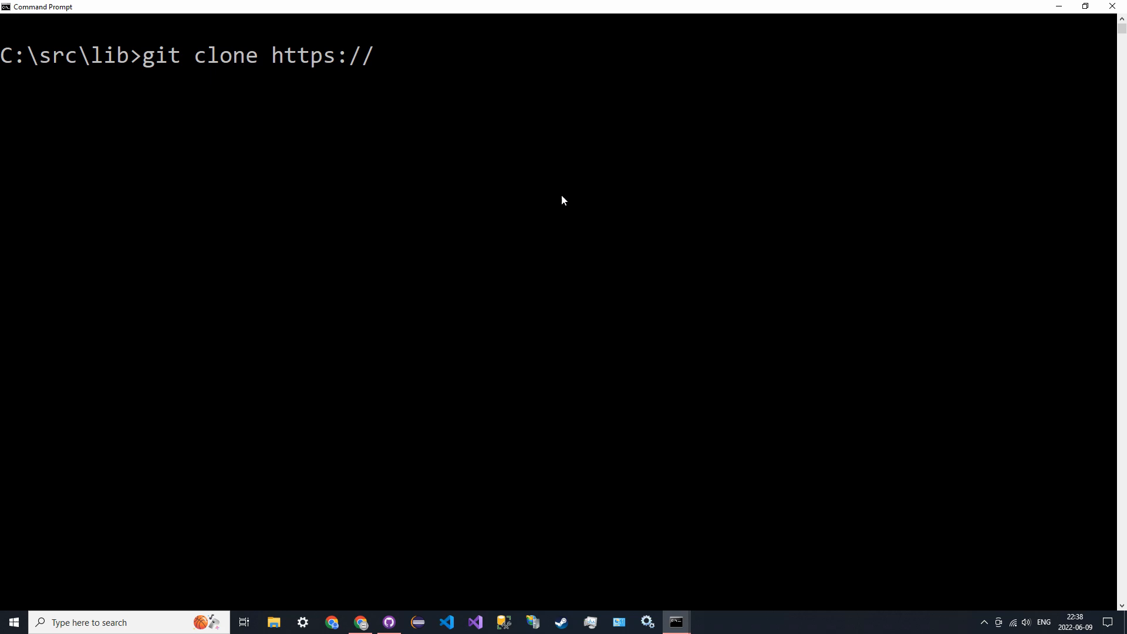
type("github.coim")
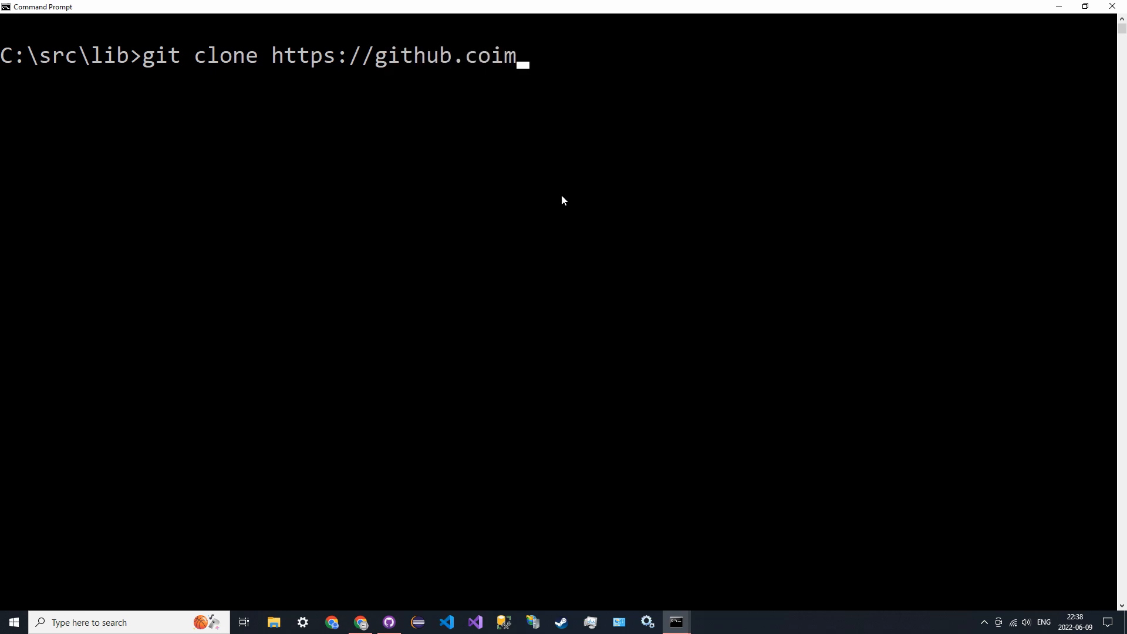
type("/emsc")
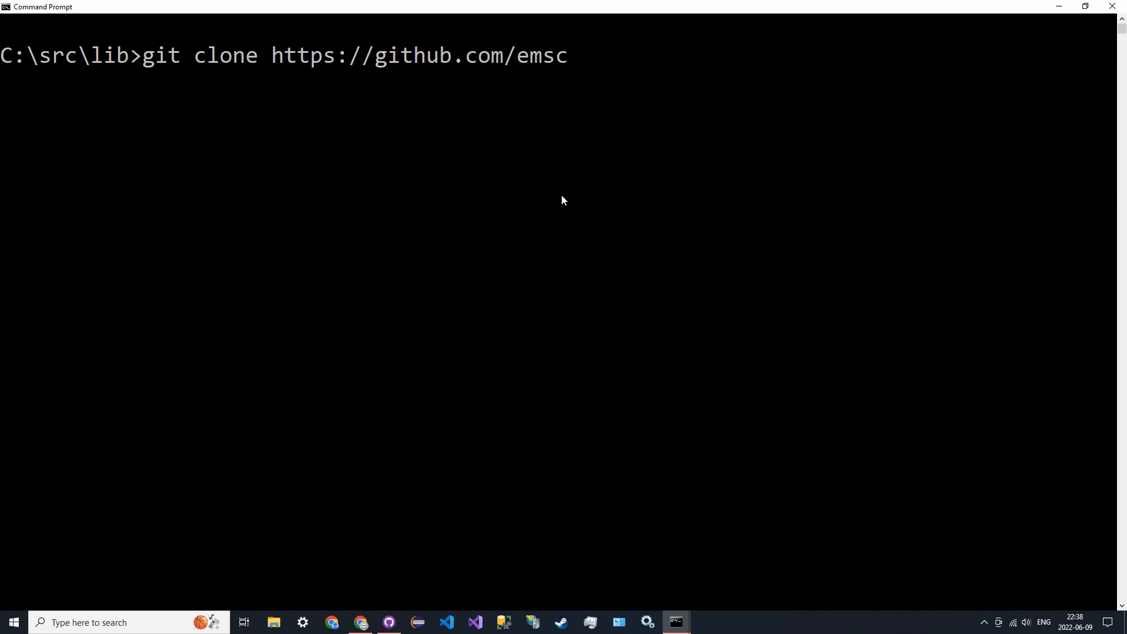
type("ripten-core")
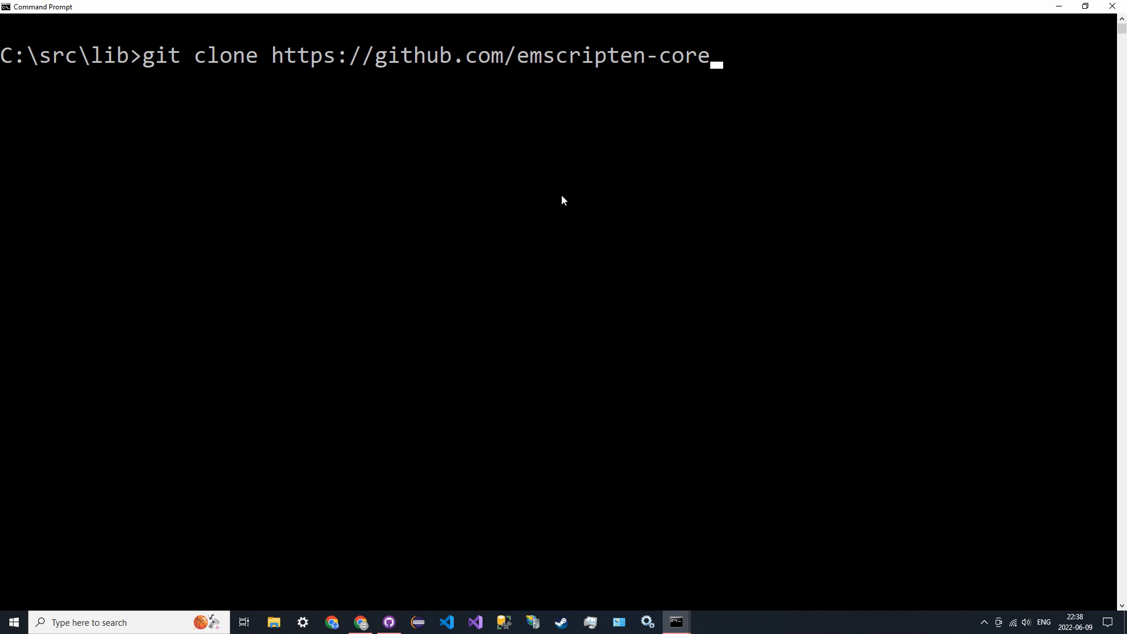
type("/emsdk.git")
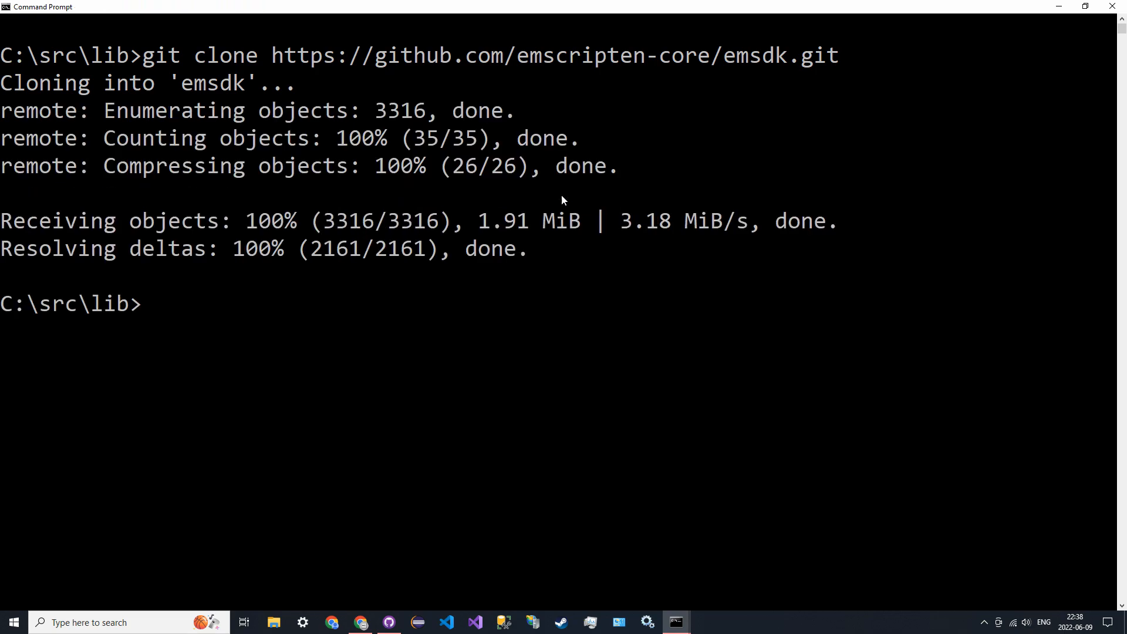
- Enter the emsdk folder and run git pull, which reports already up to date
type("cd ems")
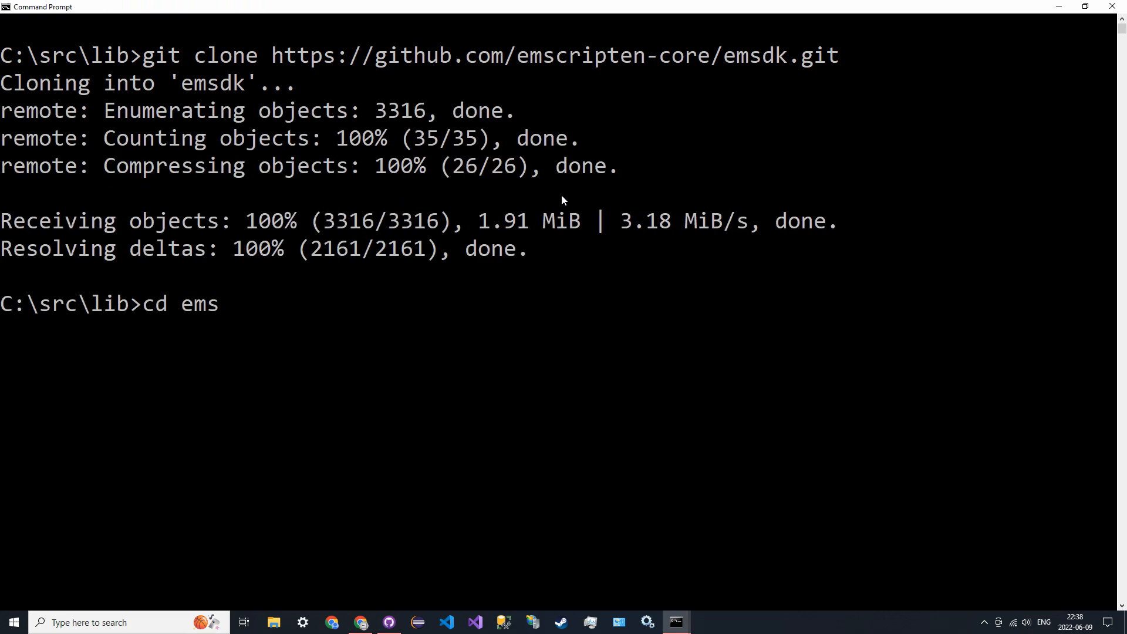
type("dk")
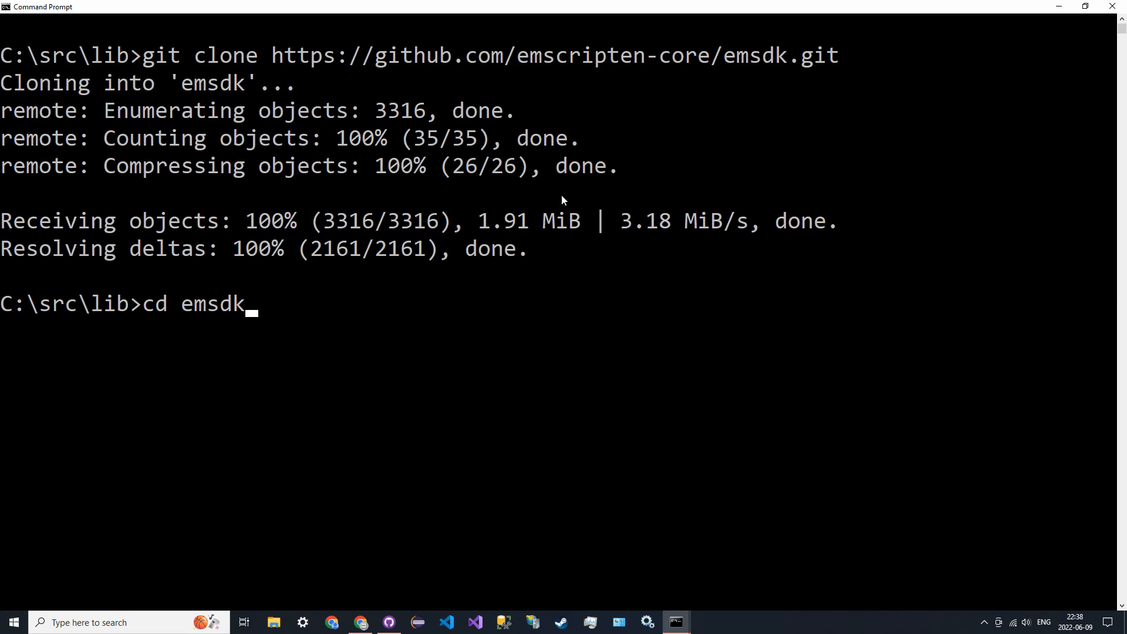
key("Return")
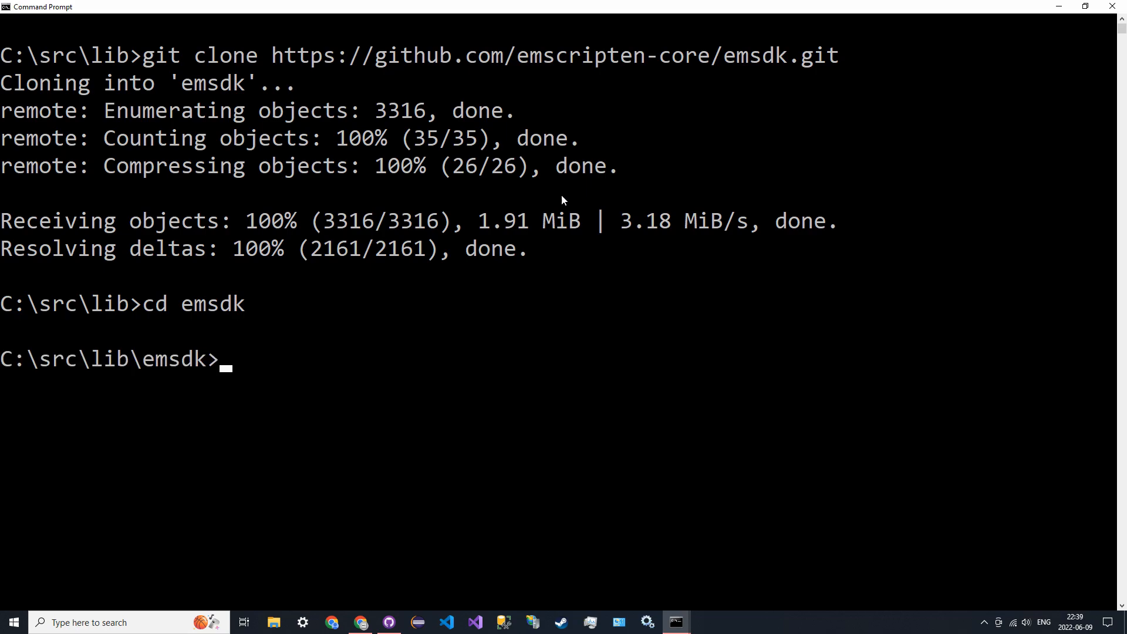
type("git pull")
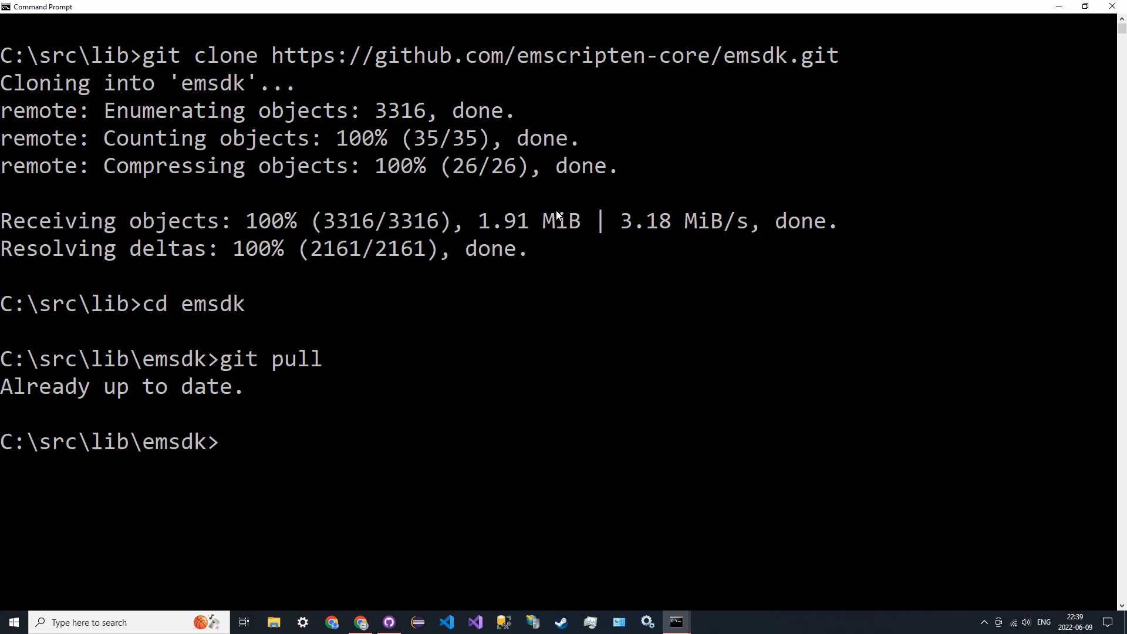
scroll("down", 3)
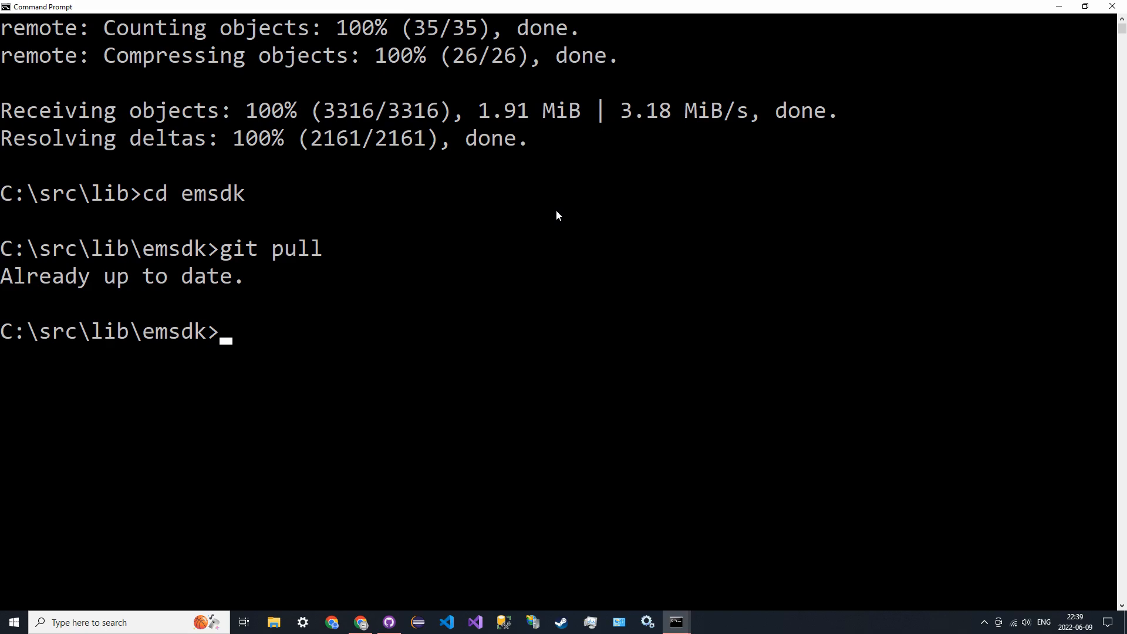
- Run emsdk install latest to install the newest Emscripten SDK
type("e")
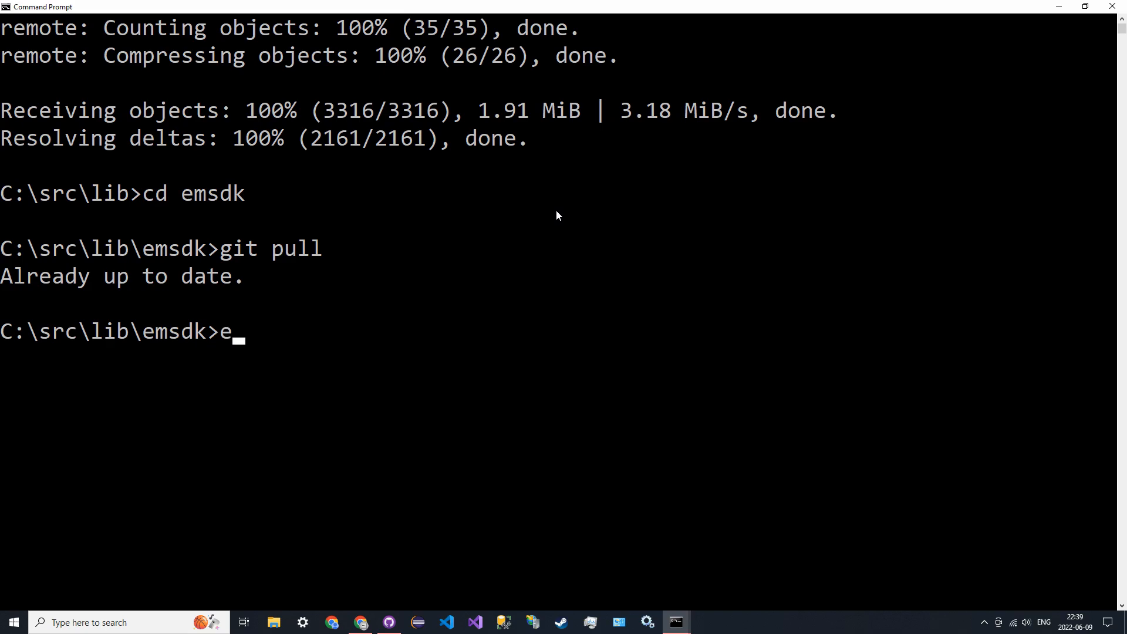
type("msdk install")
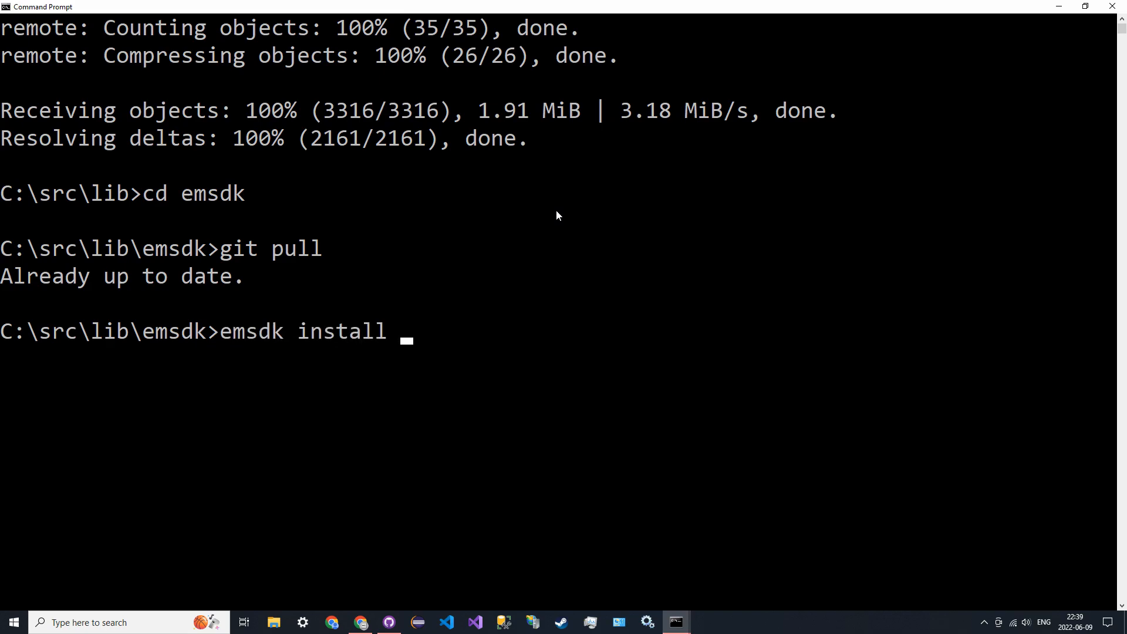
type("latest")
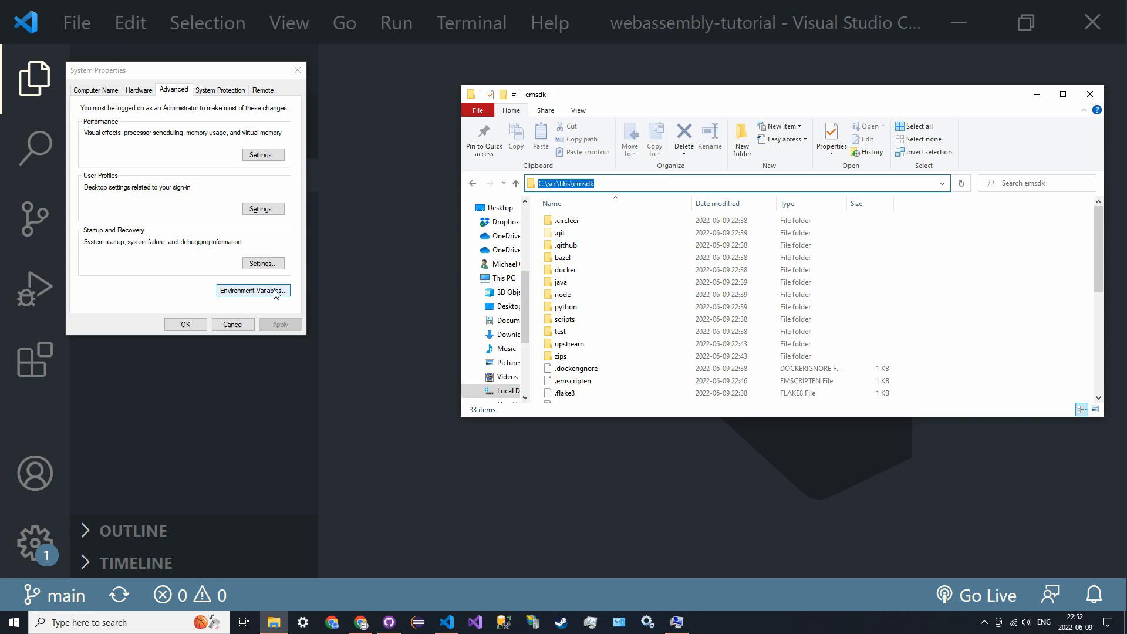
- Review the system Path entries in Environment Variables and close the dialogs
left_click(254, 290)
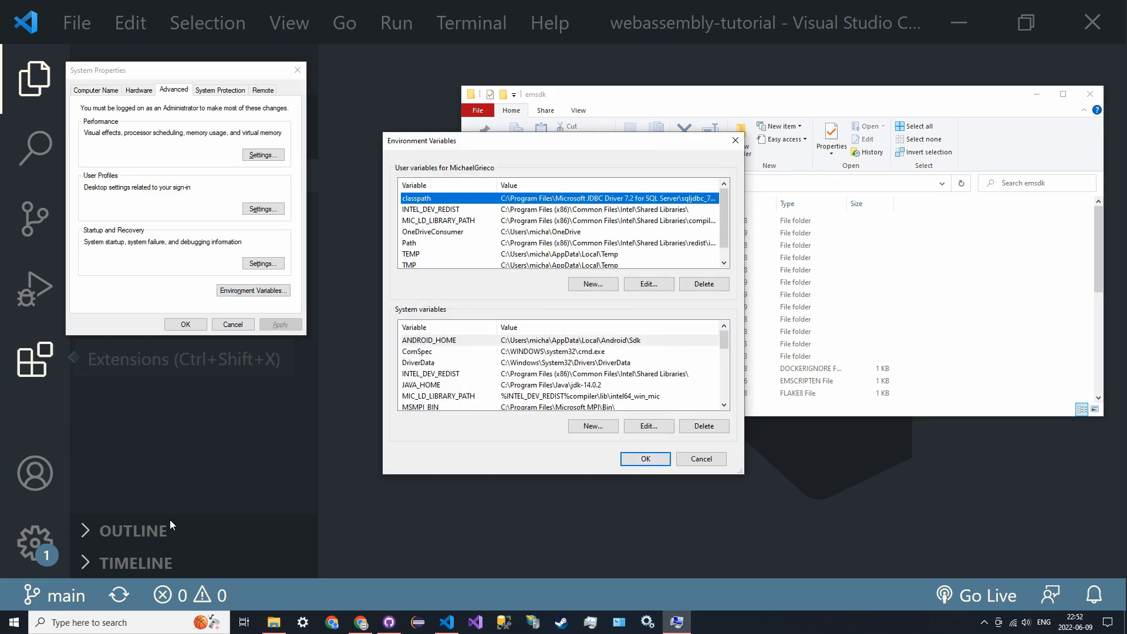
mouse_move(449, 241)
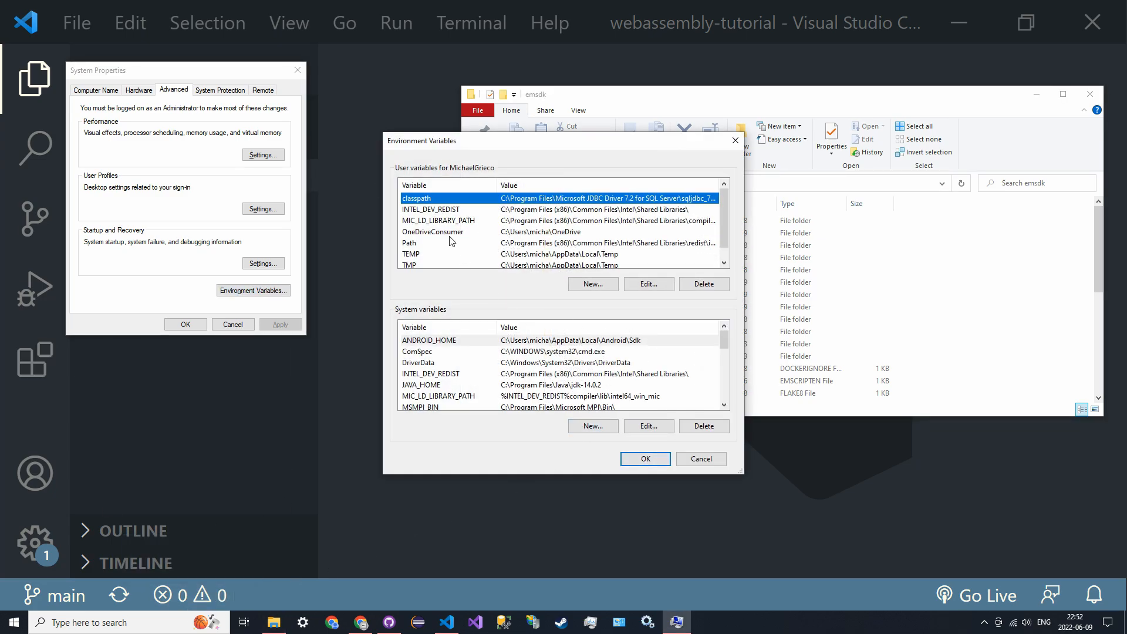
scroll("down", 3)
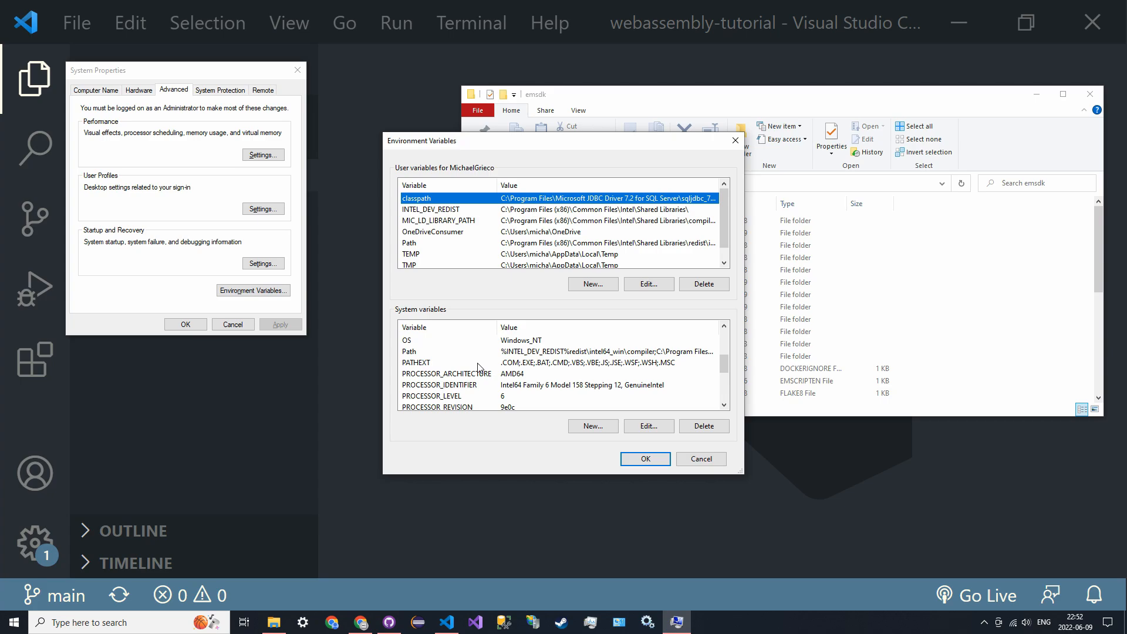
left_click(647, 425)
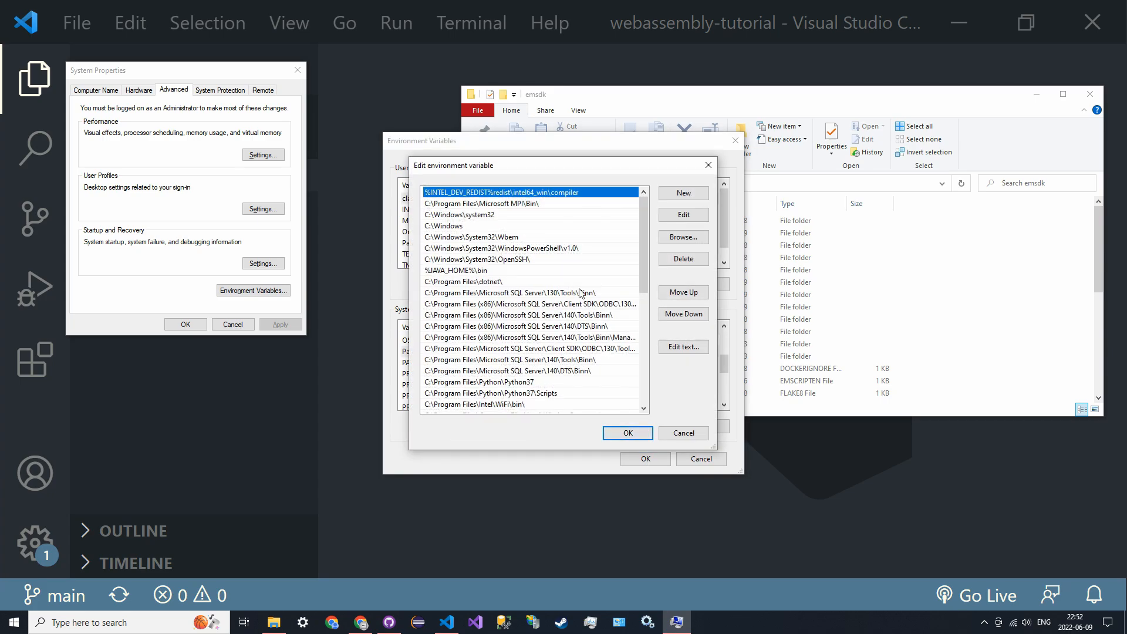
left_click(681, 193)
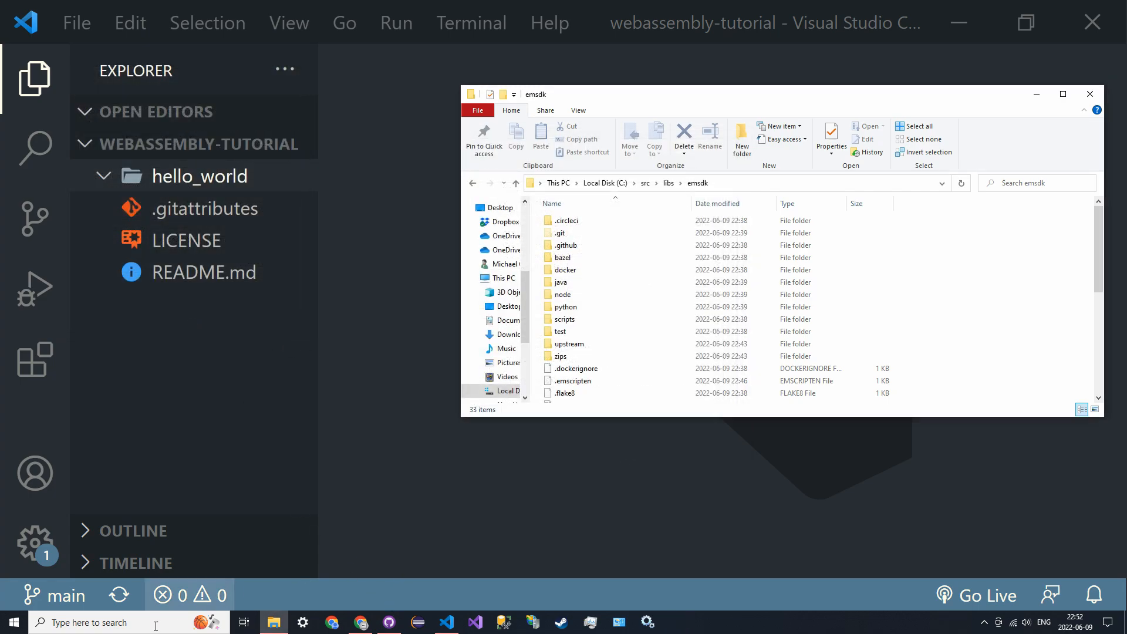
- In a fresh Command Prompt, change directory to ../../src/webassembly-tutorial/hello_world
left_click(13, 622)
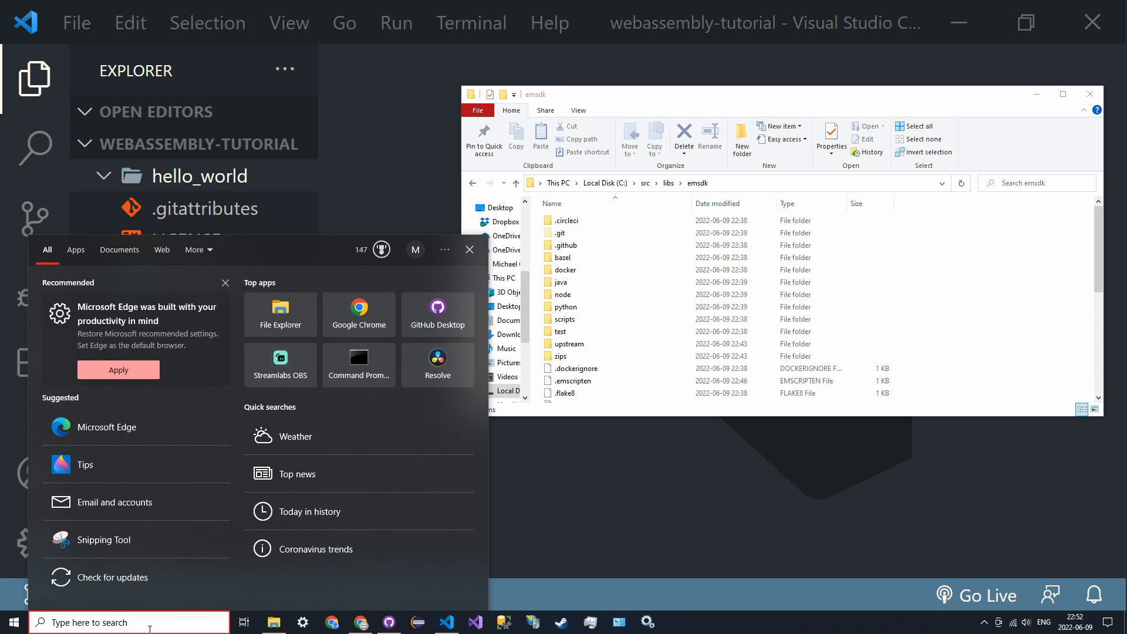
left_click(358, 364)
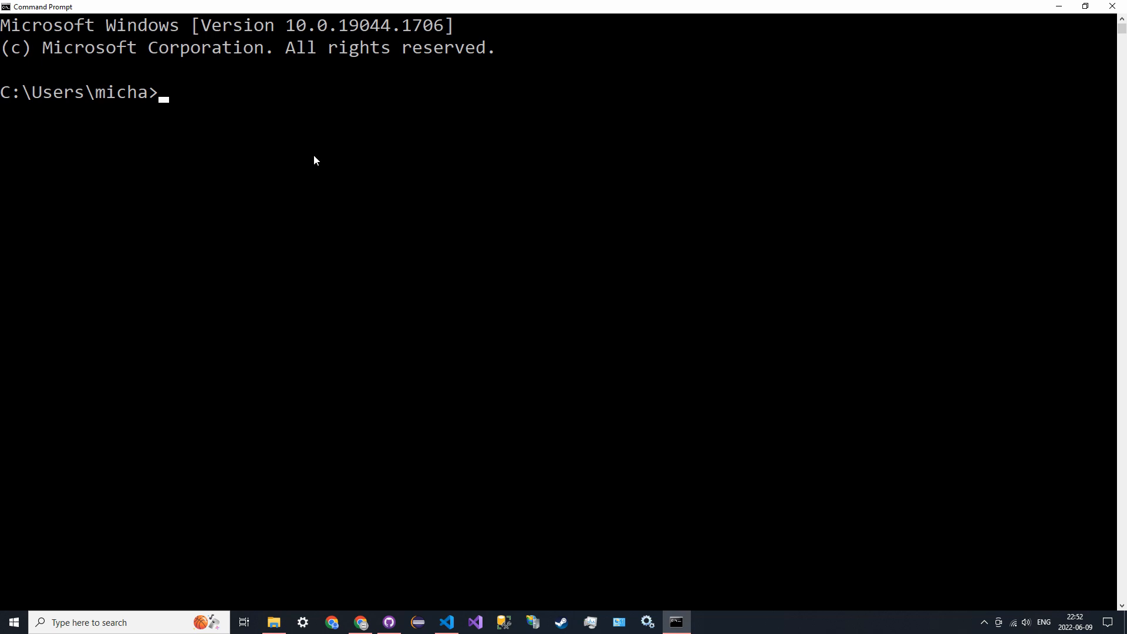
type("cd ../../s")
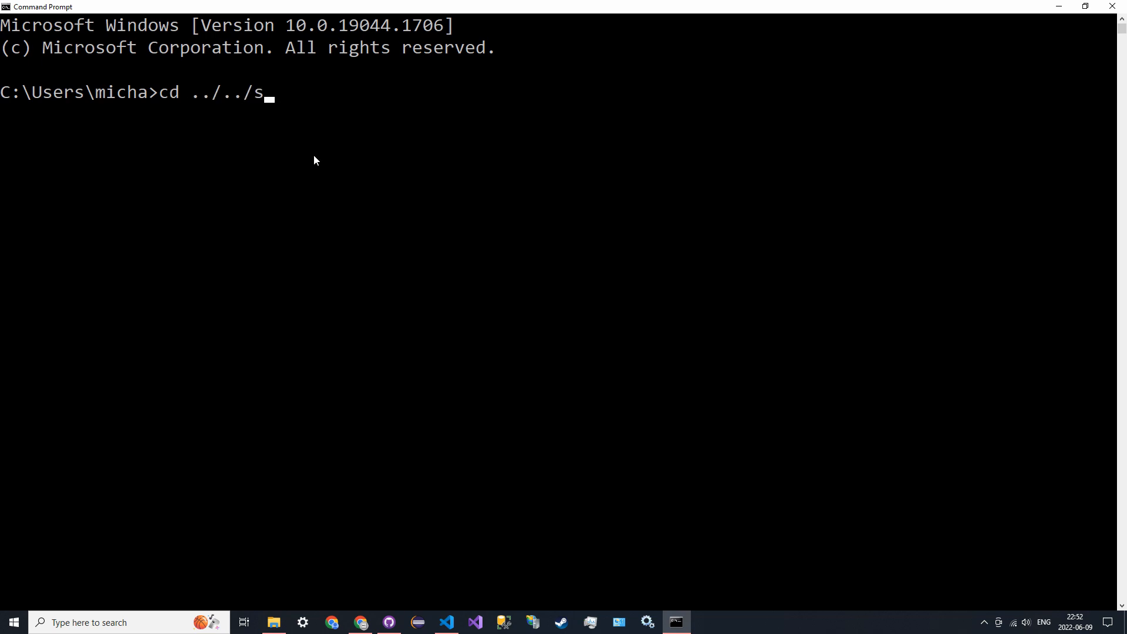
type("rc/webas")
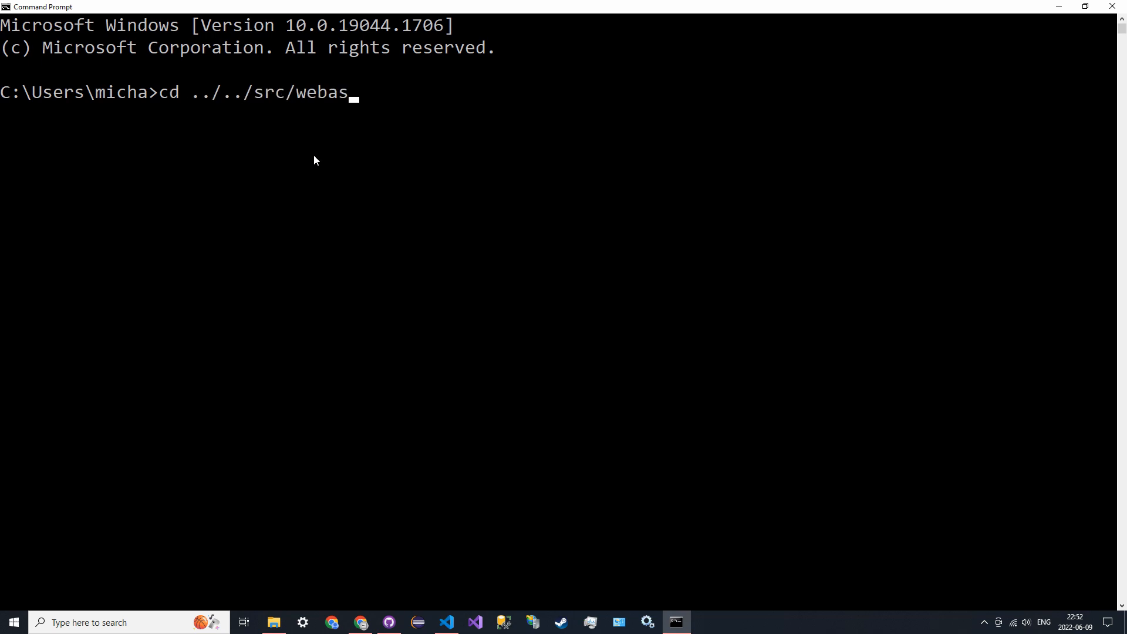
type("sembly-y")
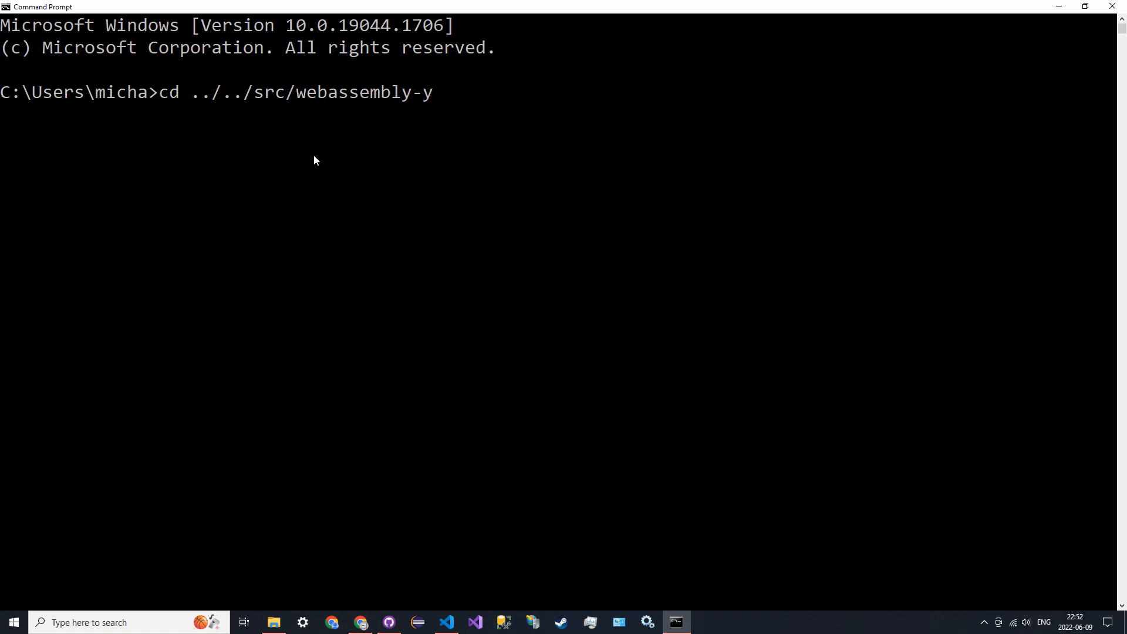
type("tutoria")
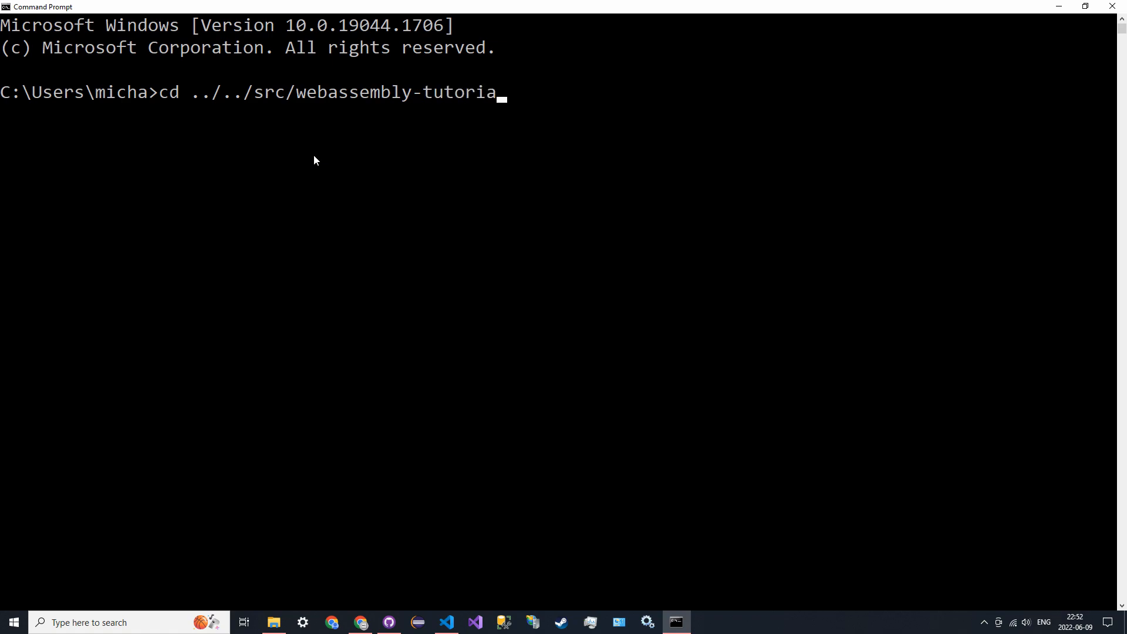
type("l/hello_world")
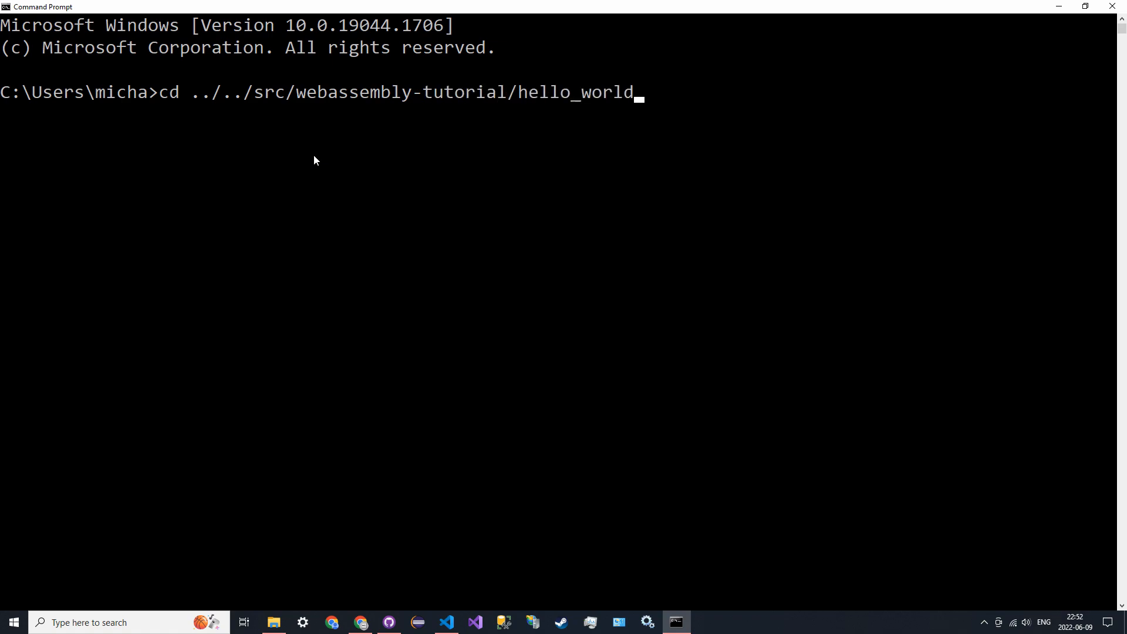
key("Return")
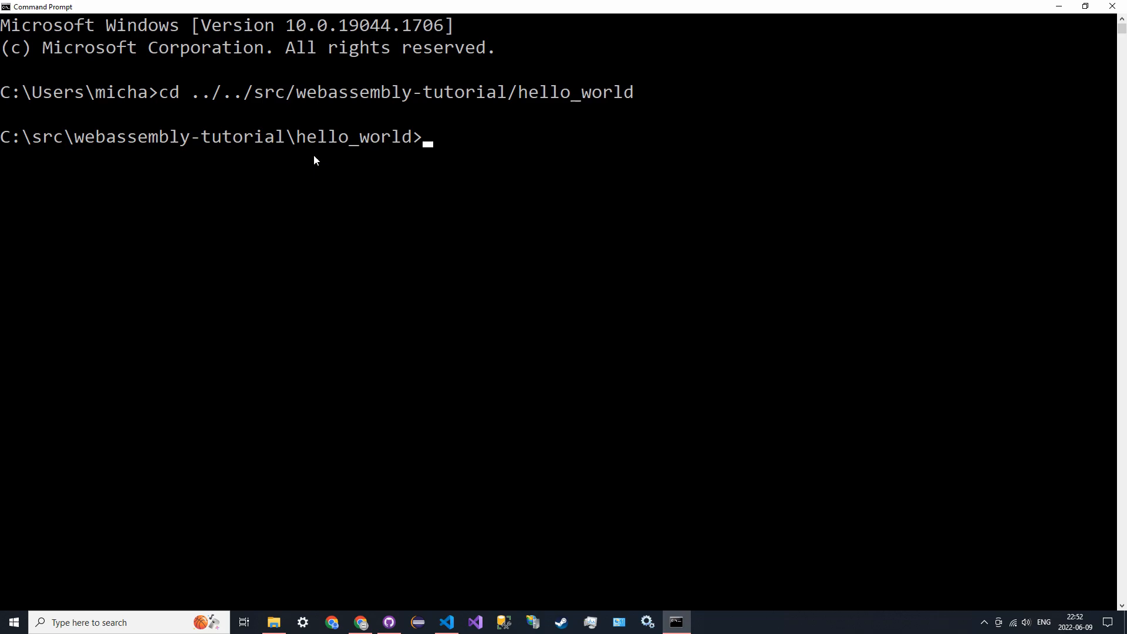
- Run emsdk activate and scroll through the EMSDK, EM_CONFIG, node and python variables it sets
type("emsdk activa")
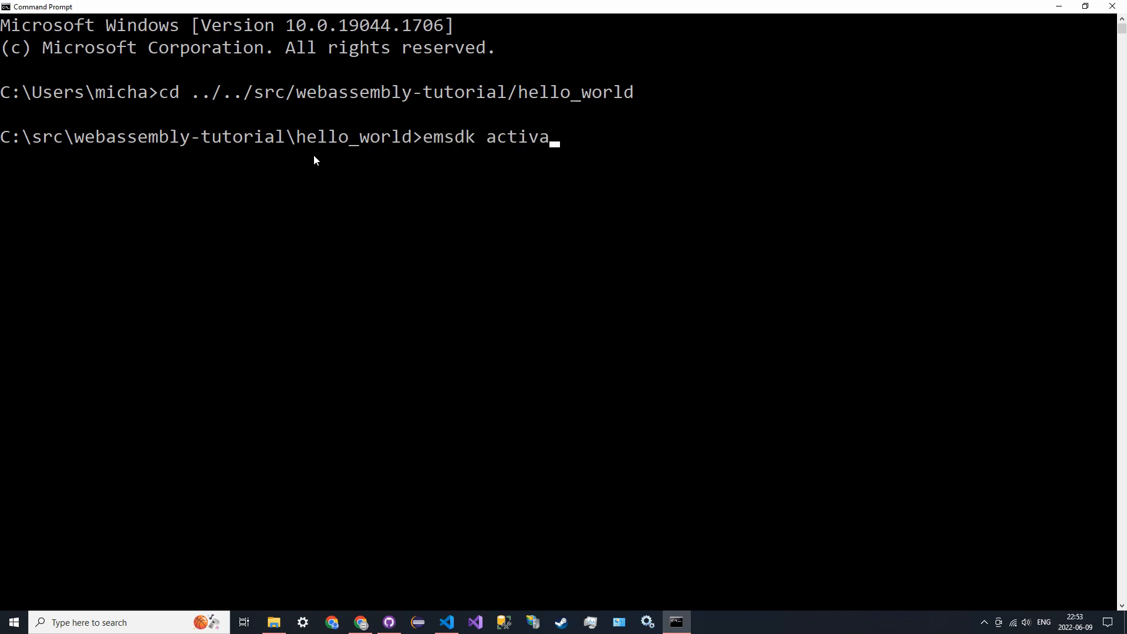
key("Return")
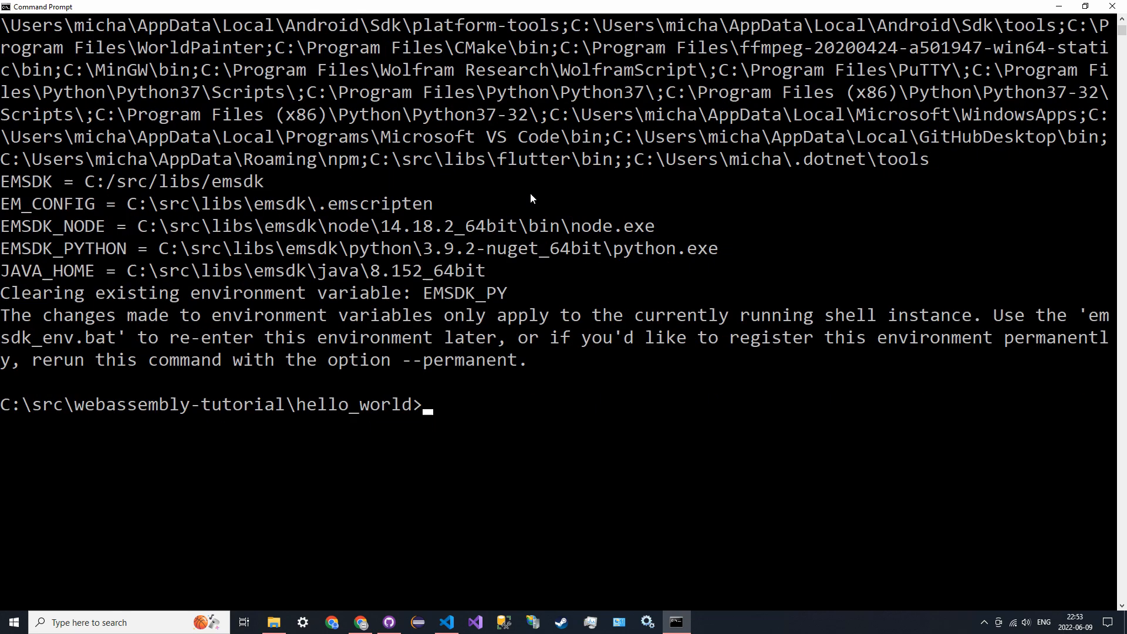
mouse_move(581, 221)
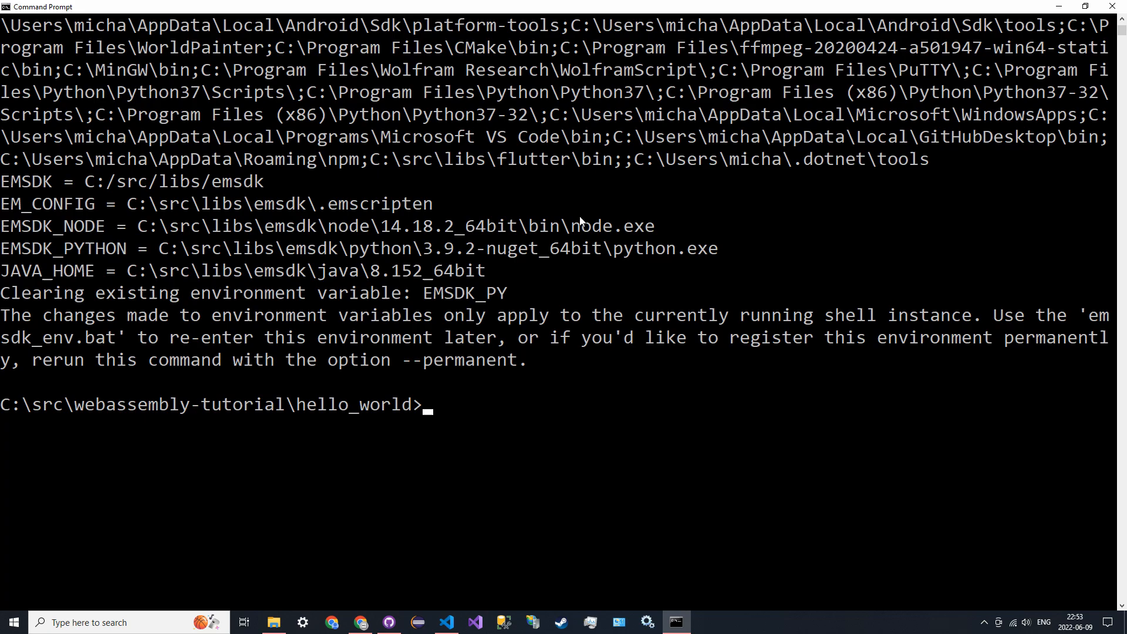
mouse_move(566, 398)
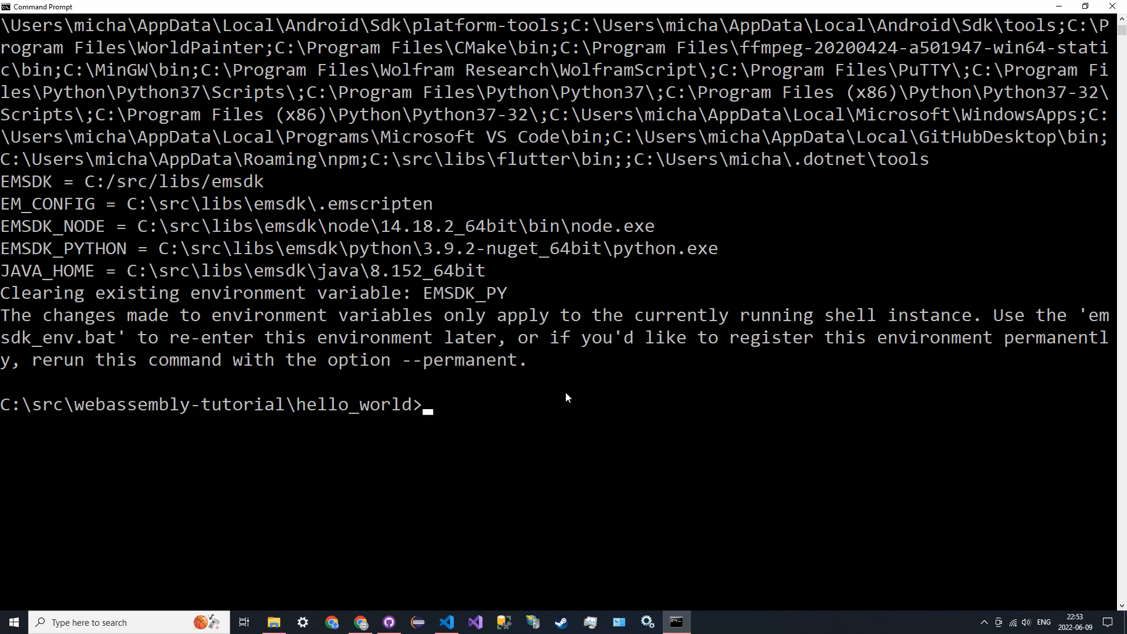
double_click(459, 359)
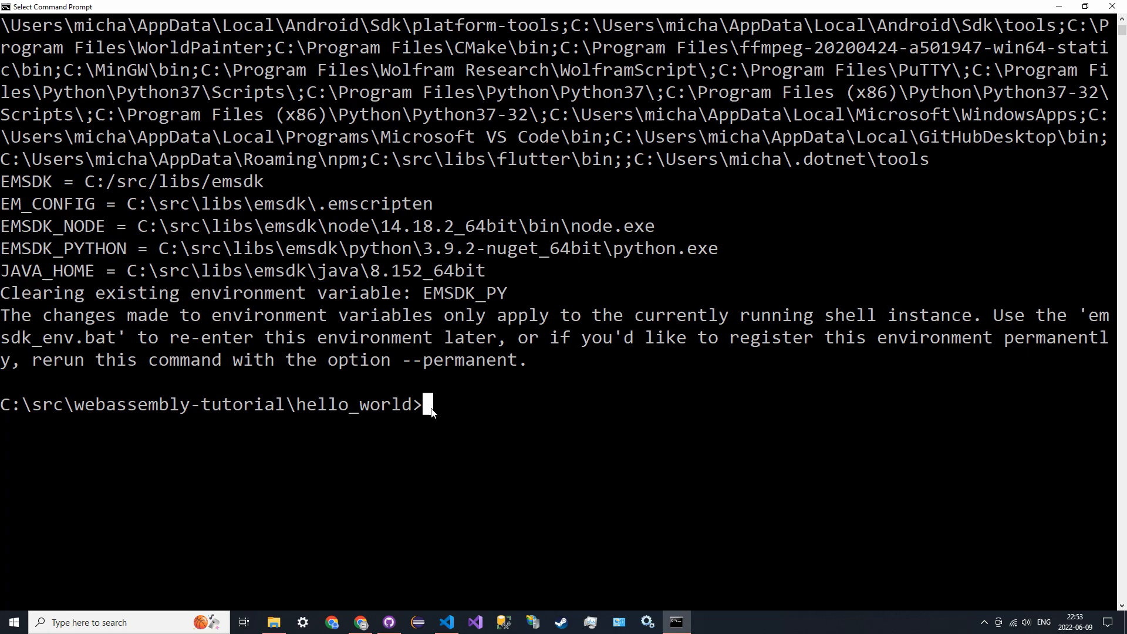
mouse_move(622, 380)
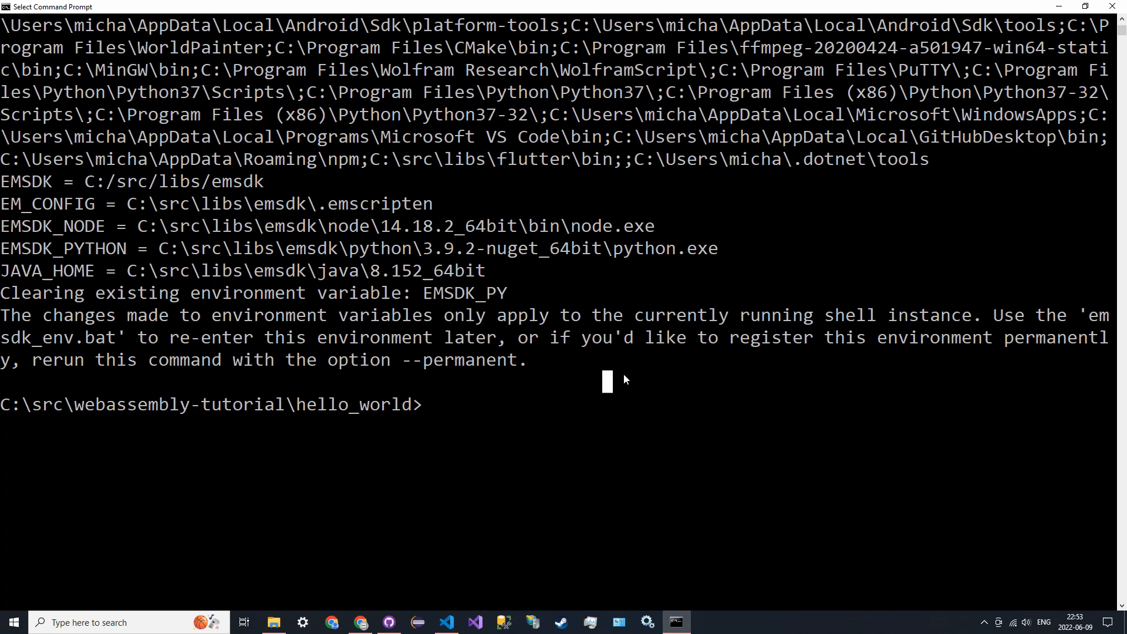
scroll("down", 3)
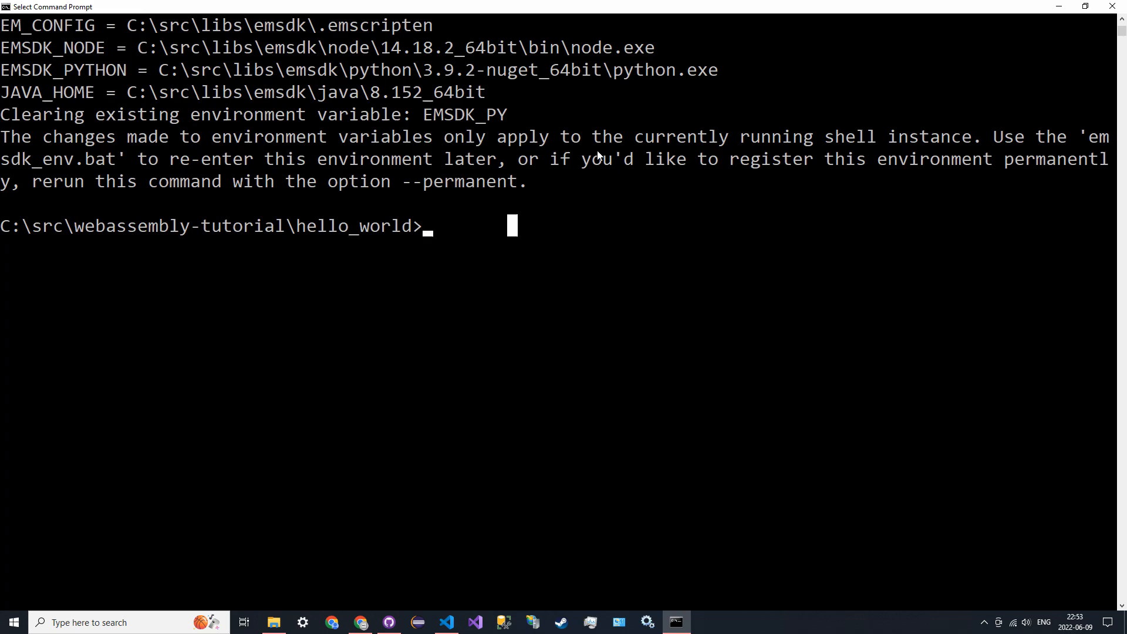
- Check the compiler with emcc -v, reporting 3.1.13 and clang 15.0.0 for wasm32
type("em")
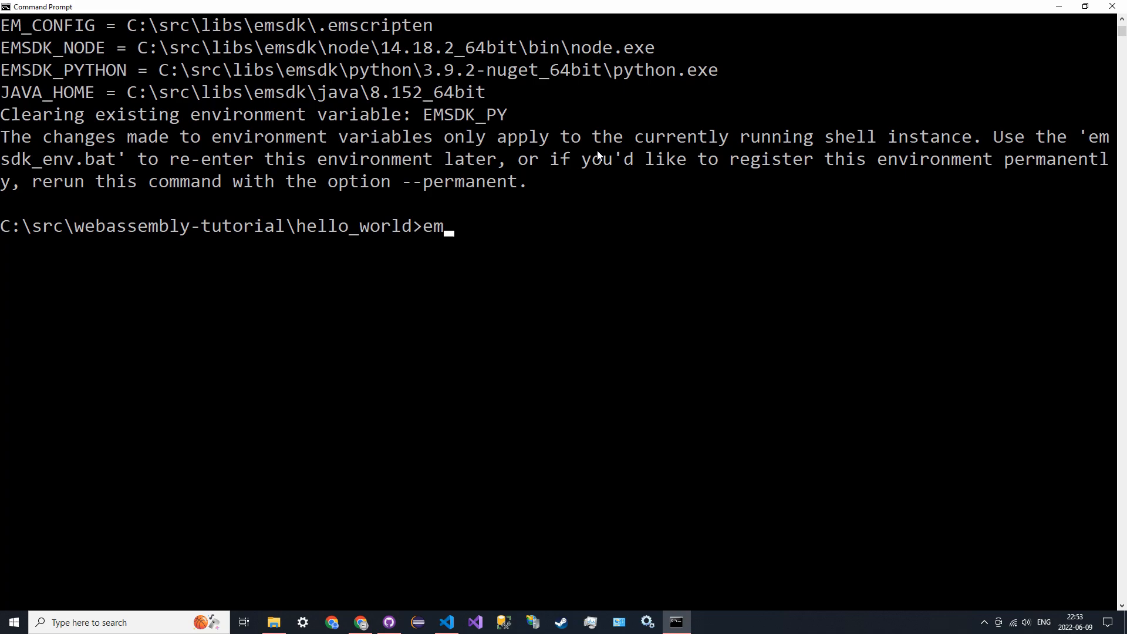
key("Return")
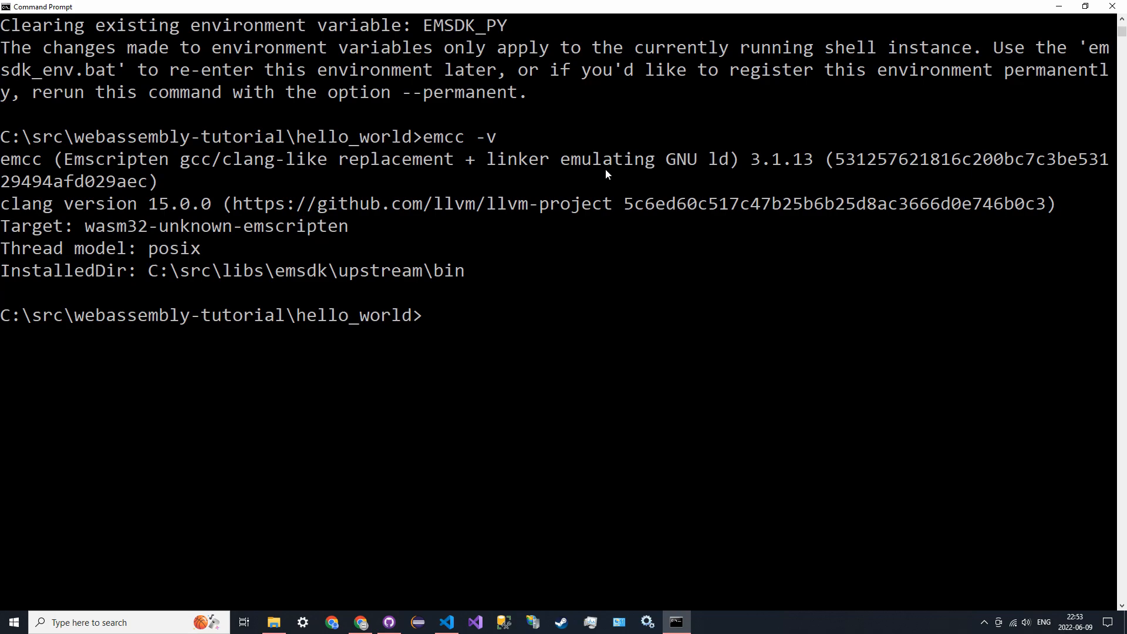
left_click(447, 622)
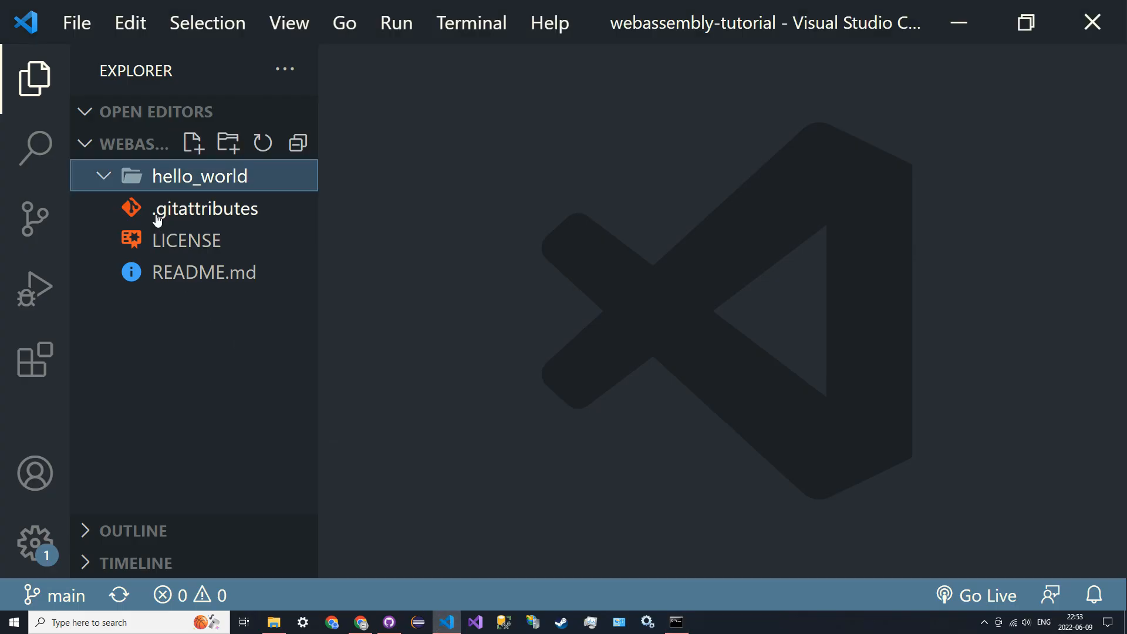
- Create hello_world.c in the hello_world folder with #include <stdio.h> and int main()
left_click(193, 143)
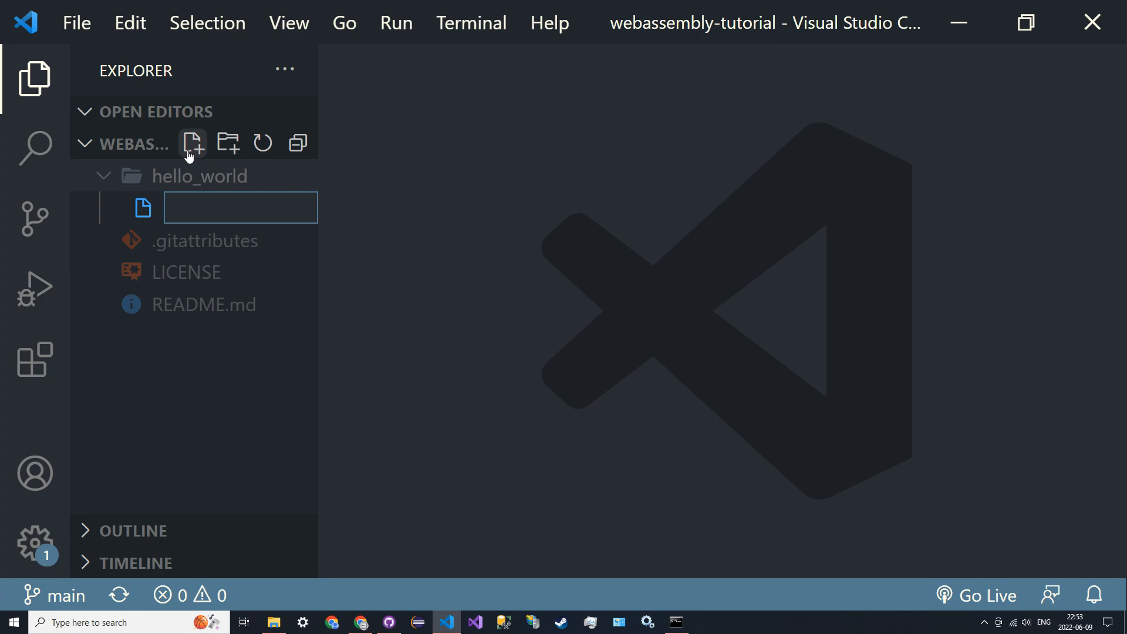
type("hello_world.c")
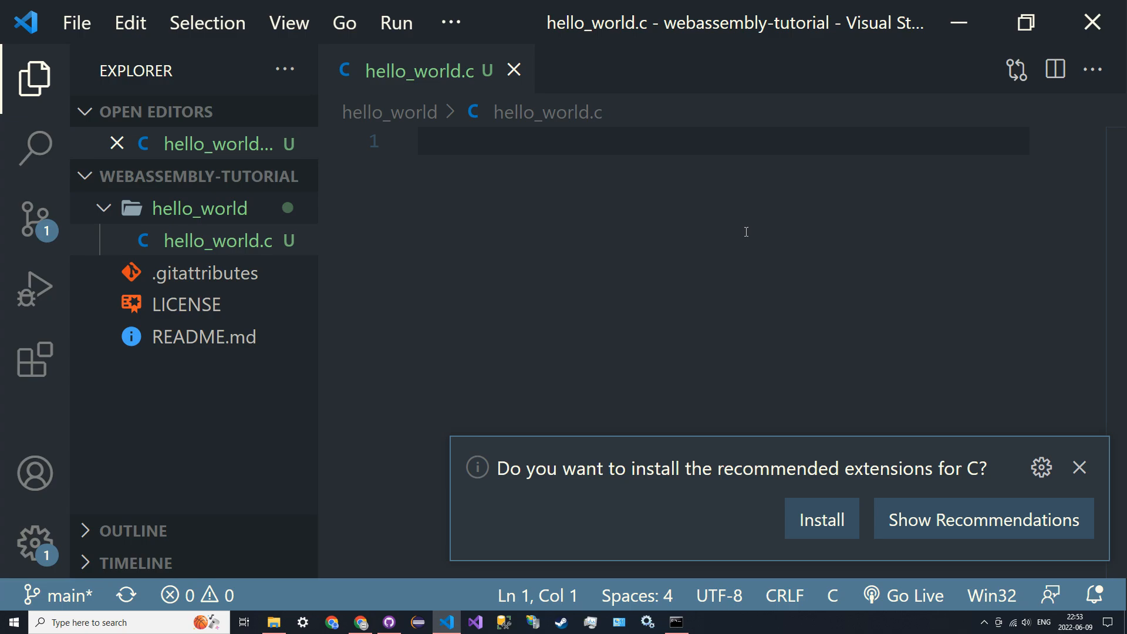
type("#include <s")
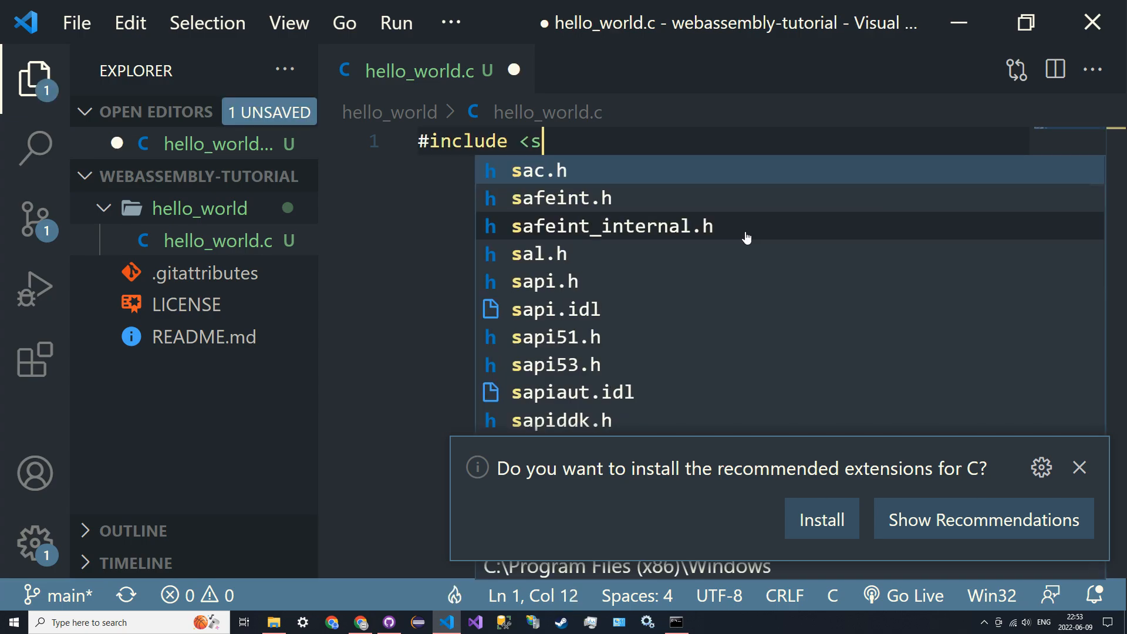
type("tdio.h>")
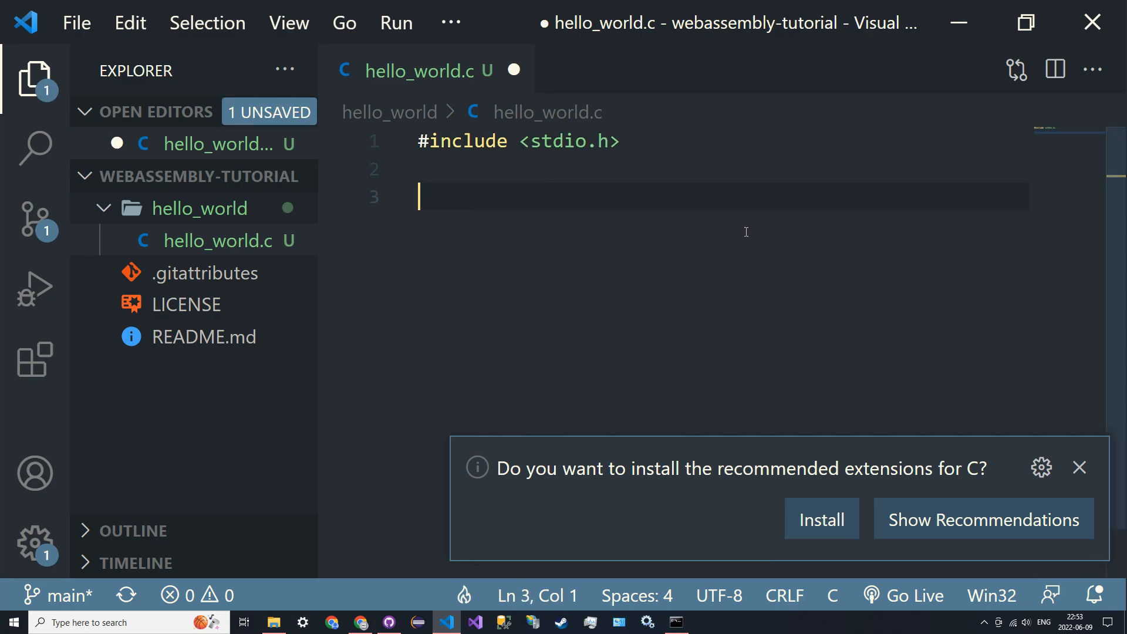
type("int main")
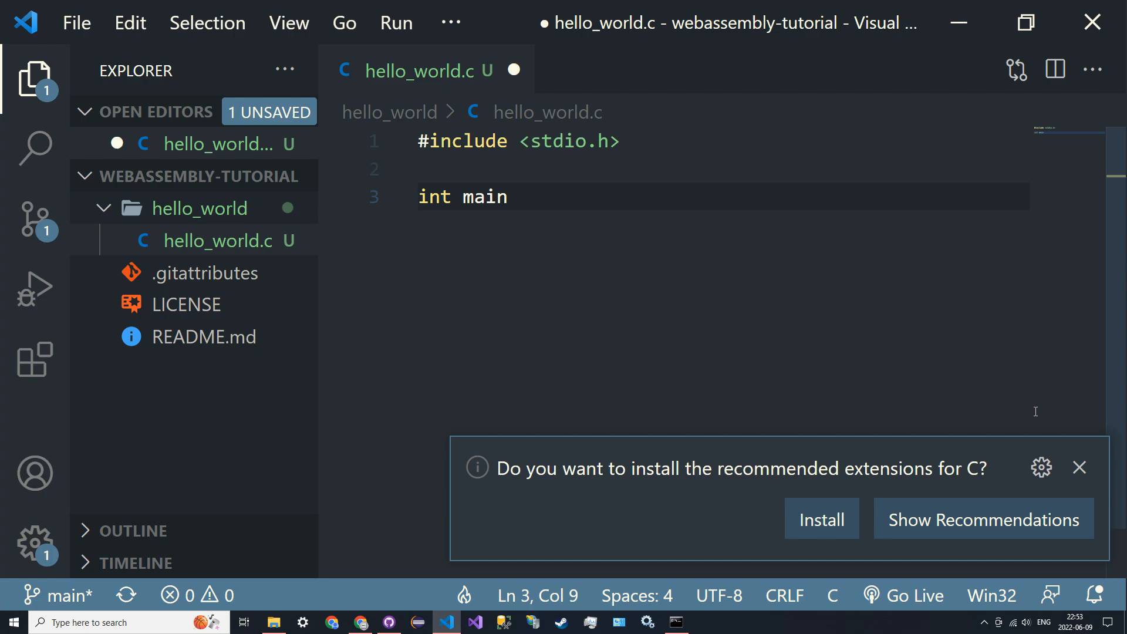
type("() {")
type("printf")
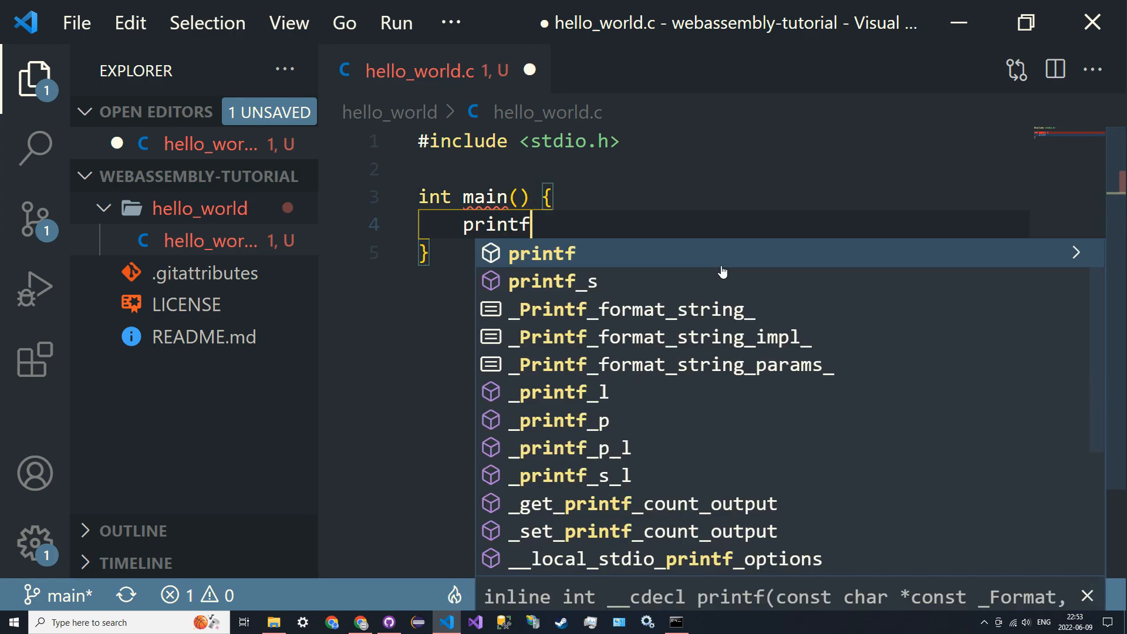
- Finish main with printf("Hello, world!\n") and return 0, then select all the code
type("(\"Hello, worl\"")
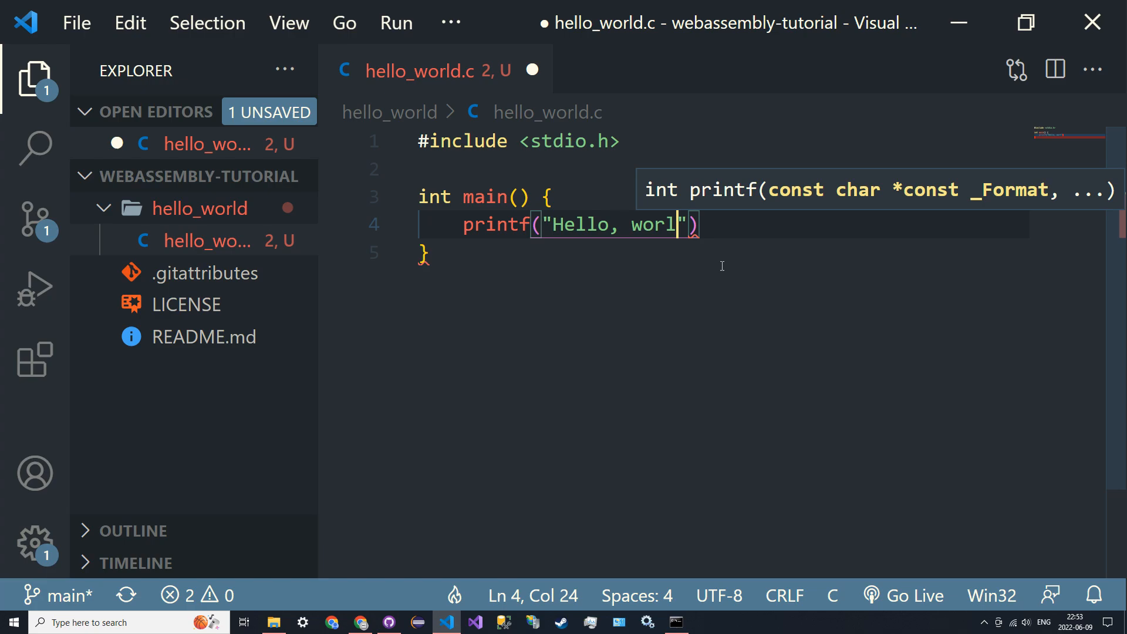
type("d!\\n\");")
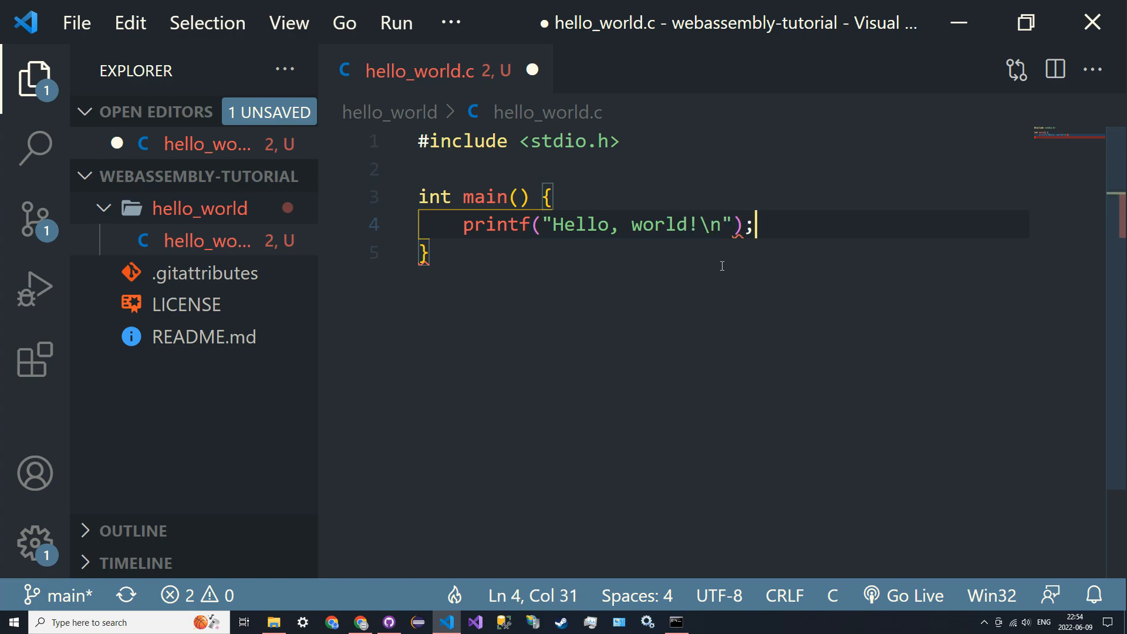
type("retur")
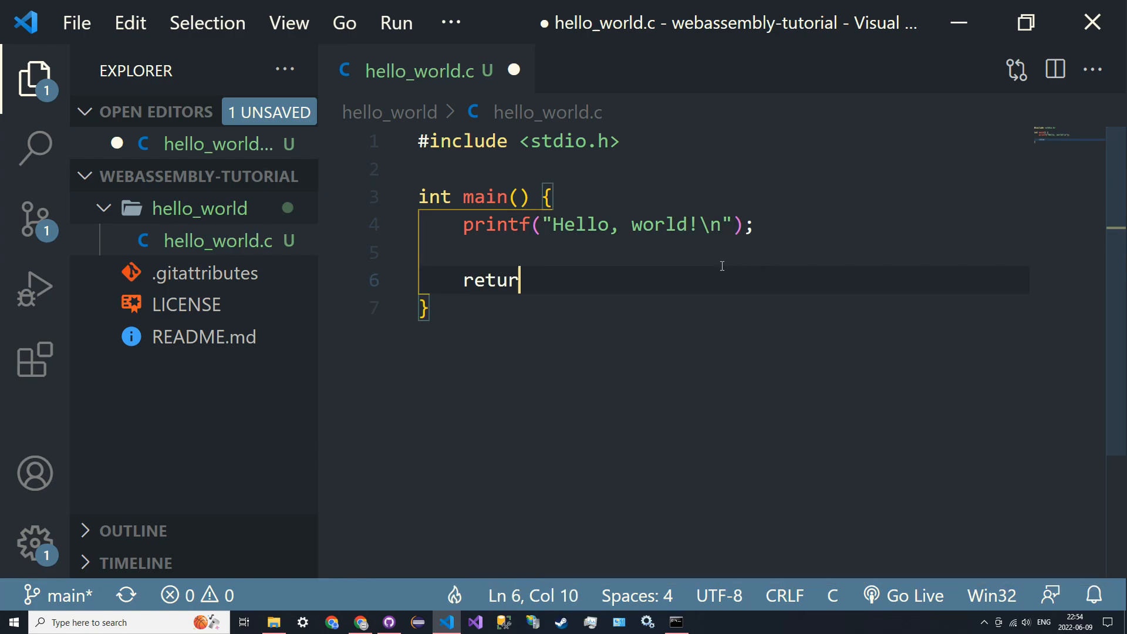
type("n 0;")
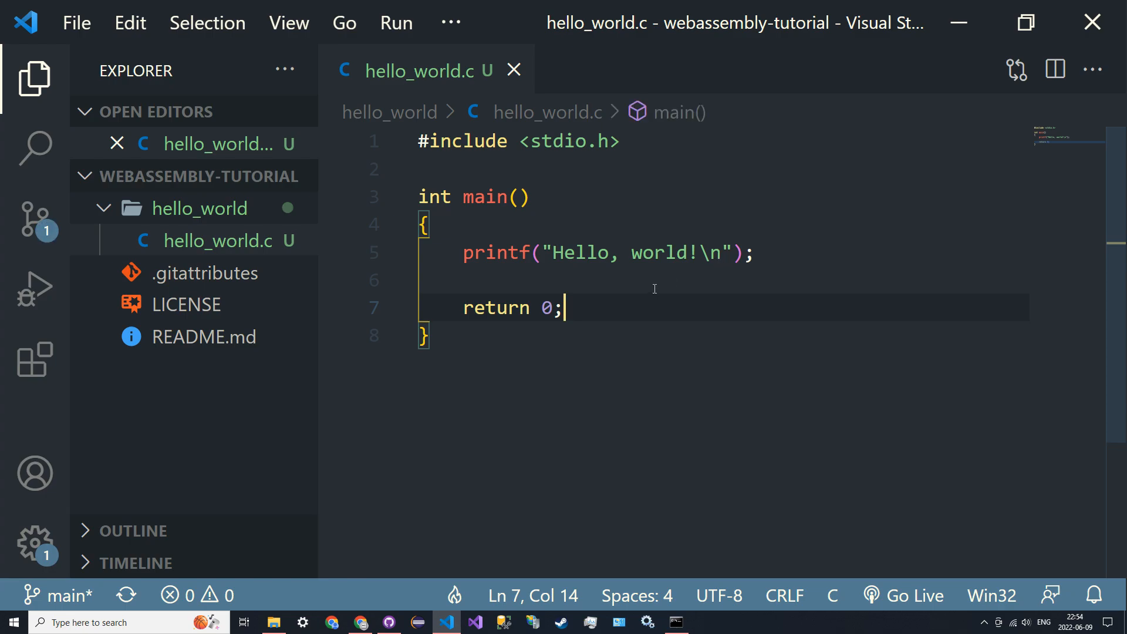
key("ctrl+a")
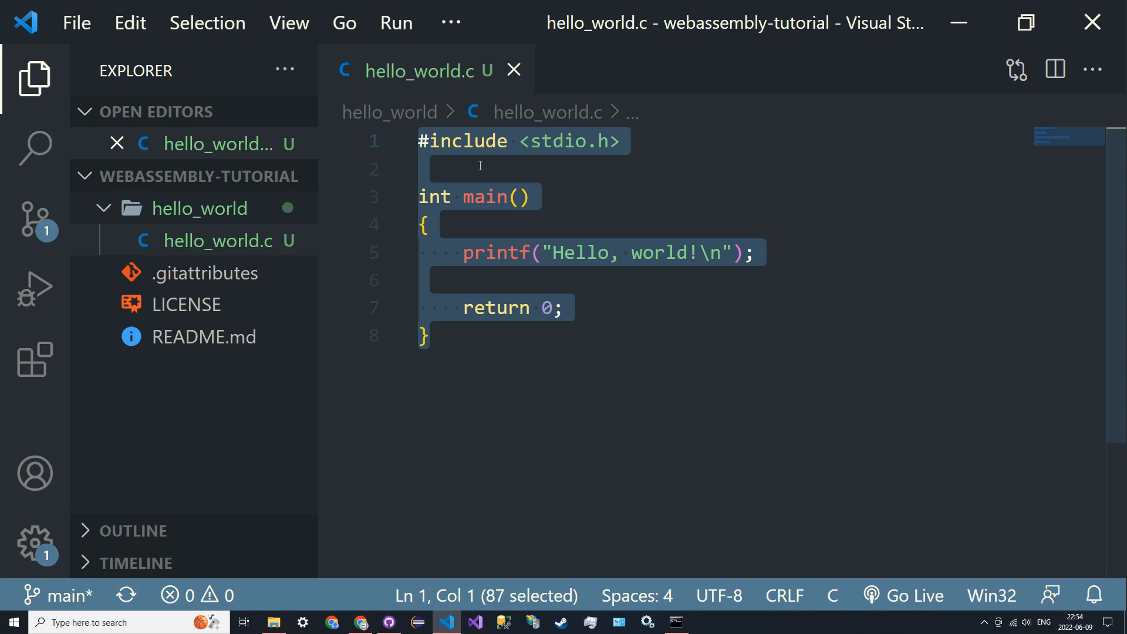
left_click(673, 622)
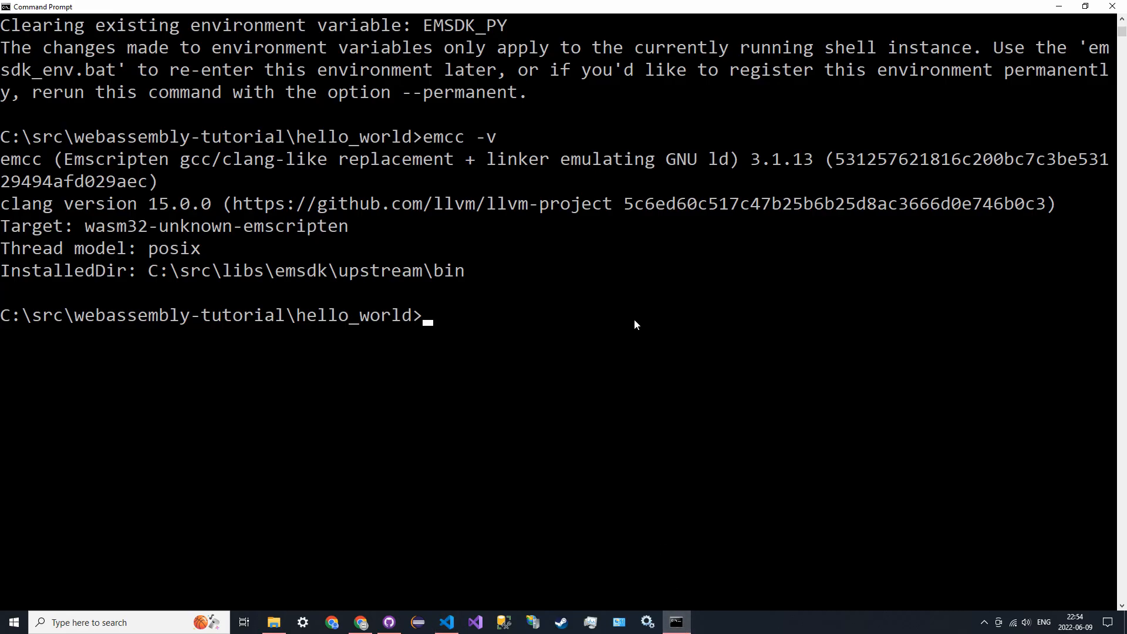
- Compile with emcc hello_world.c, producing a.out.js and a.out.wasm in the folder
type("em")
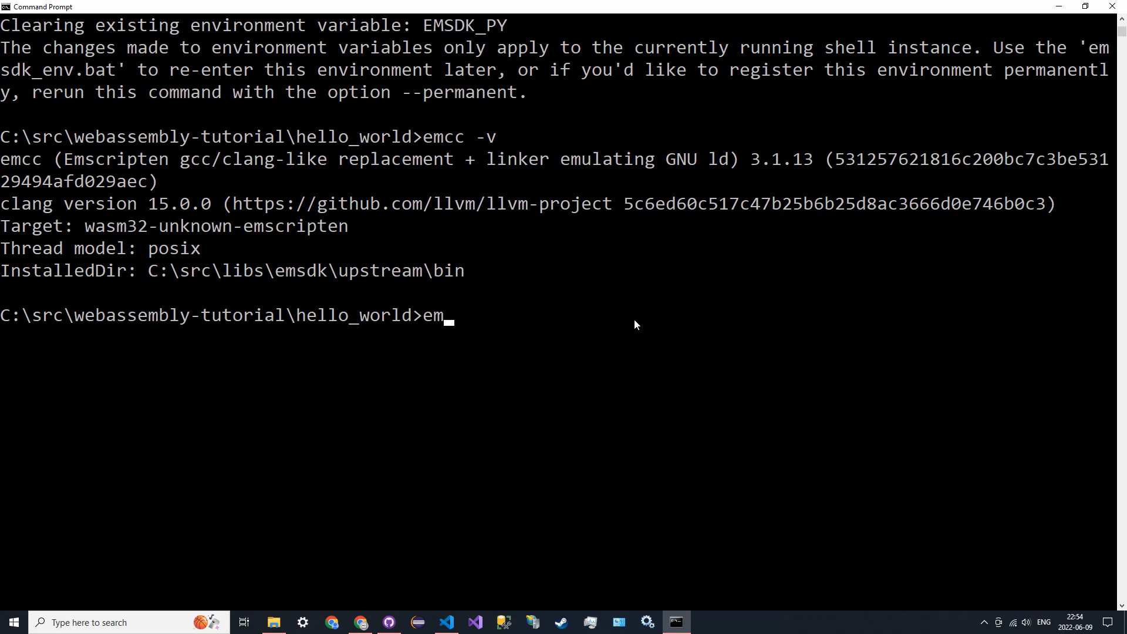
type("cc hello")
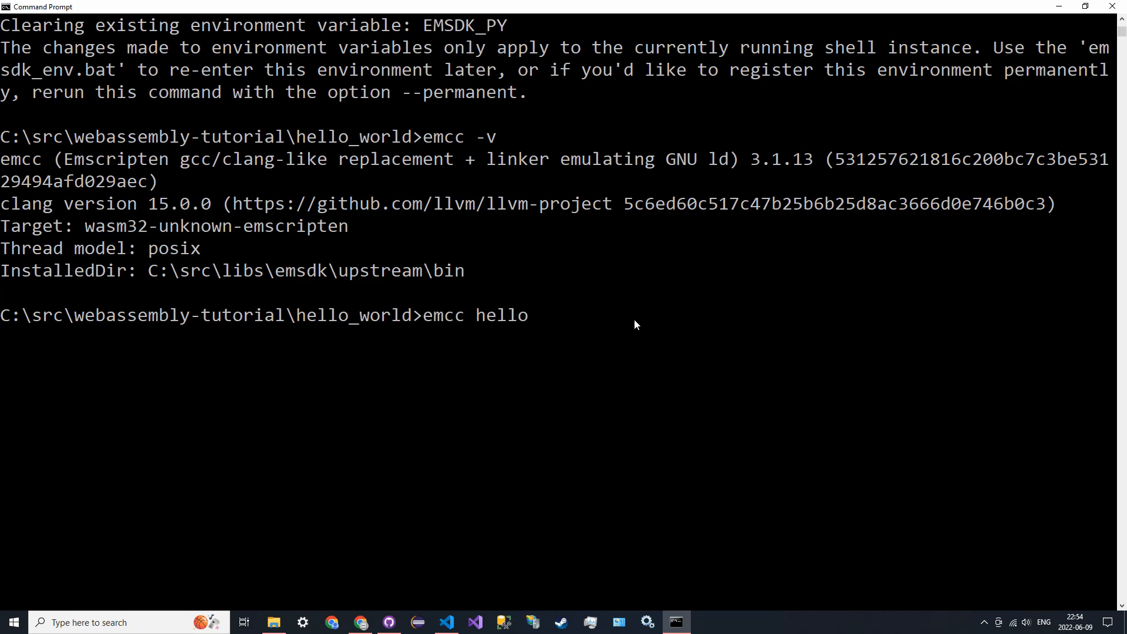
type("_world")
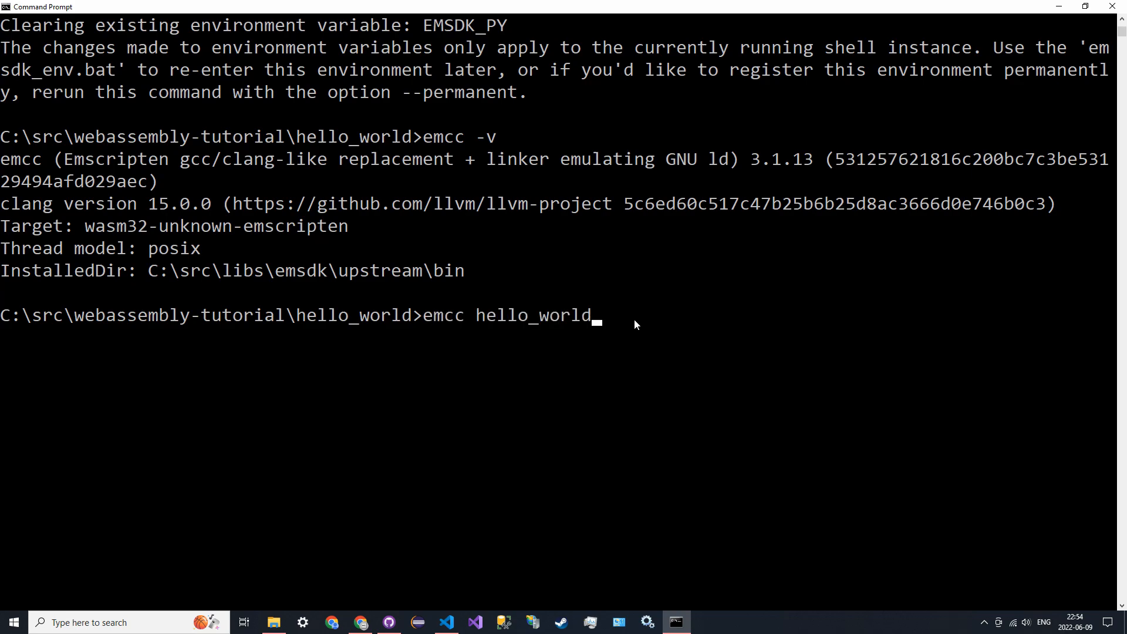
key("Return")
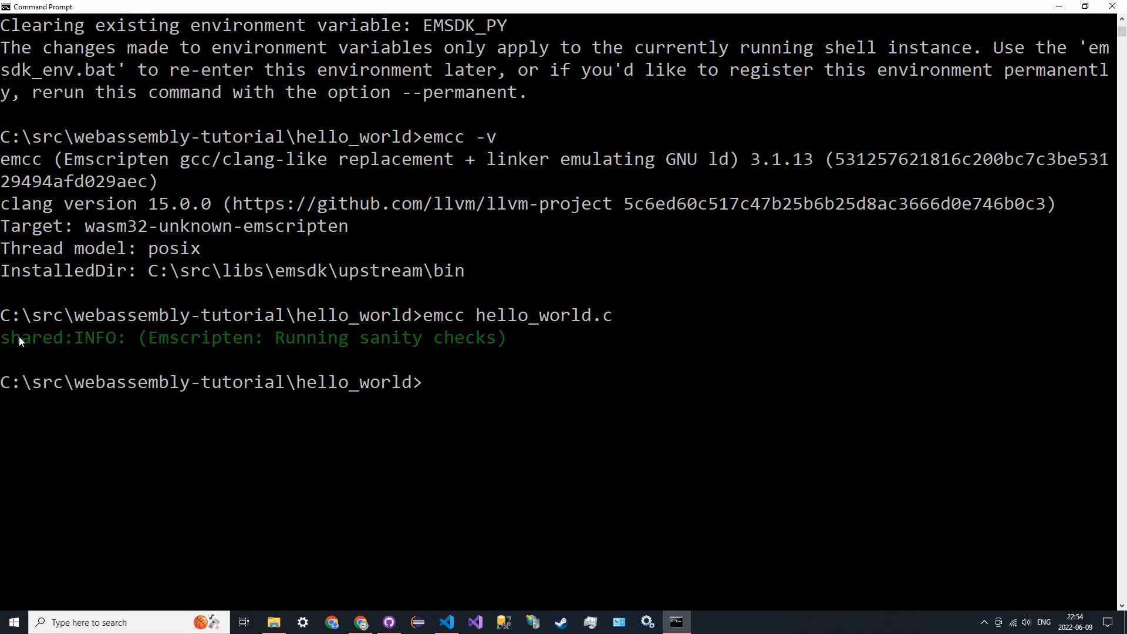
left_click(446, 622)
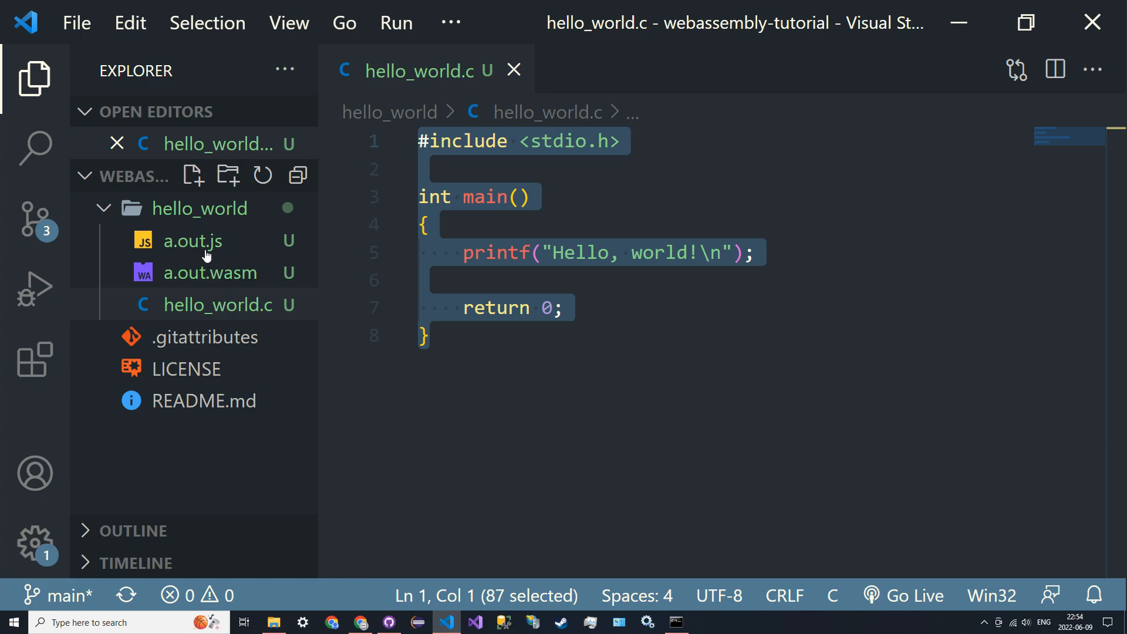
mouse_move(191, 241)
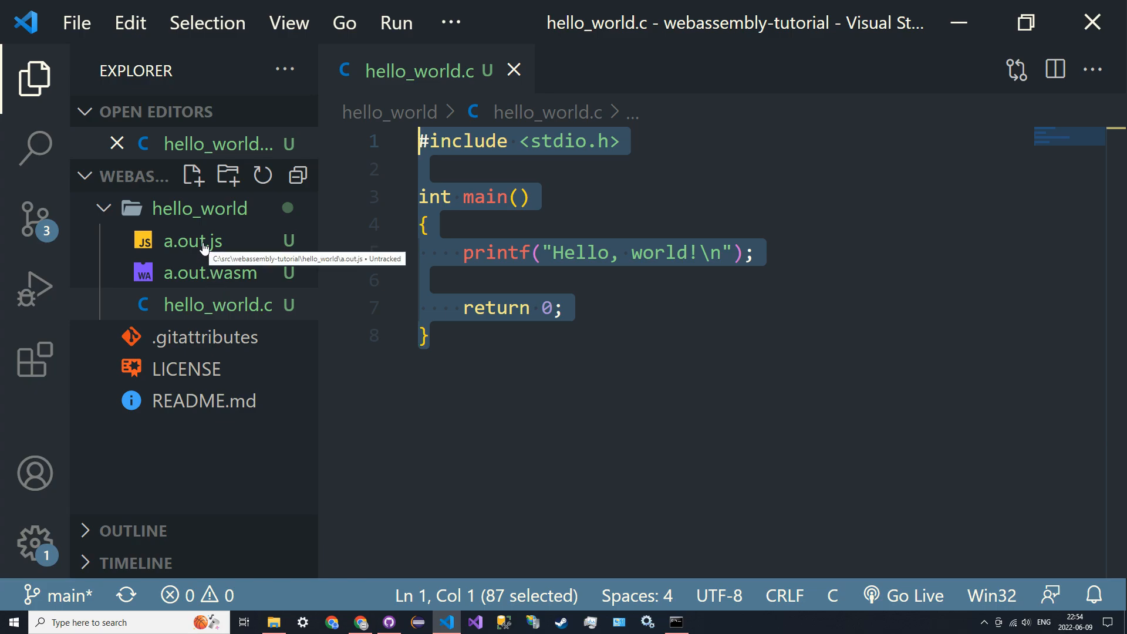
mouse_move(208, 280)
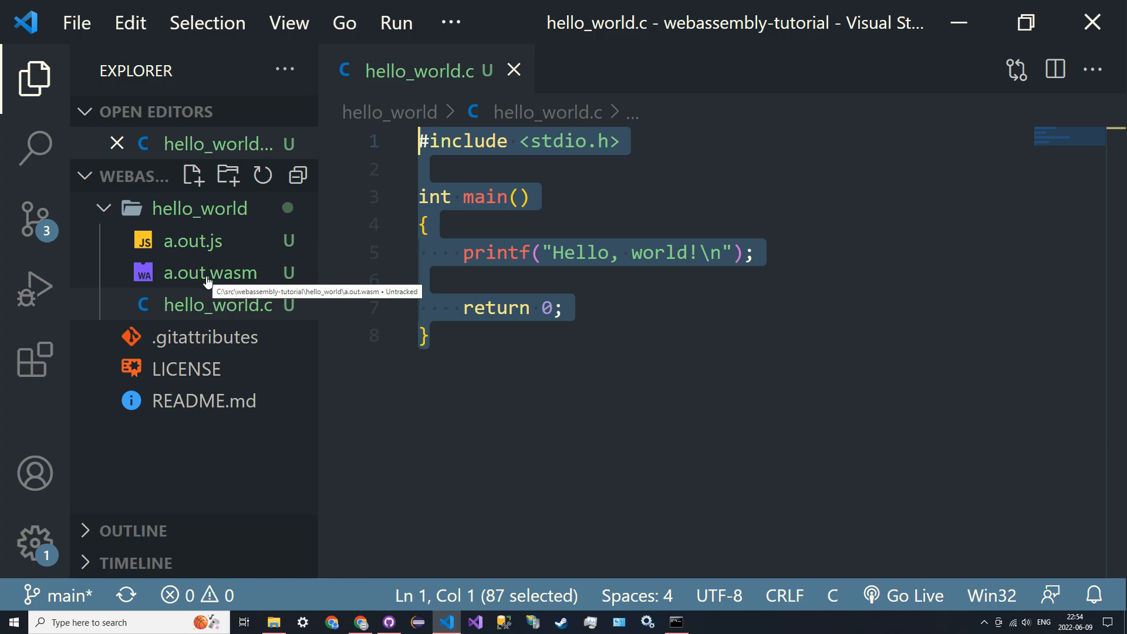
mouse_move(209, 273)
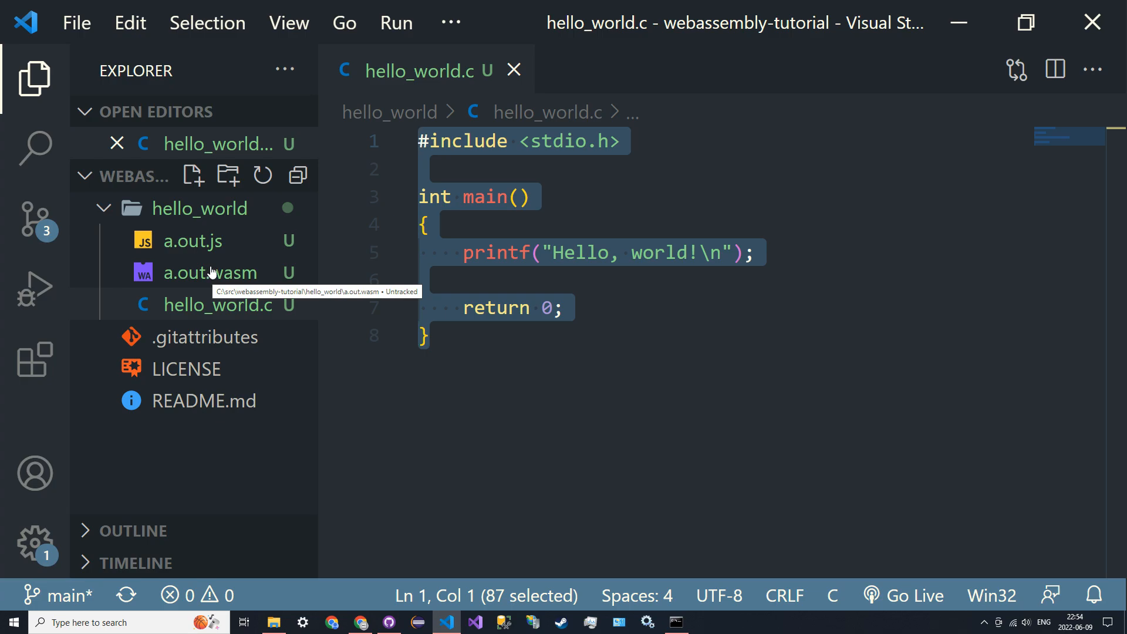
mouse_move(213, 272)
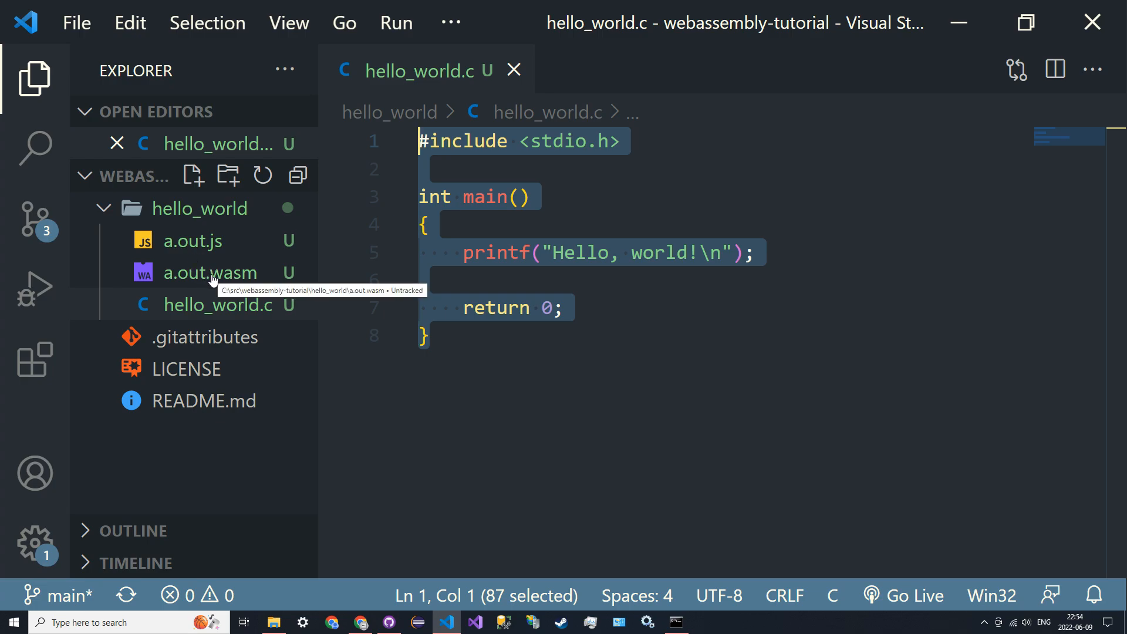
mouse_move(408, 595)
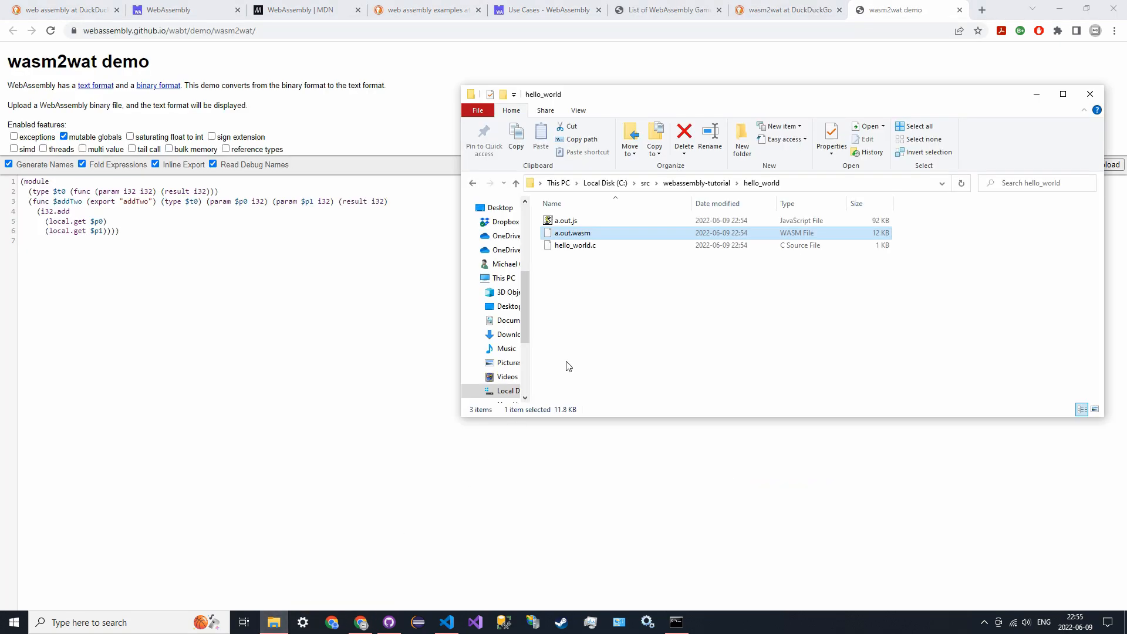
mouse_move(601, 238)
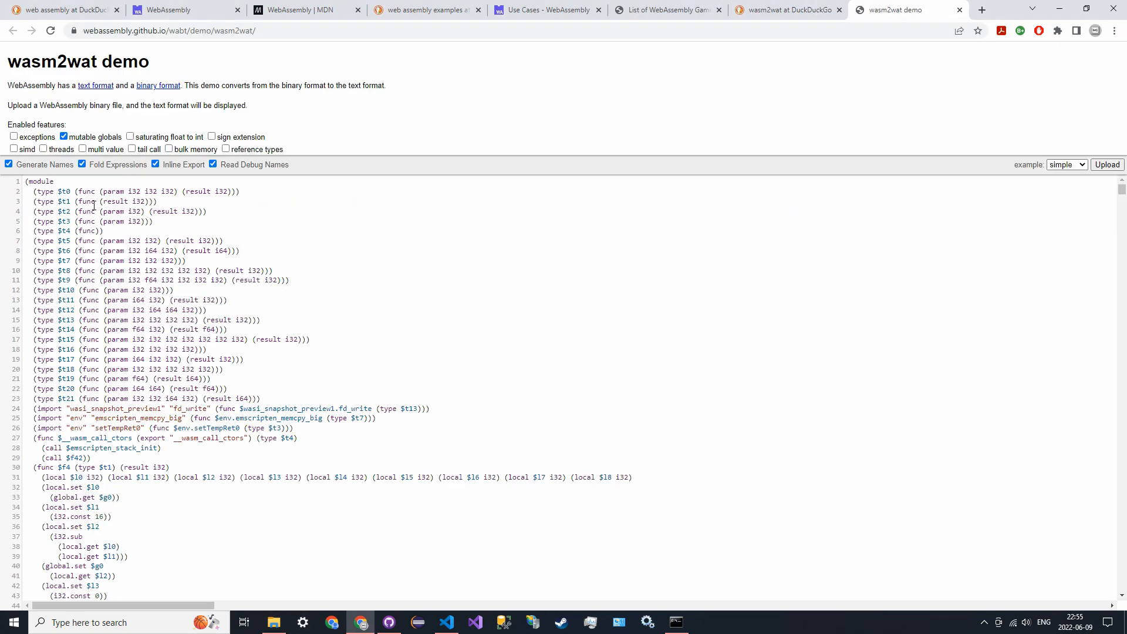
- Scroll through the long WebAssembly text output of a.out.wasm in the wasm2wat demo
scroll("down", 3)
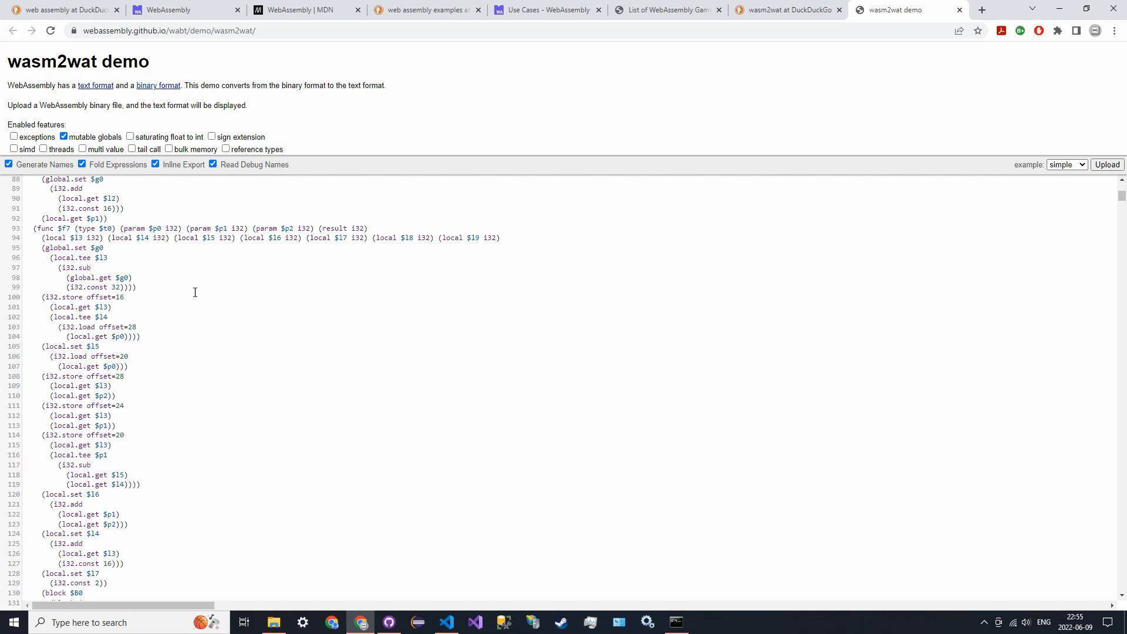
scroll("down", 3)
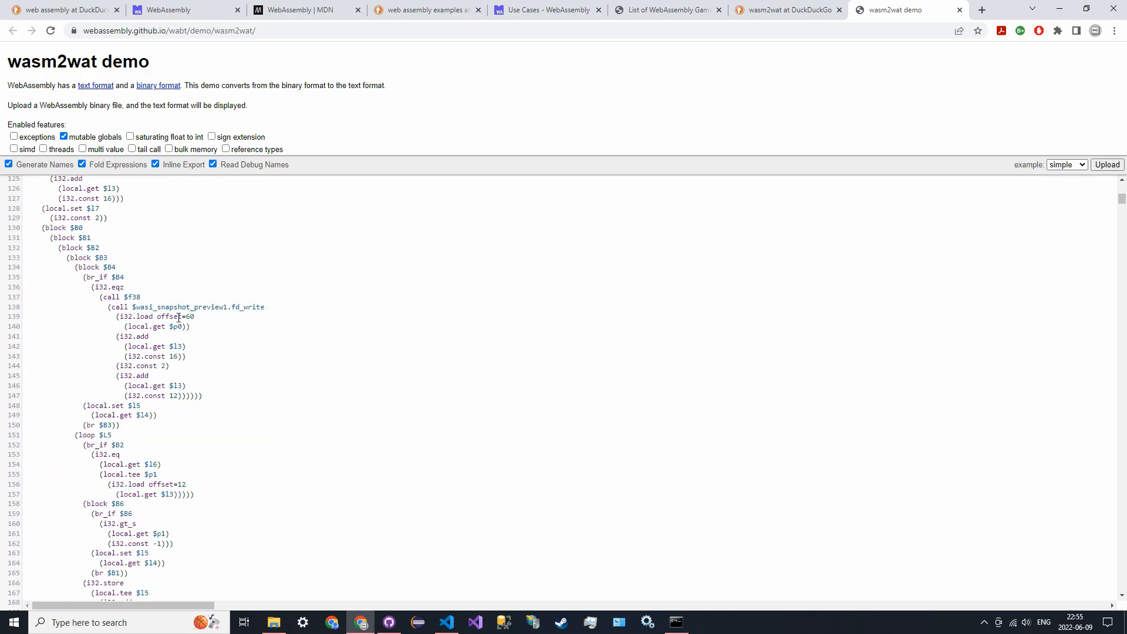
scroll("down", 3)
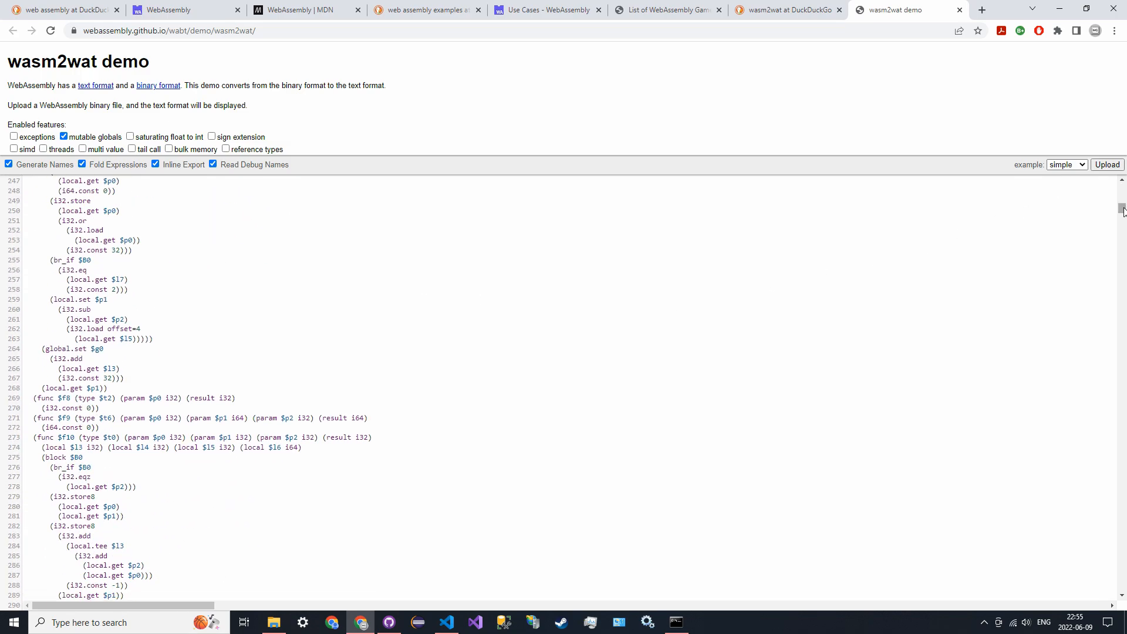
scroll("down", 3)
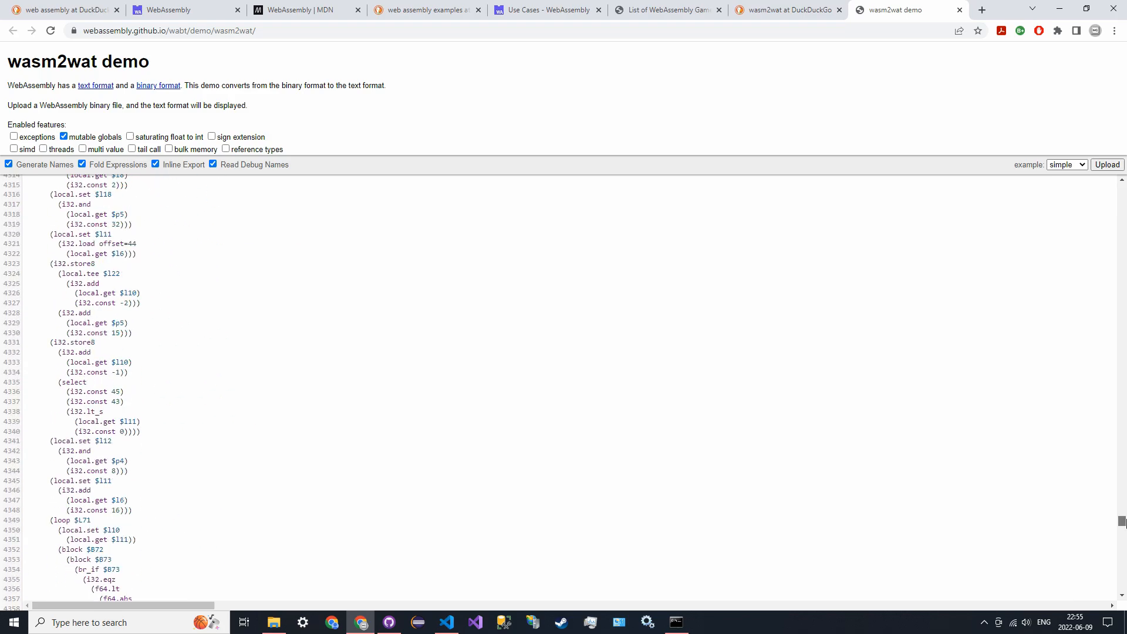
scroll("down", 3)
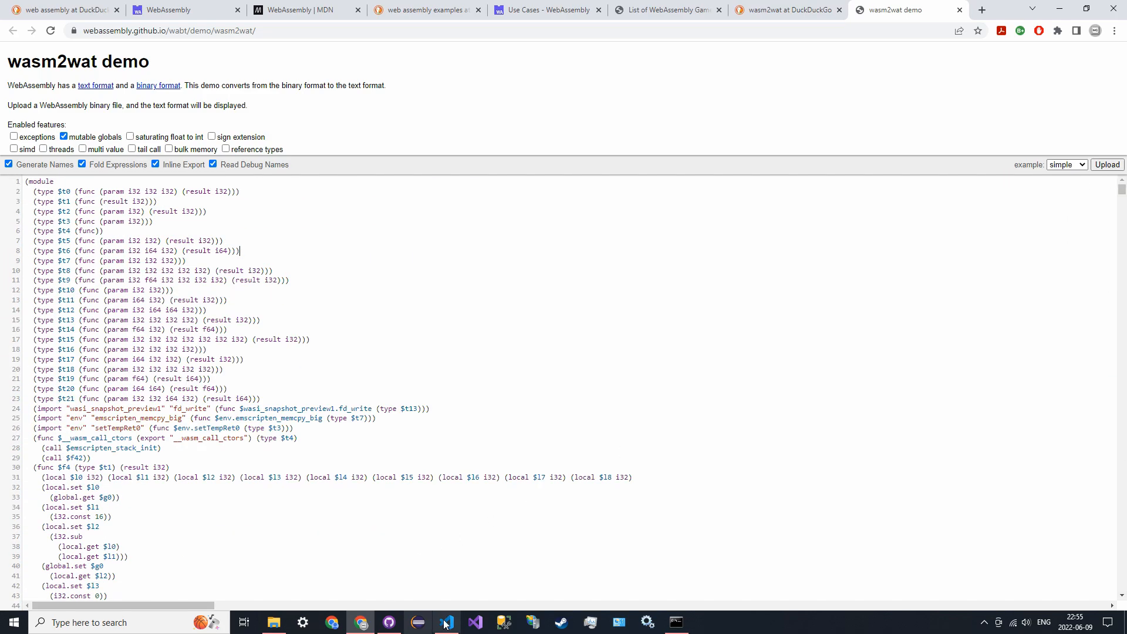
left_click(446, 622)
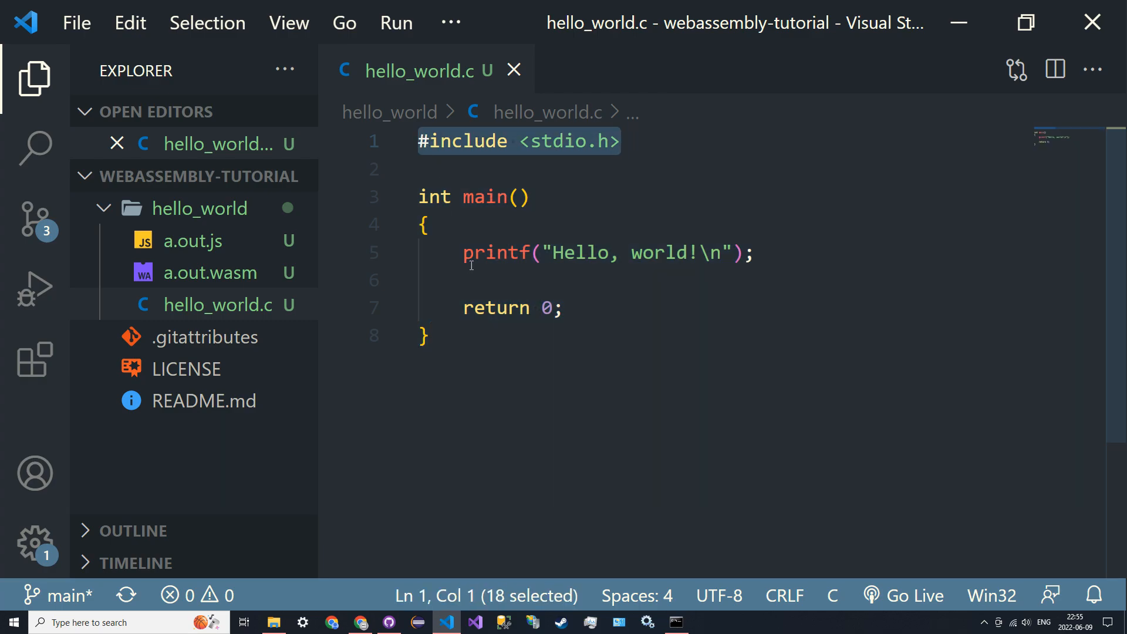
- Reduce main to return 3 + 4, removing the include and printf, and recompile with emcc
double_click(495, 253)
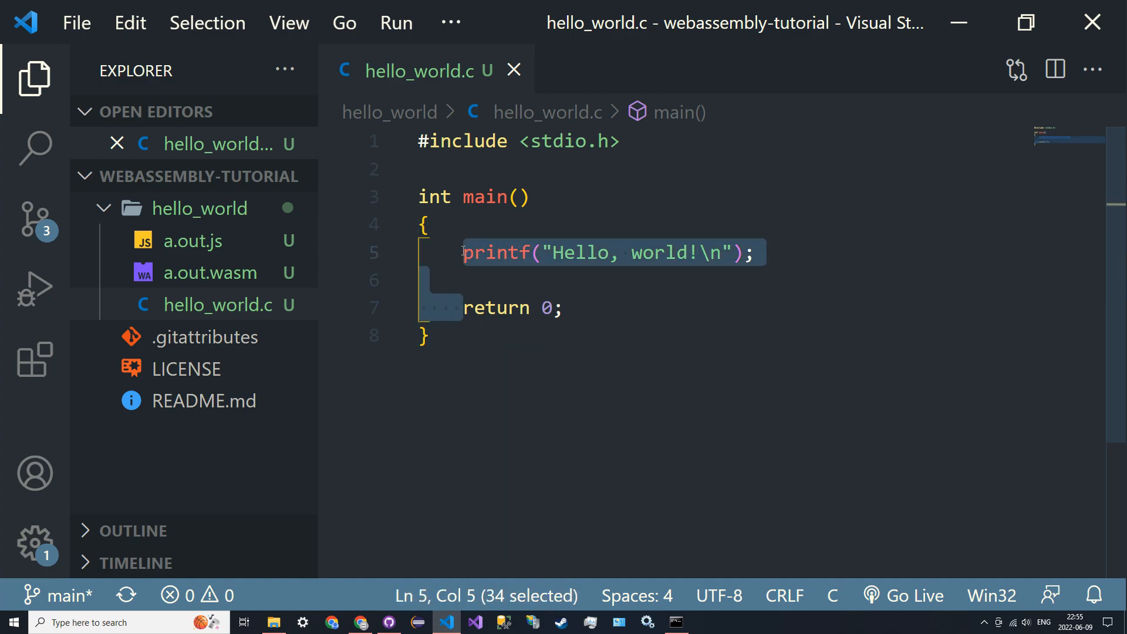
key("Delete")
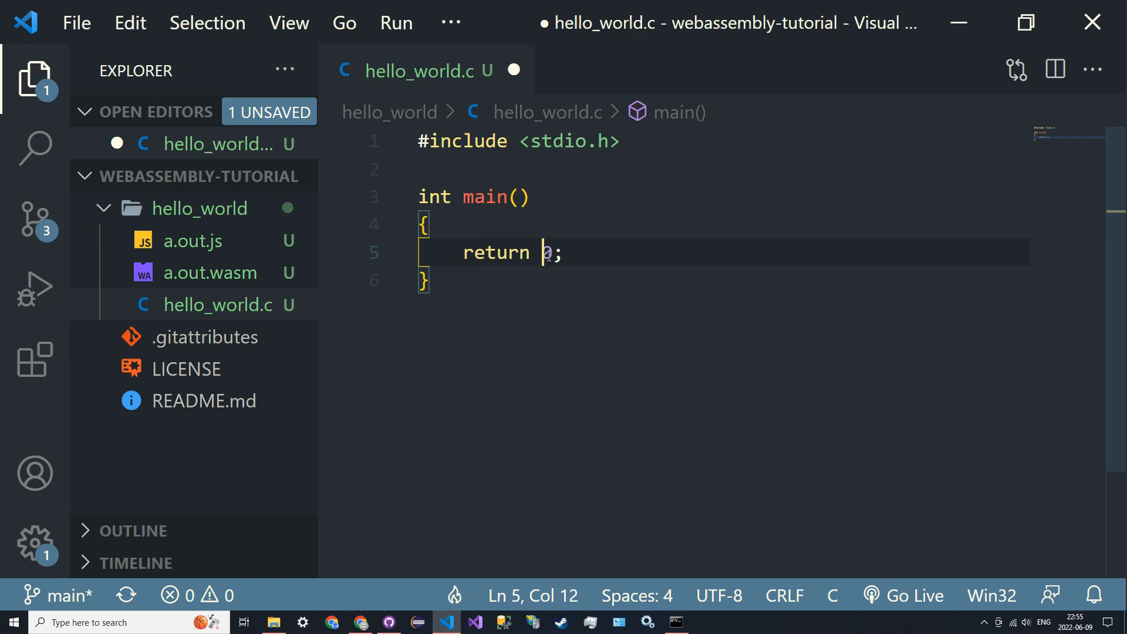
type("3 + 4")
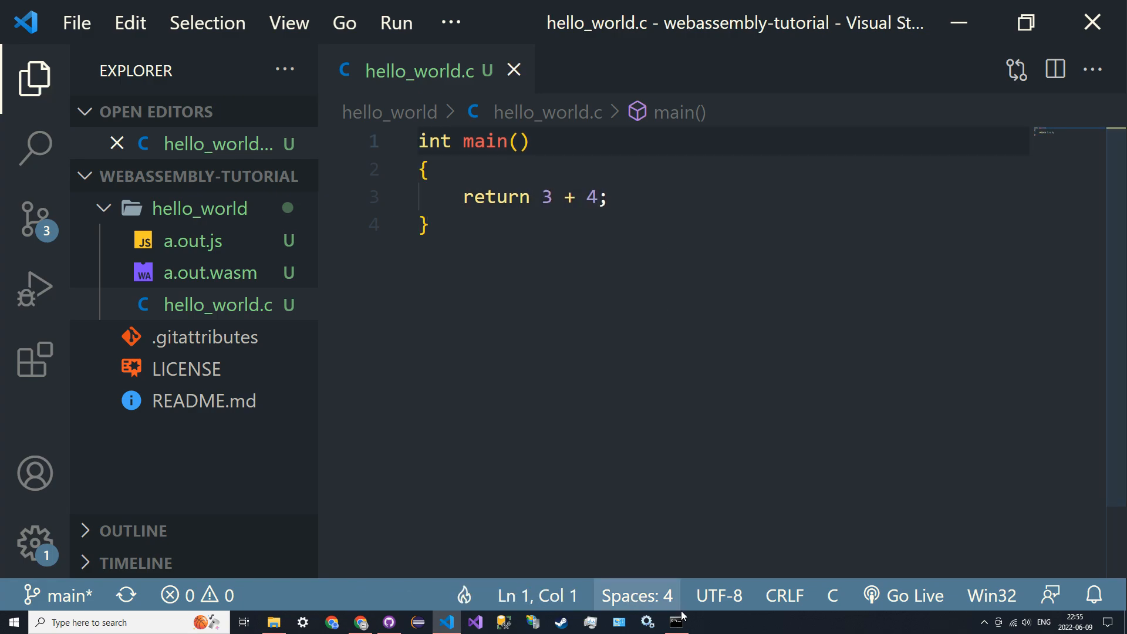
left_click(674, 622)
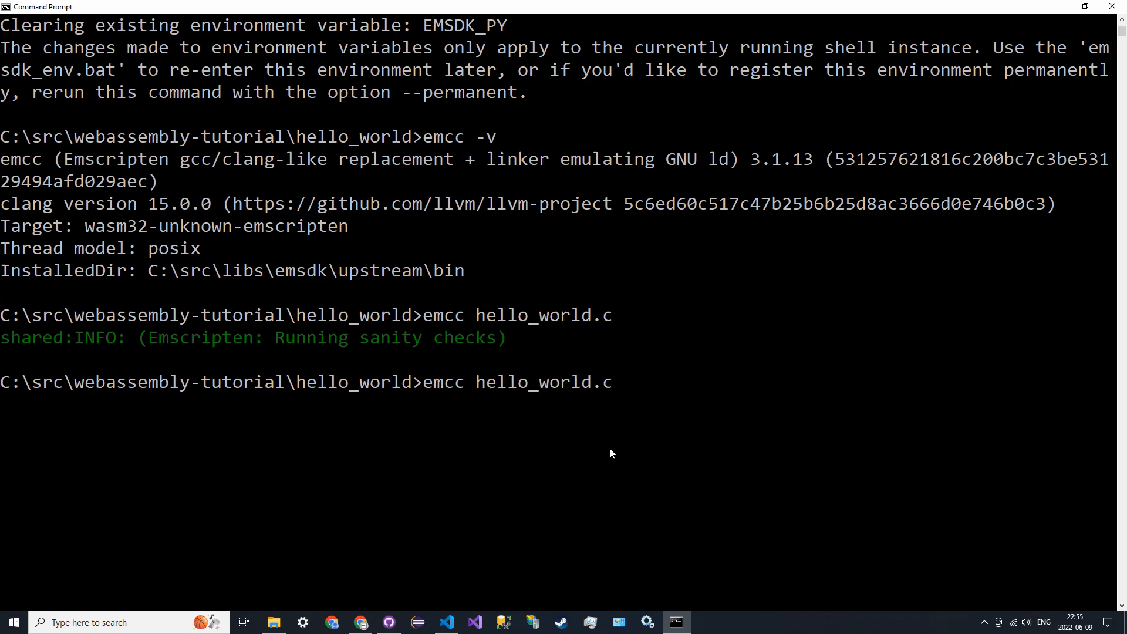
key("Return")
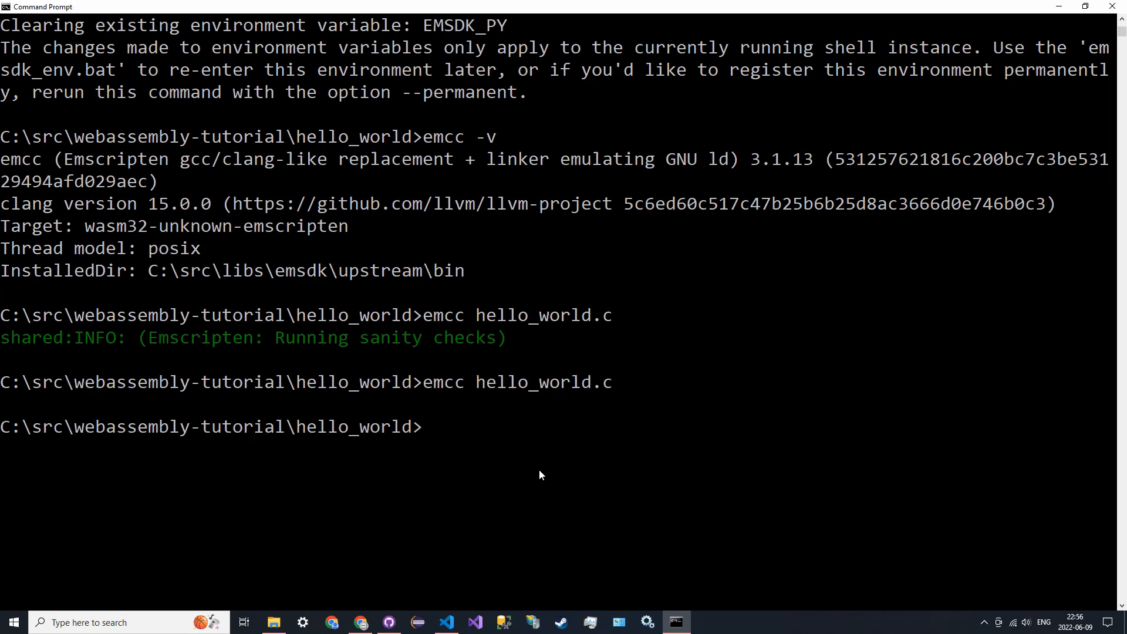
left_click(446, 623)
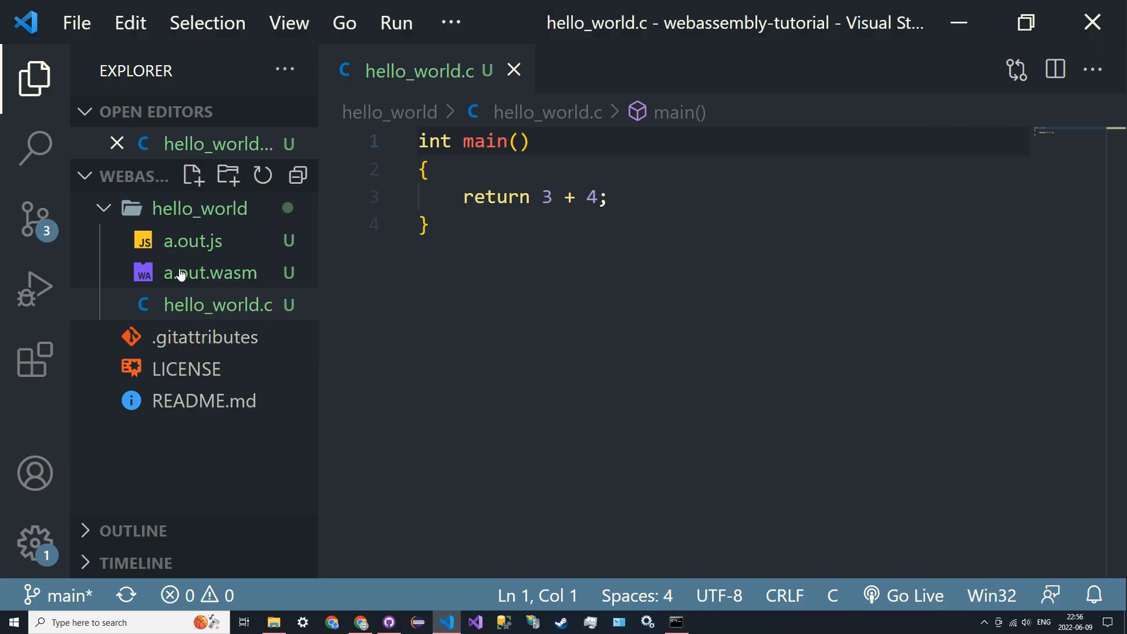
- Inspect the recompiled module in wasm2wat, where func $main returns constant 7
left_click(331, 622)
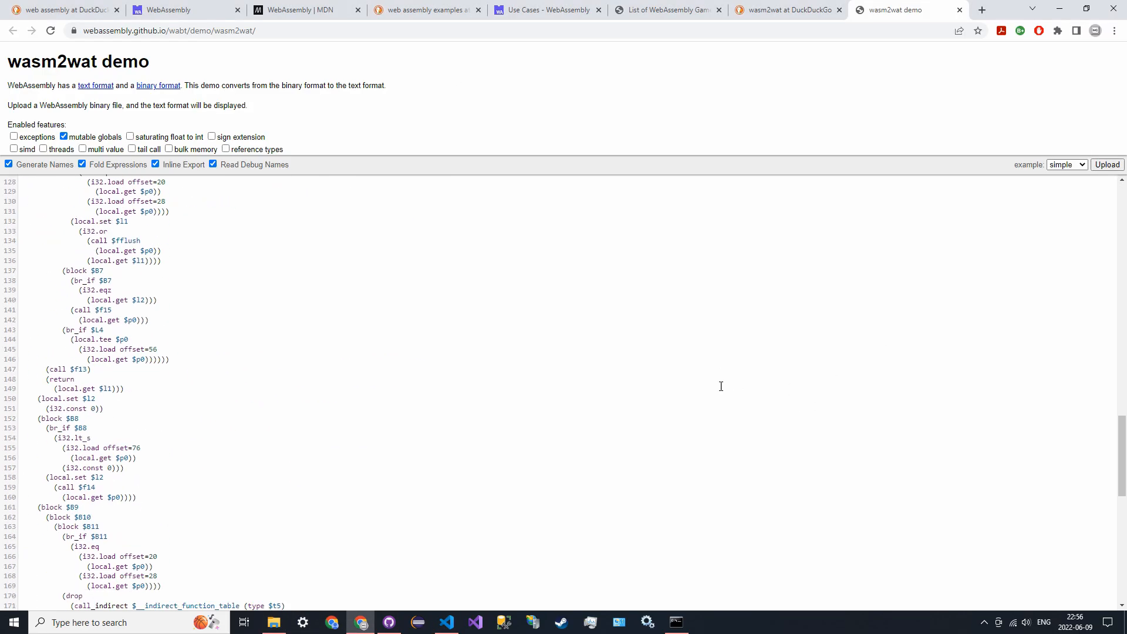
scroll("down", 3)
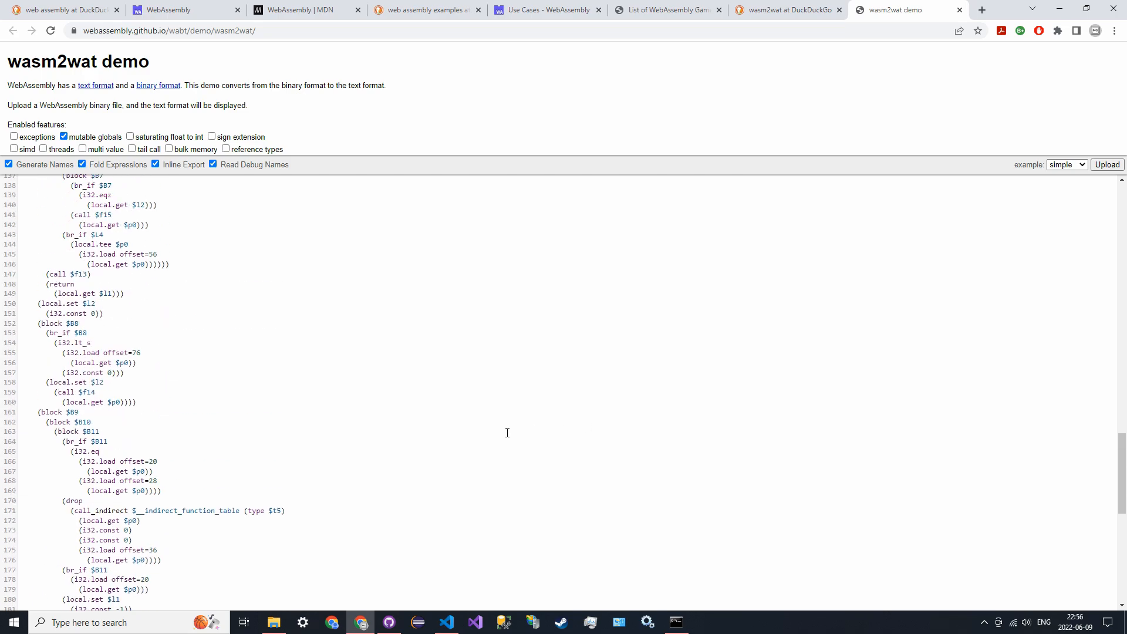
scroll("up", 3)
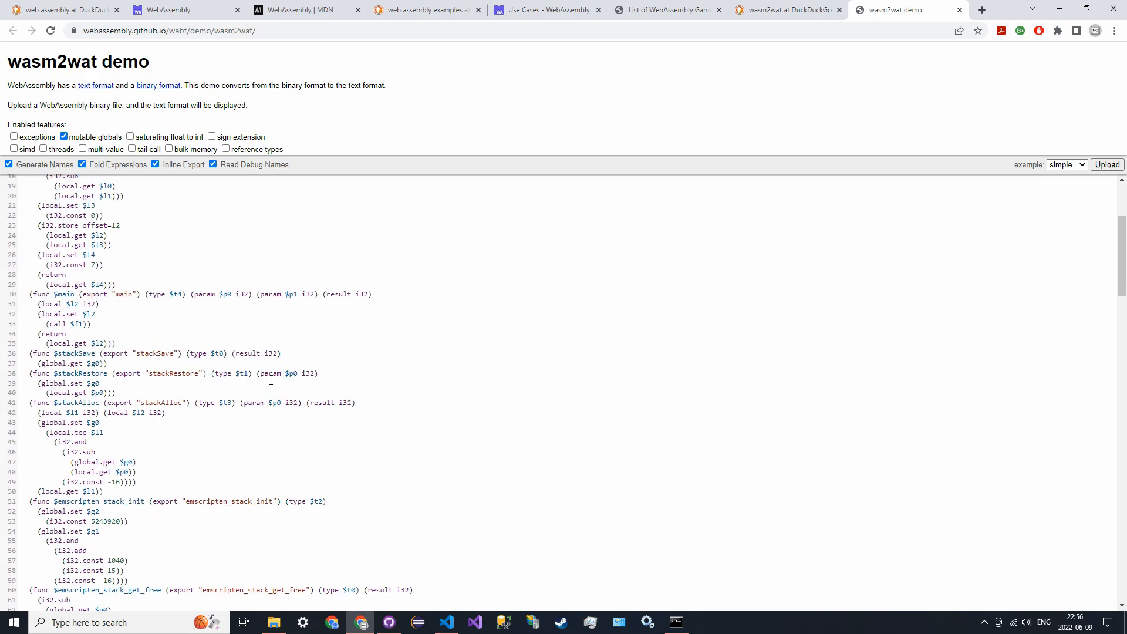
- Return to VS Code with the printf code restored, then bring up Command Prompt
left_click(446, 623)
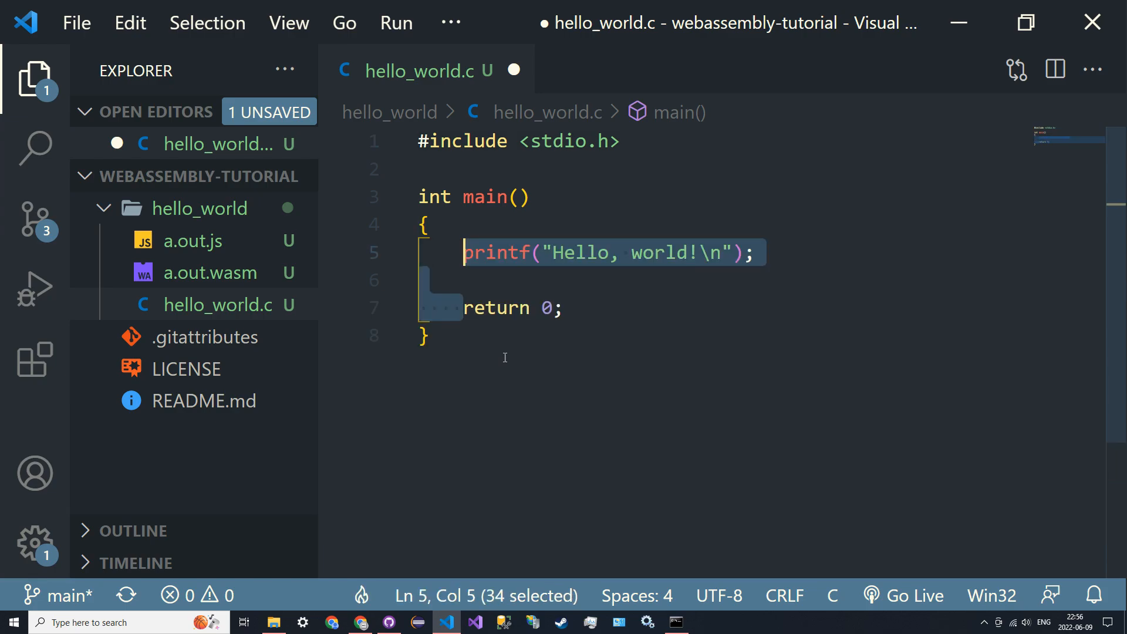
left_click(674, 622)
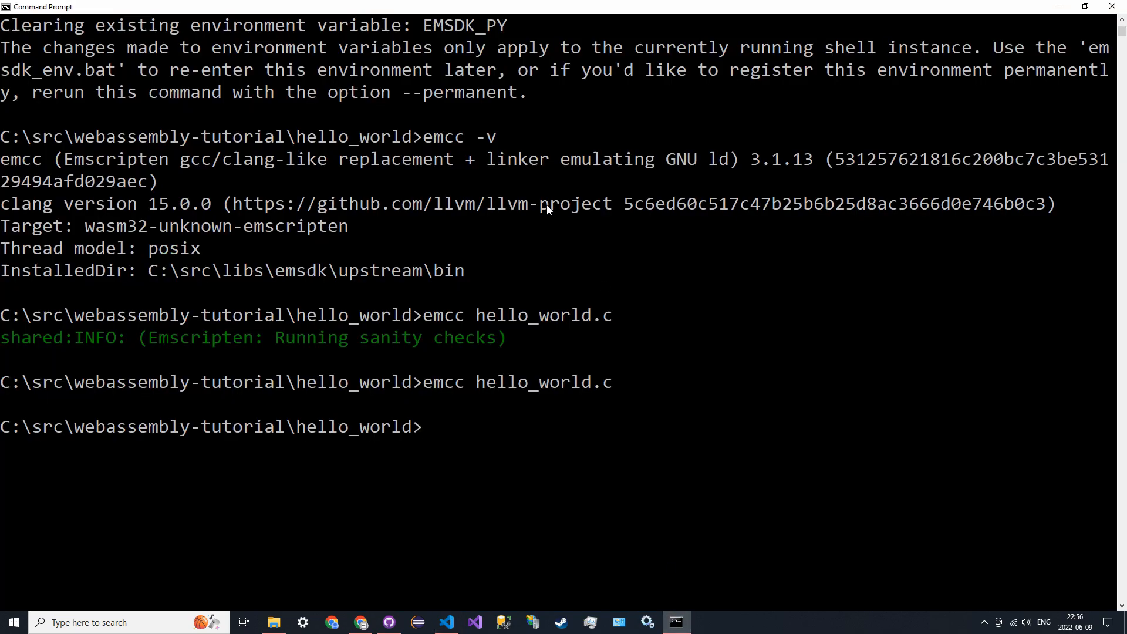
- Recompile the restored hello_world.c with emcc and return to VS Code
key("Return")
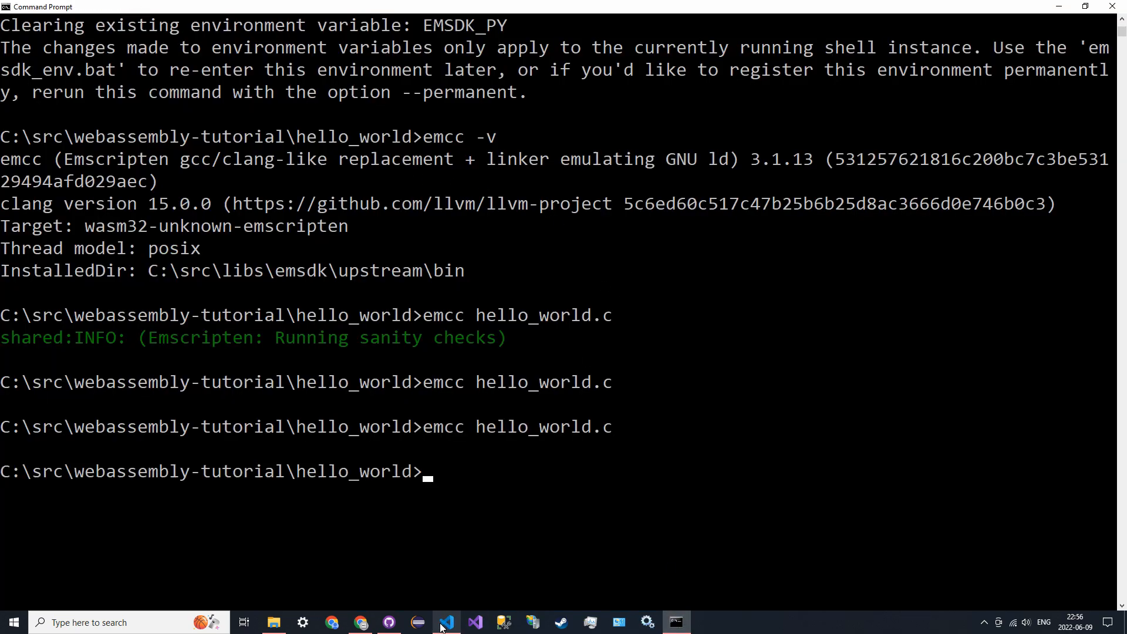
left_click(446, 622)
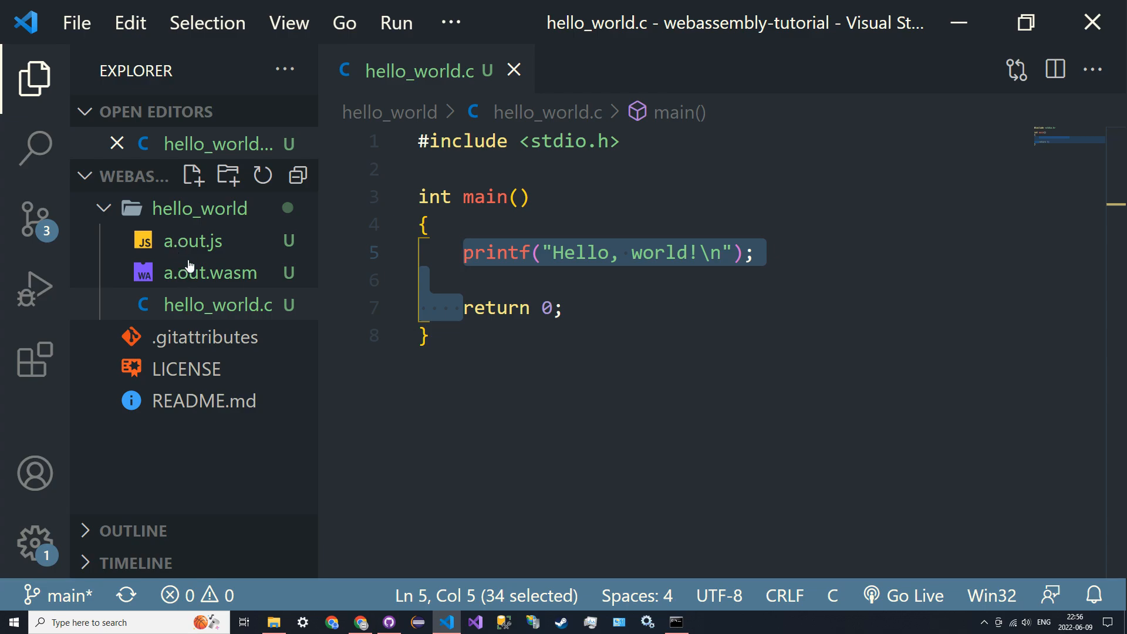
mouse_move(193, 241)
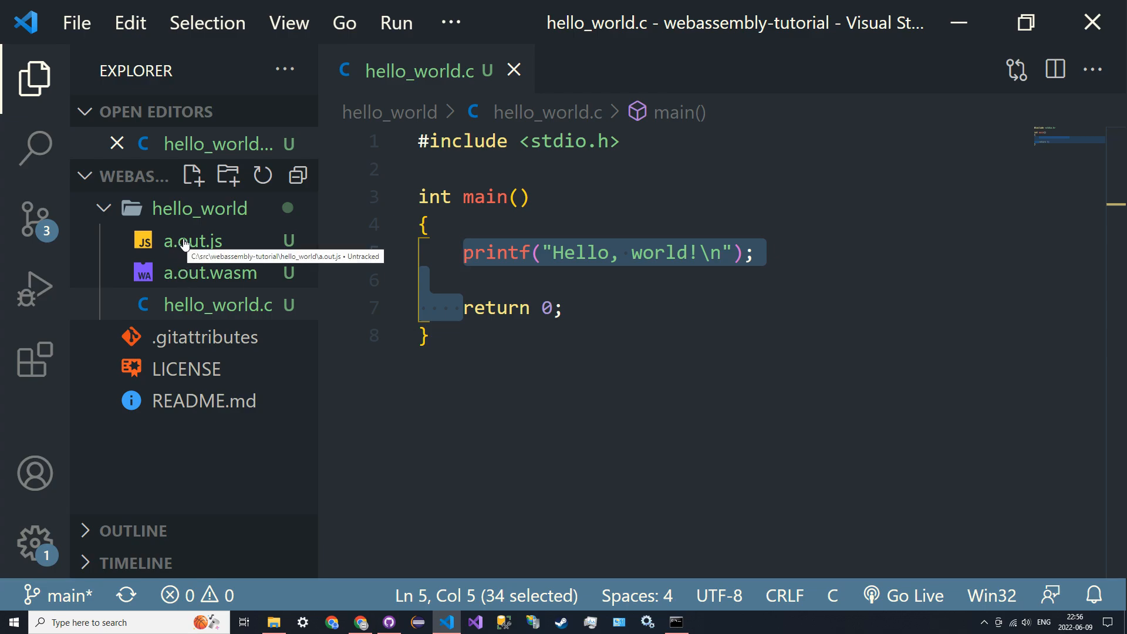
mouse_move(185, 242)
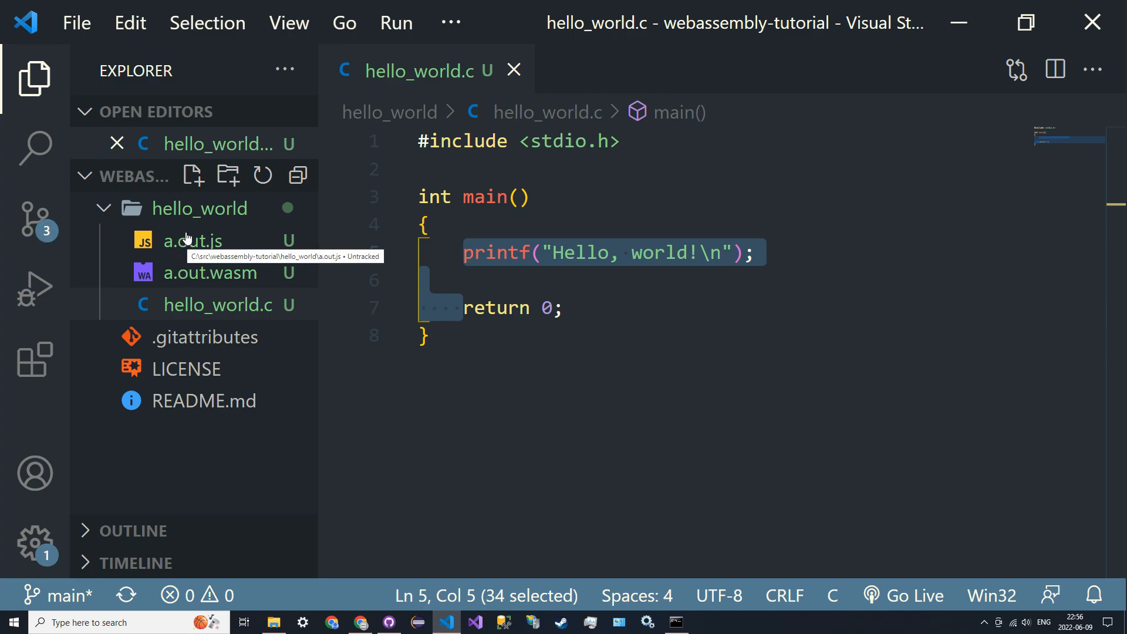
mouse_move(188, 258)
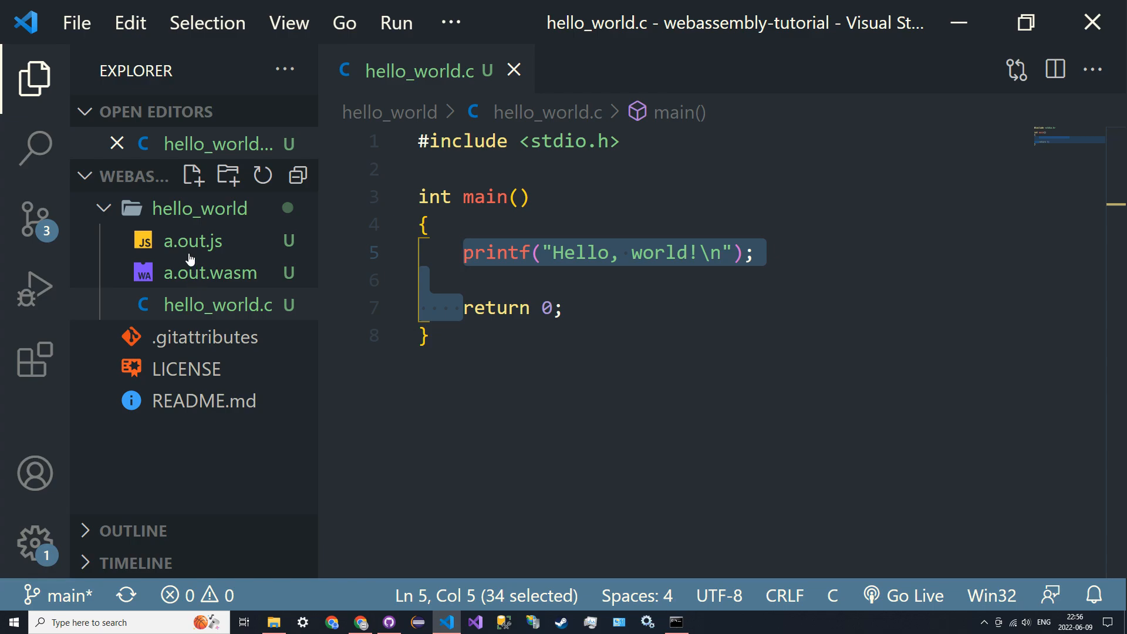
- Create a.out.html with an HTML skeleton titled 'Hello, WebAssembly!'
left_click(192, 175)
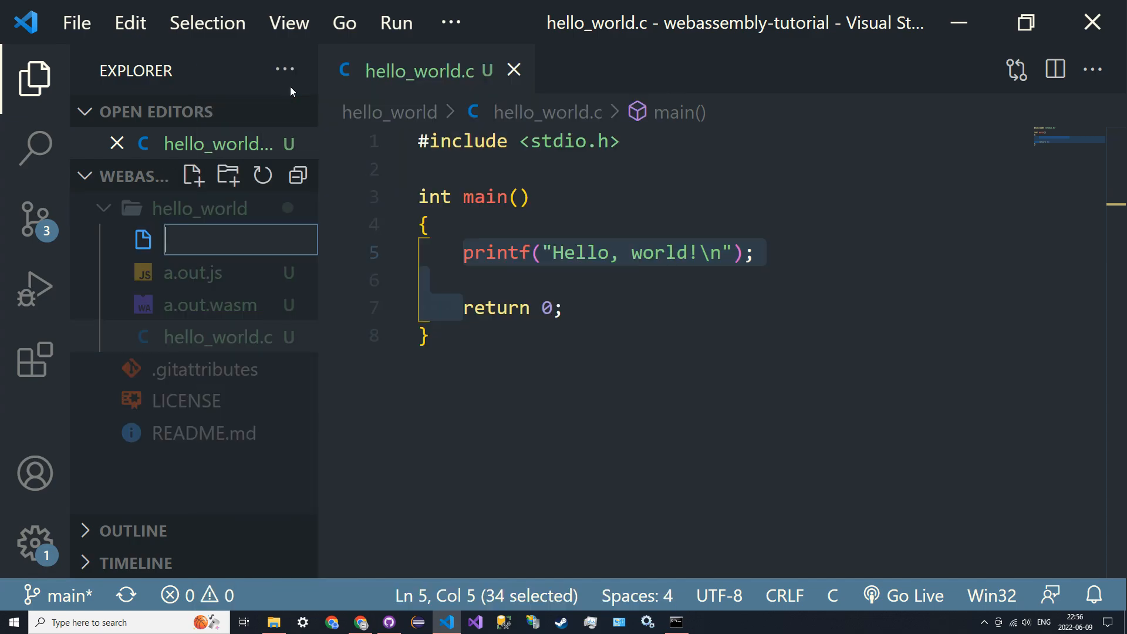
type("a.out")
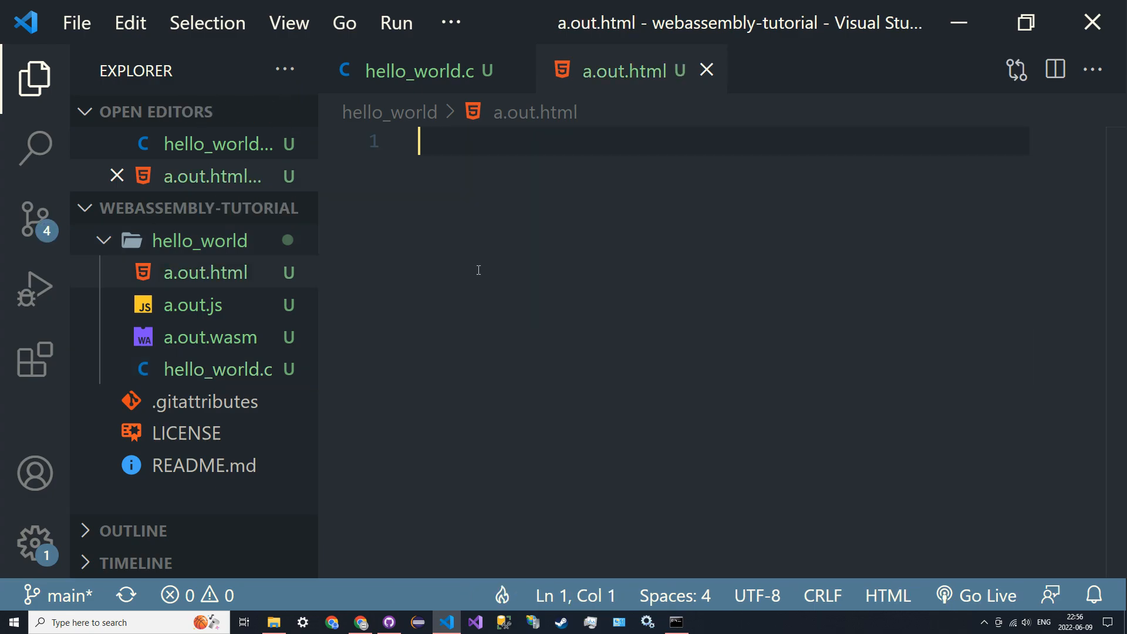
type("<!DOCTYPE html>")
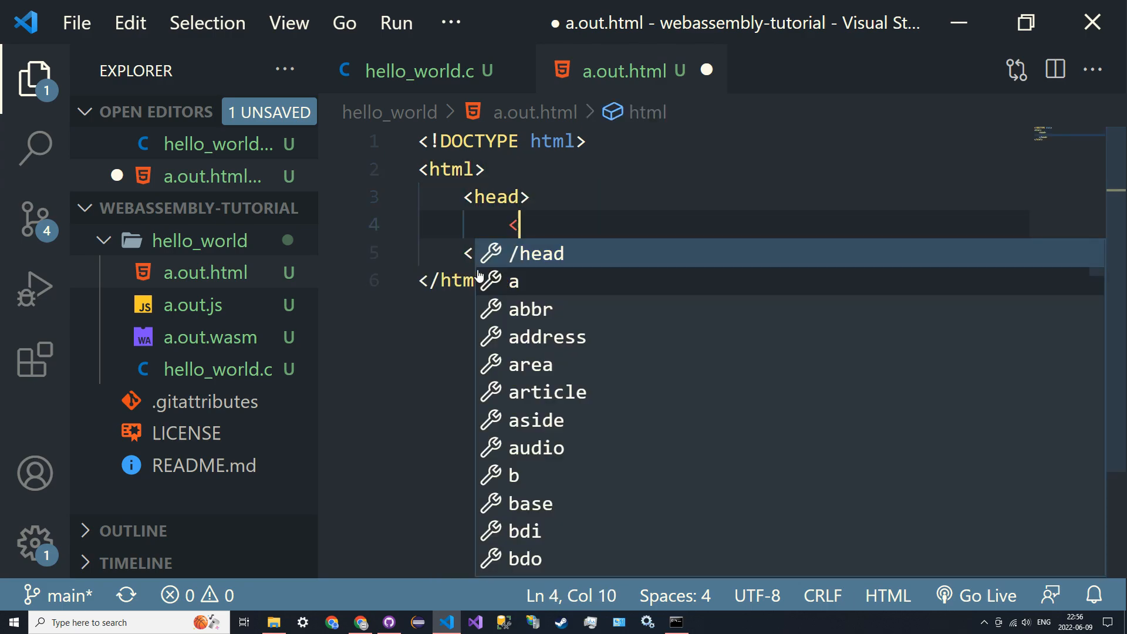
type("<title>HE")
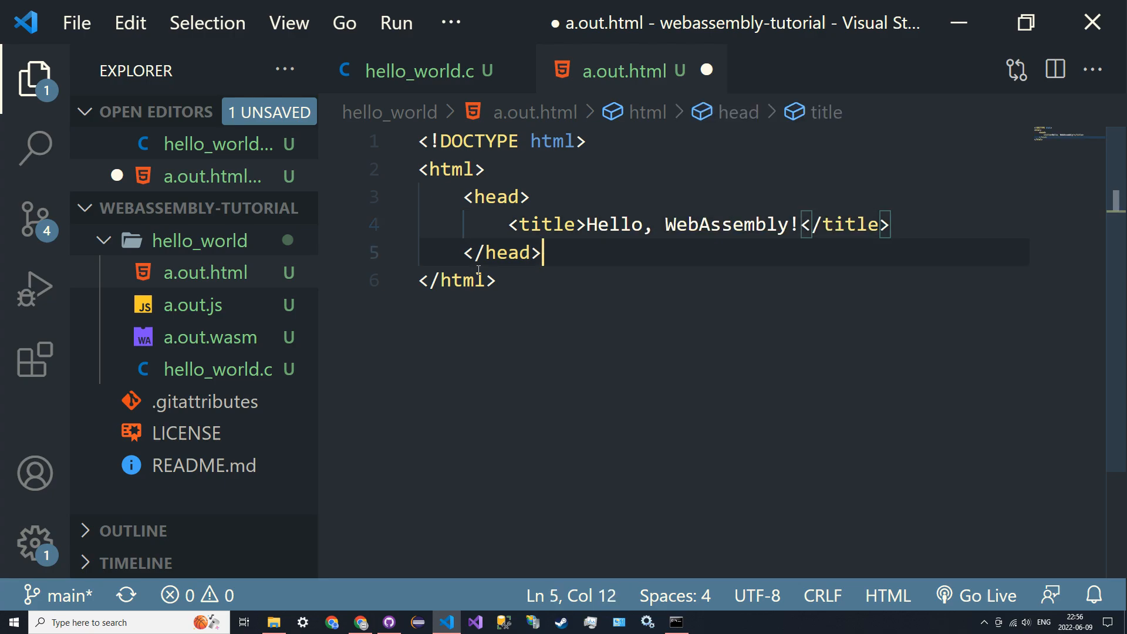
- Add a body containing <script src="a.out.js"></script> and save the file
type("<body")
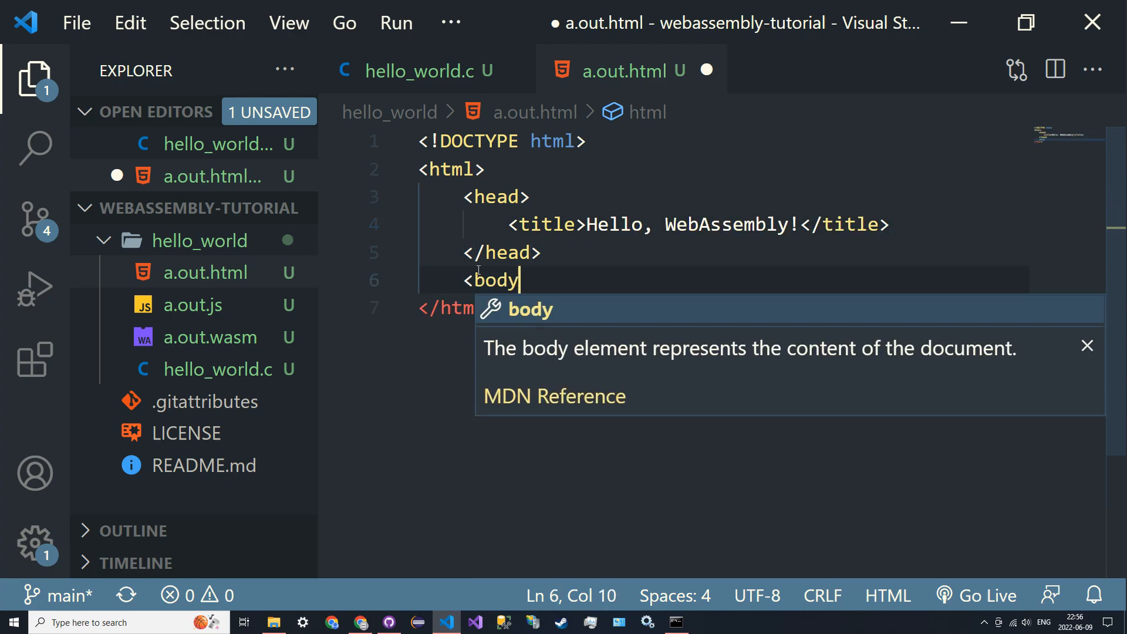
key("Enter")
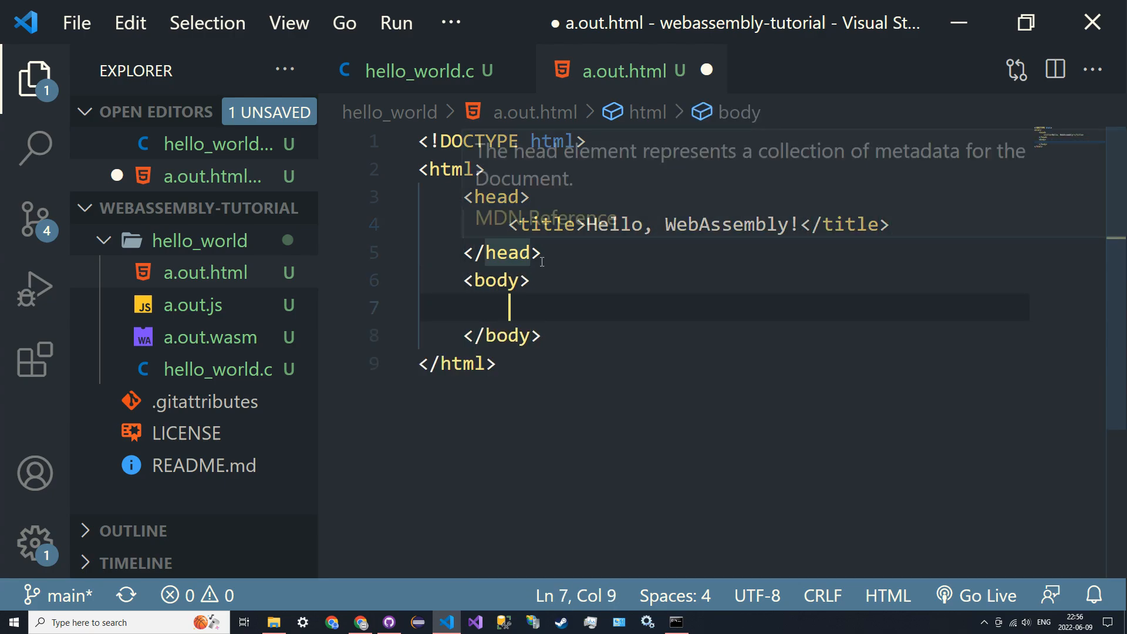
type("script src=\"")
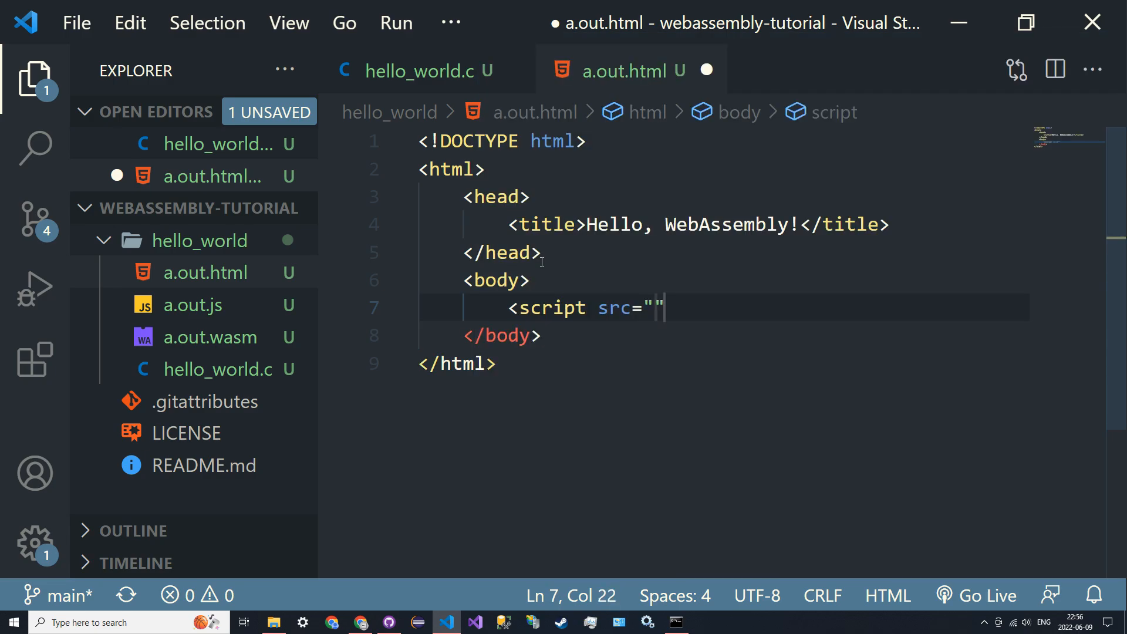
type("a.out.js")
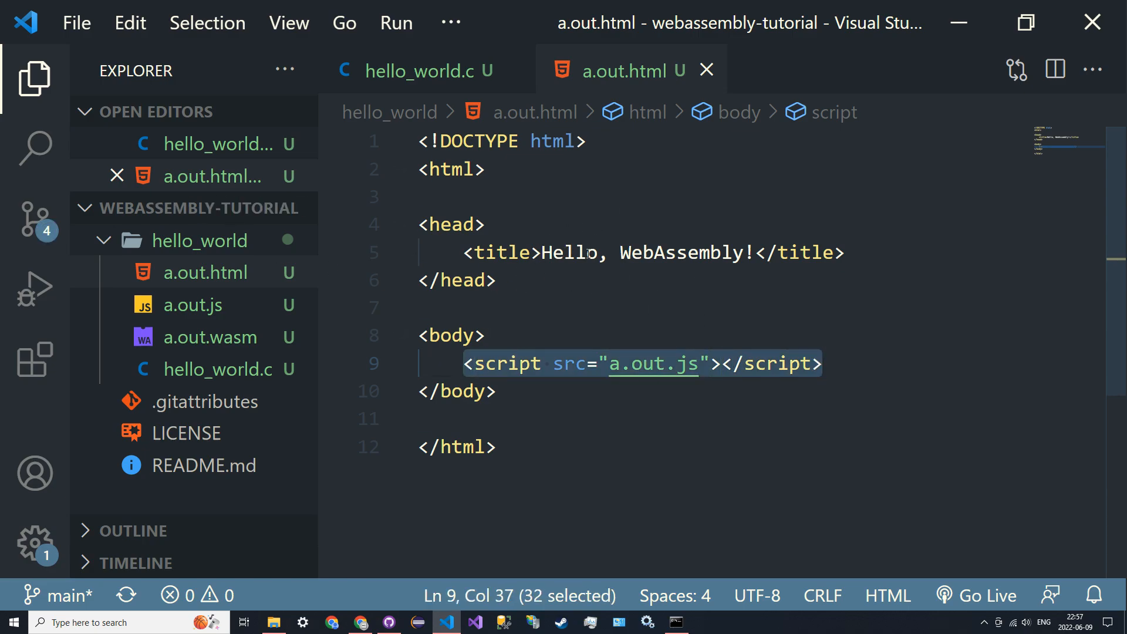
mouse_move(587, 276)
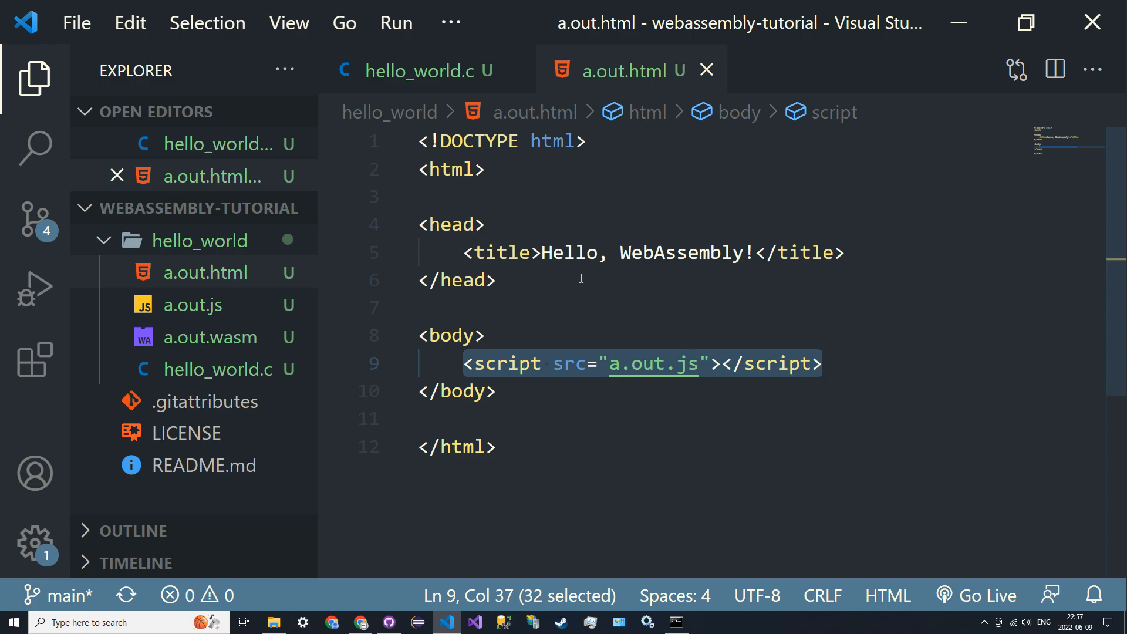
mouse_move(610, 302)
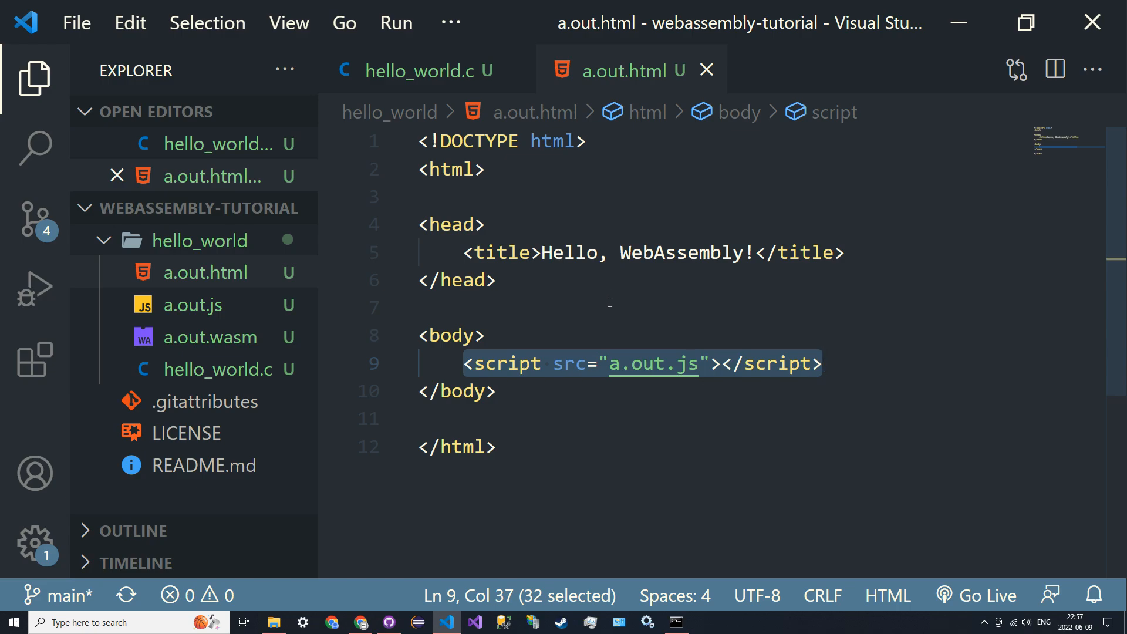
mouse_move(918, 566)
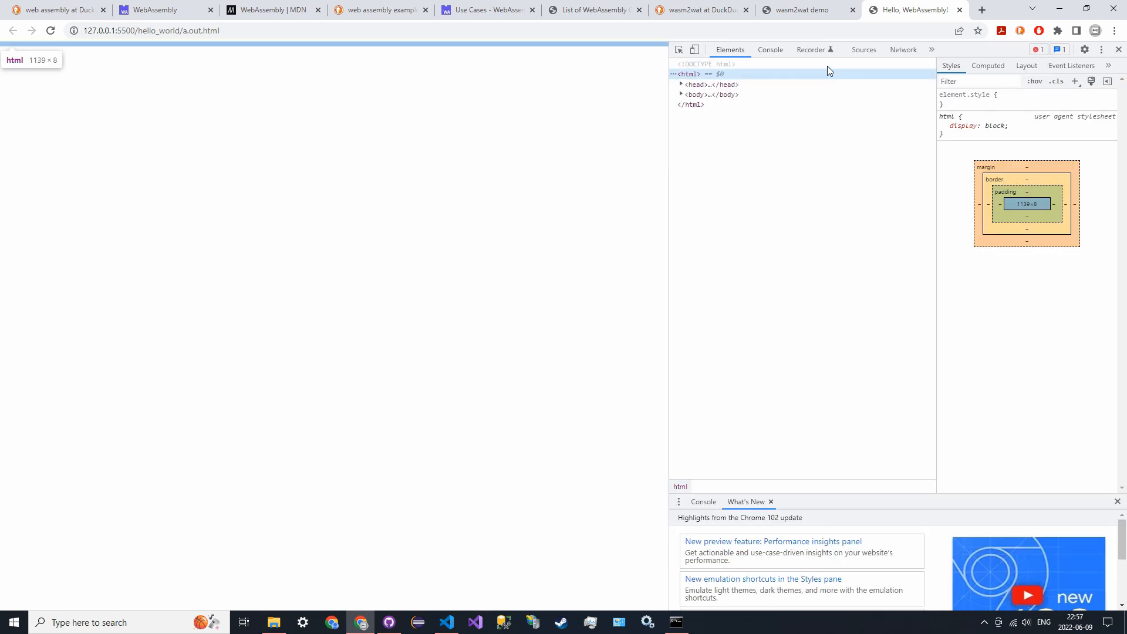
- View 'Hello, world!' in the console and jump to the a.out.js line that logged it
left_click(770, 50)
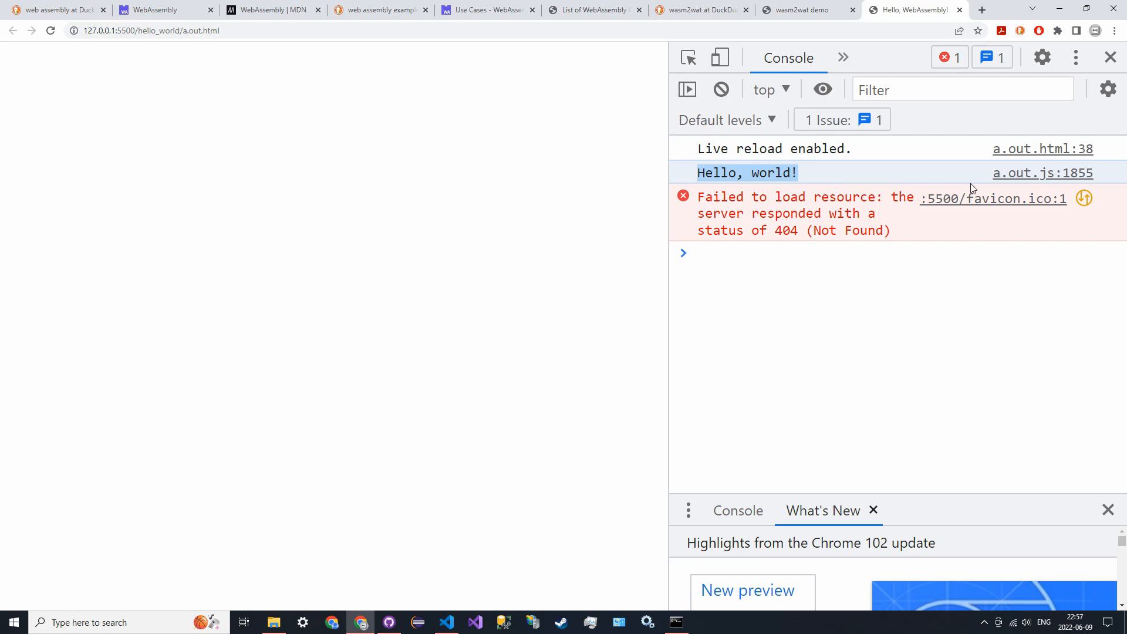
left_click(1040, 173)
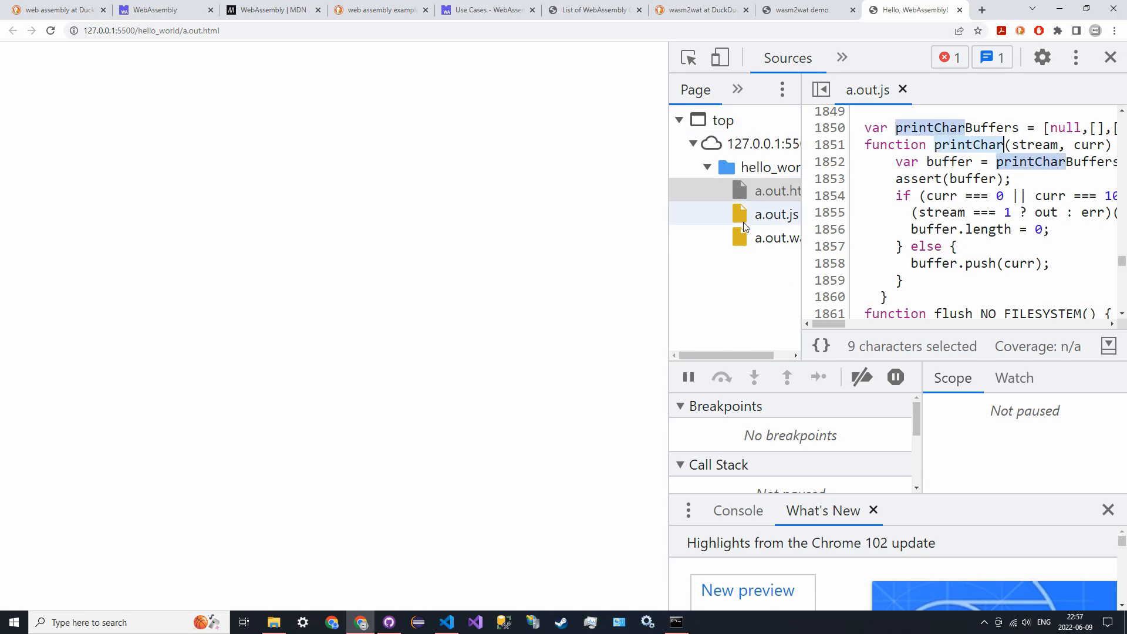
- View a.out.wasm as module text in the Sources panel
left_click(776, 238)
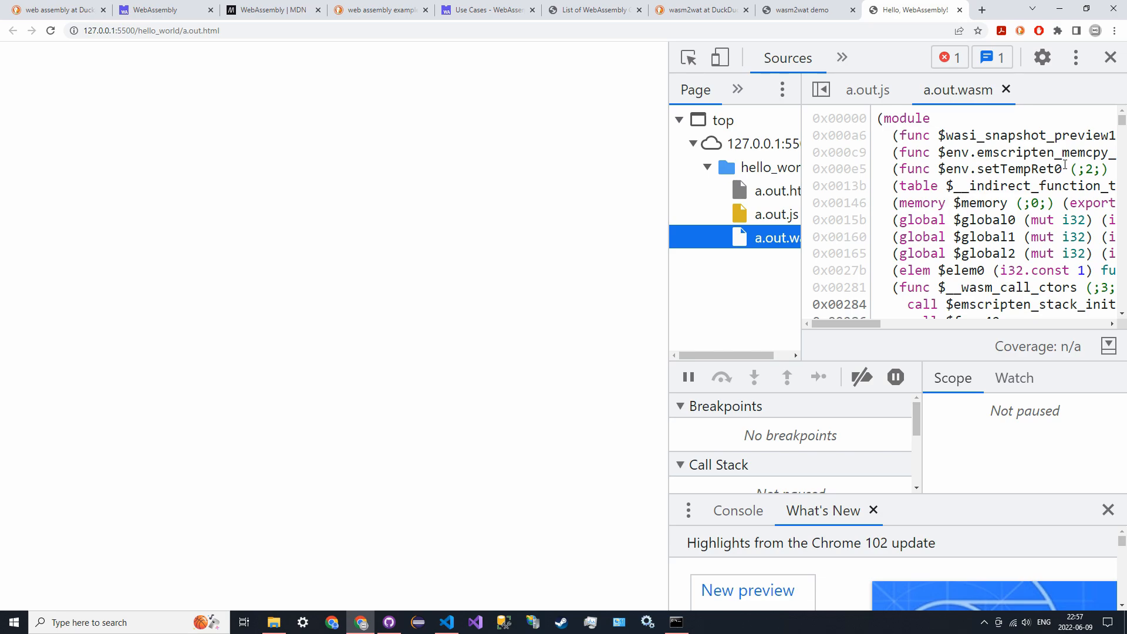
scroll("down", 3)
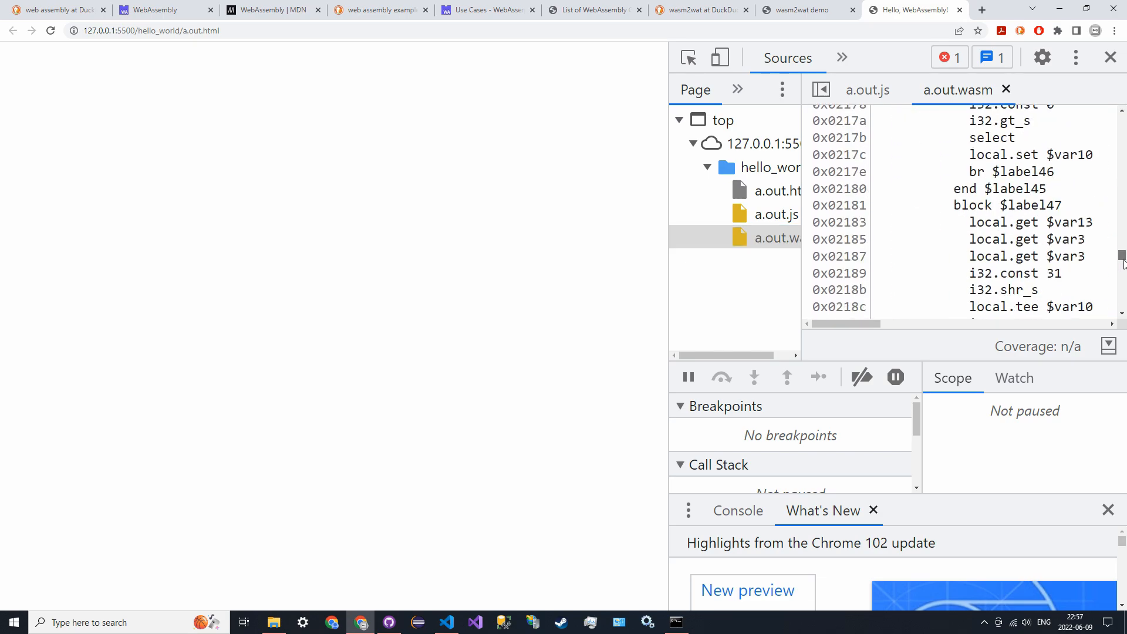
scroll("up", 3)
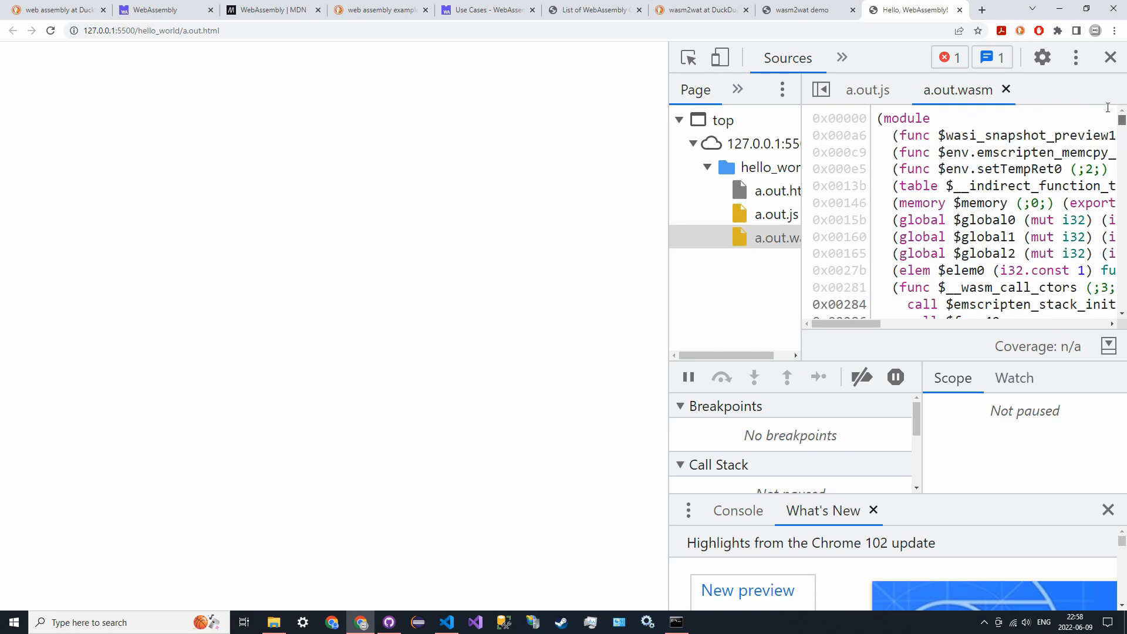
- View the served a.out.html source, then return to the Elements panel
left_click(776, 190)
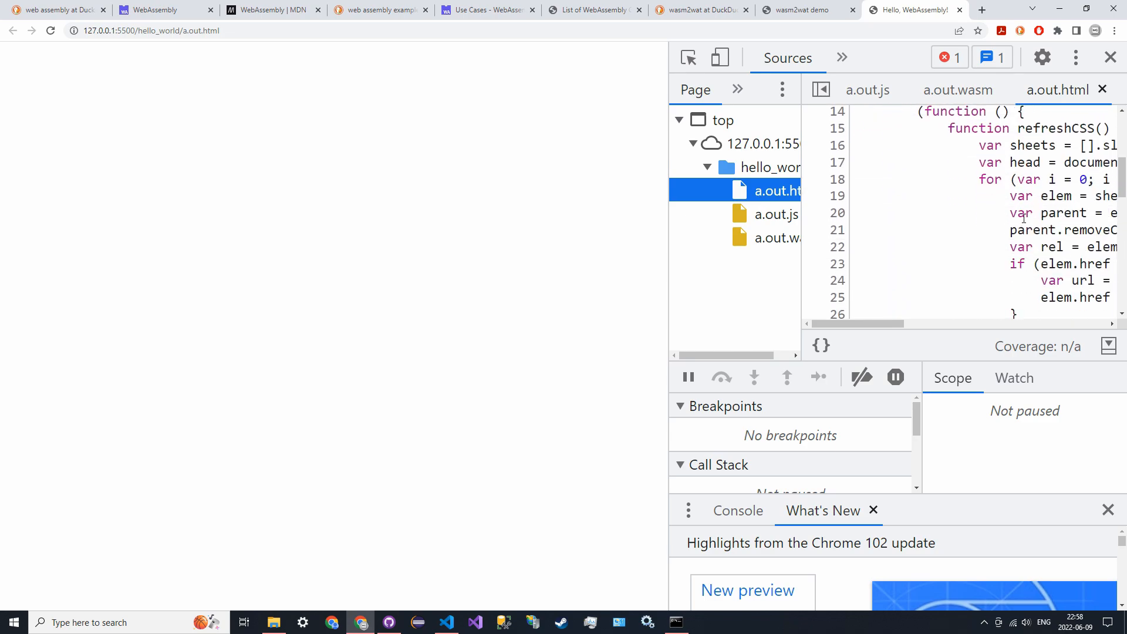
scroll("up", 3)
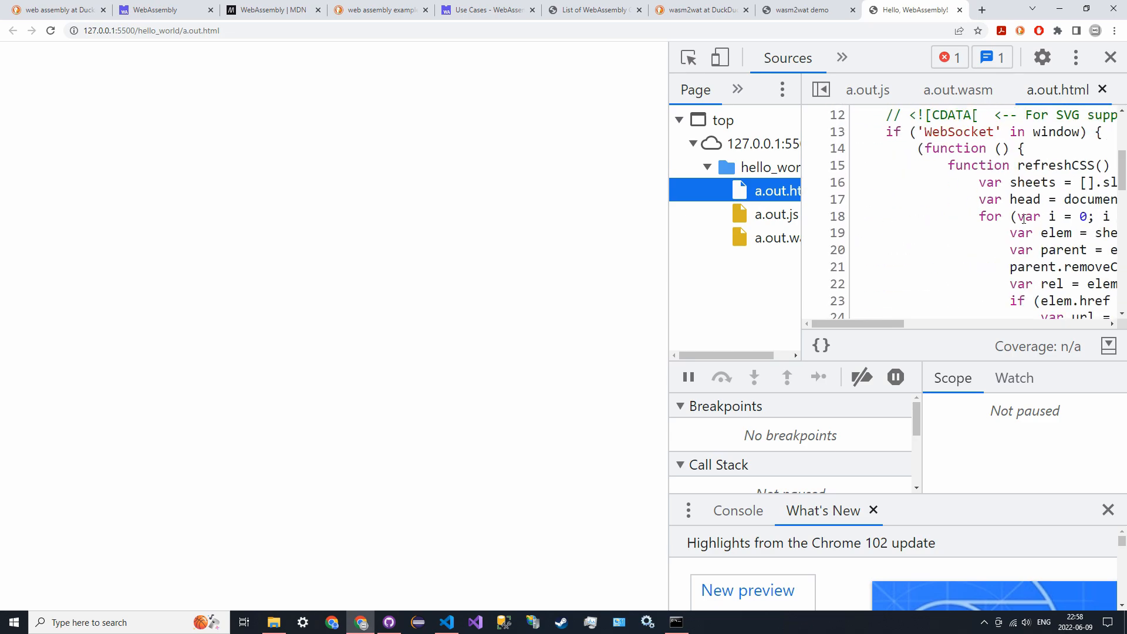
scroll("up", 3)
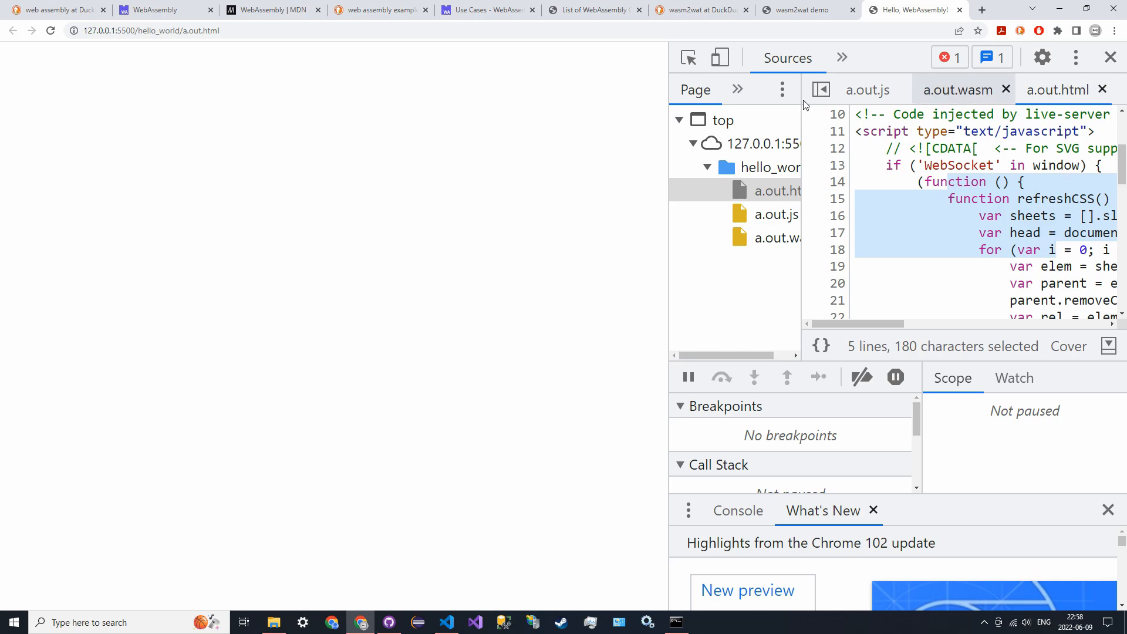
left_click(849, 58)
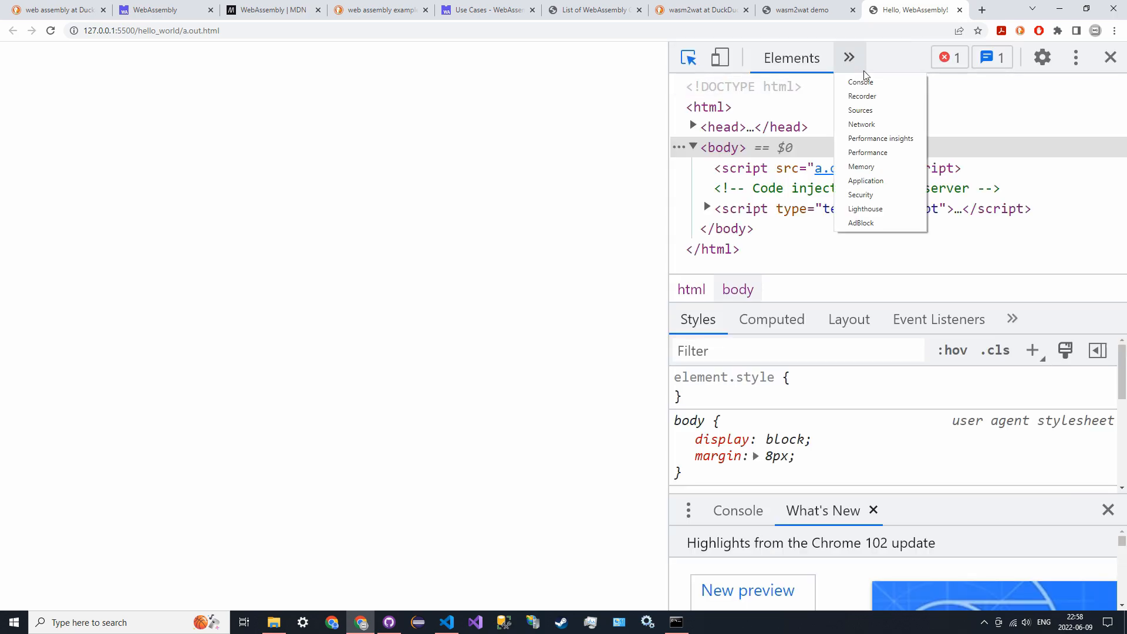
- Revisit the console showing 'Hello, world!', then bring Command Prompt to the front
left_click(860, 81)
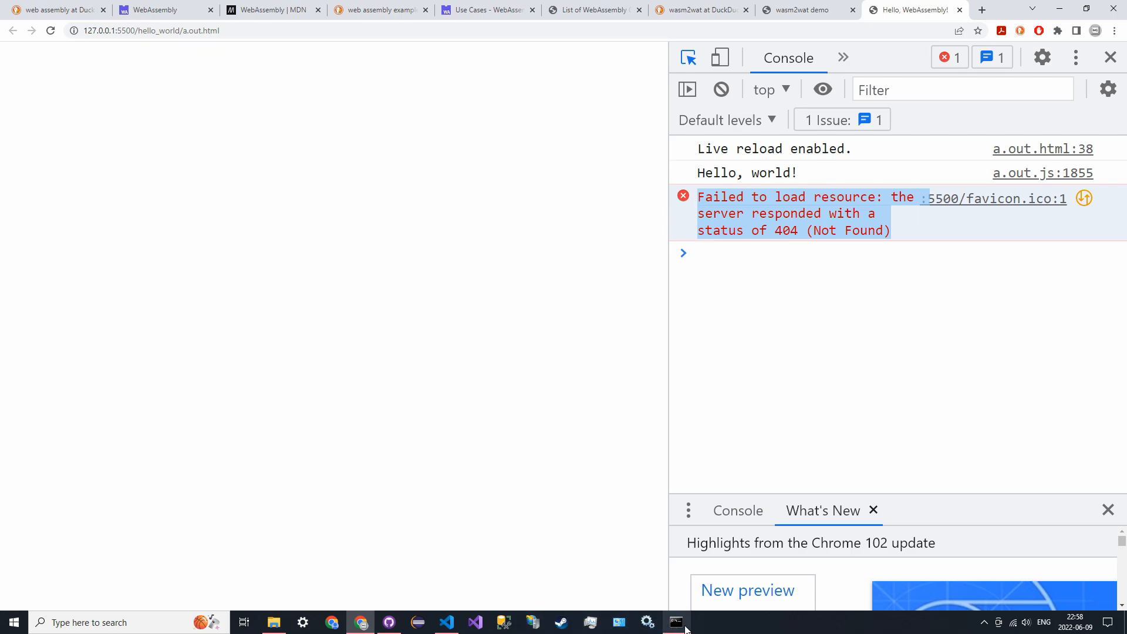
left_click(673, 622)
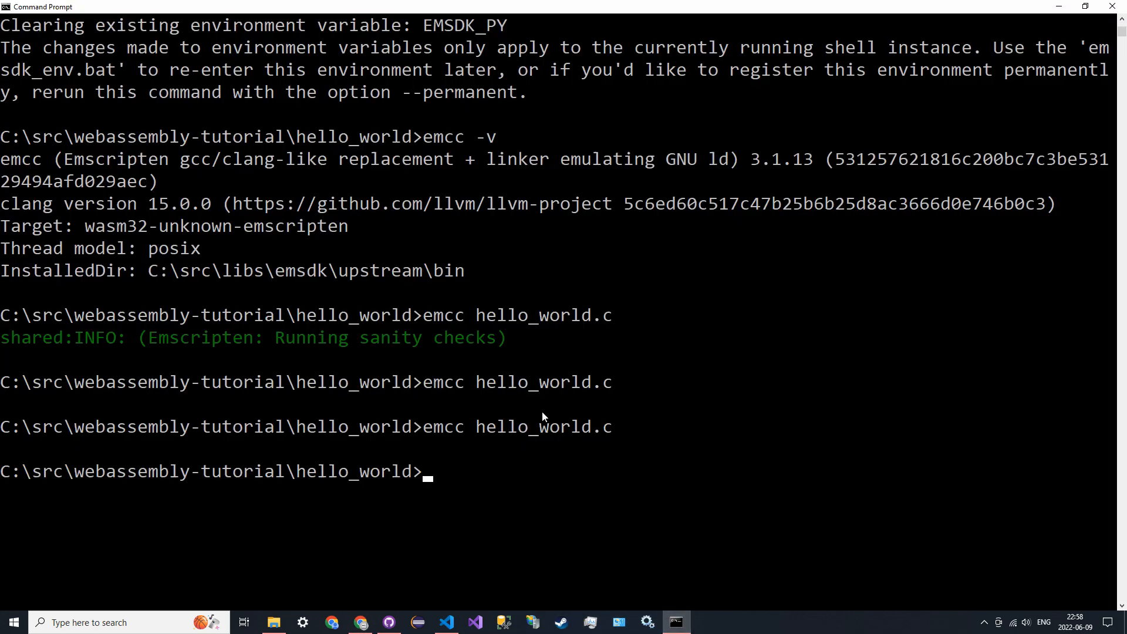
- Confirm node version v14.18.2 with node -v
type("node -v")
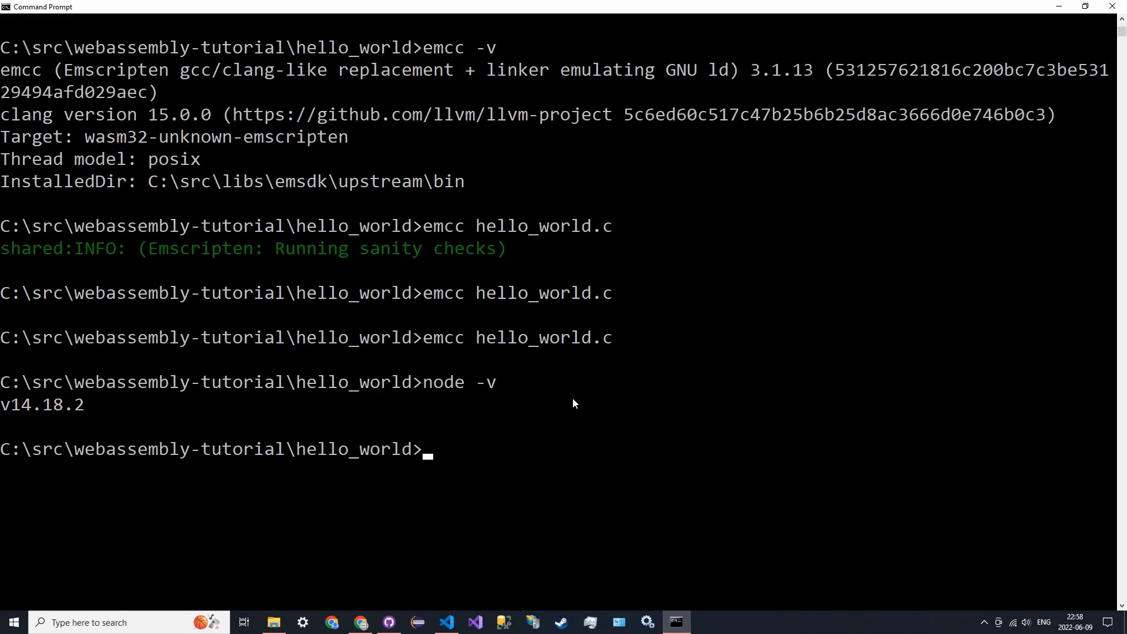
scroll("up", 3)
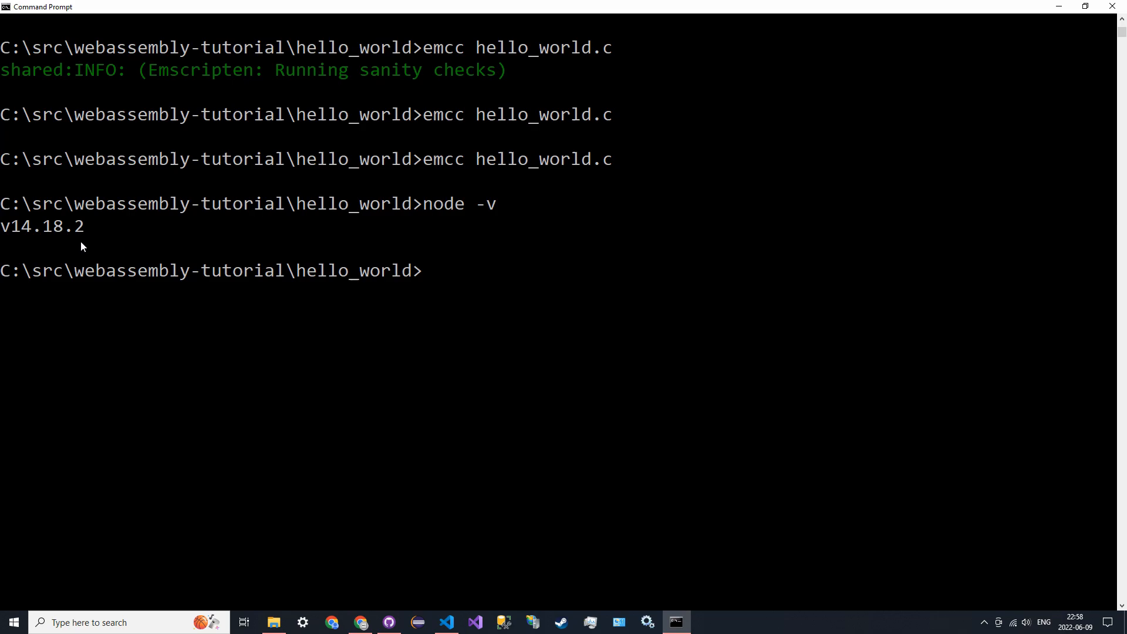
- Run a.out.js with node, printing 'Hello, world!', and begin a gcc command
type("node a.")
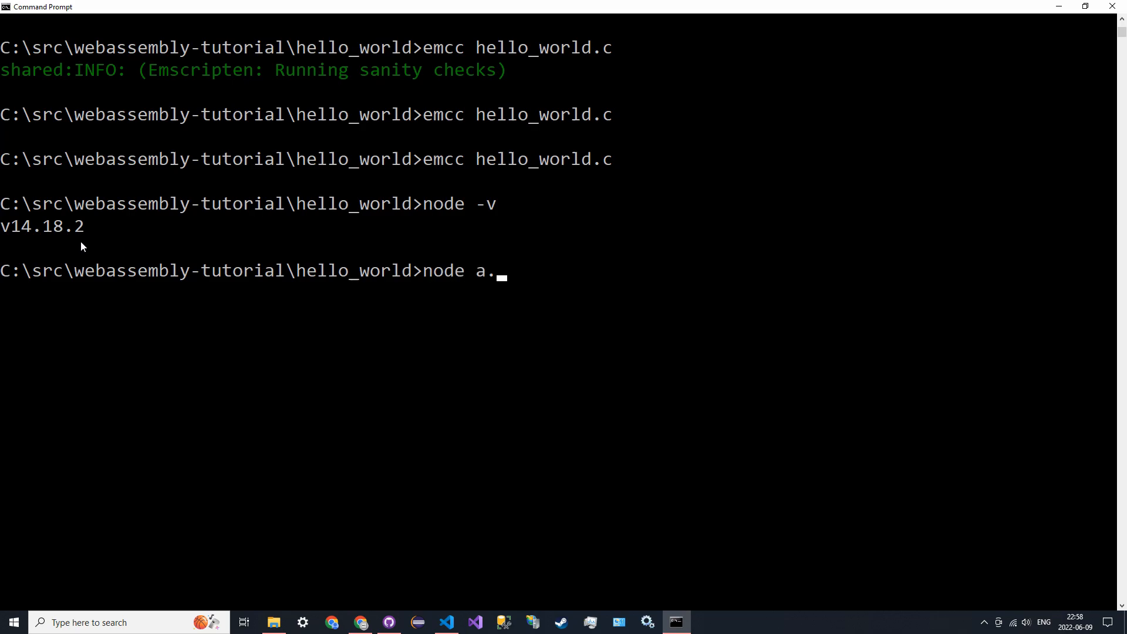
key("Return")
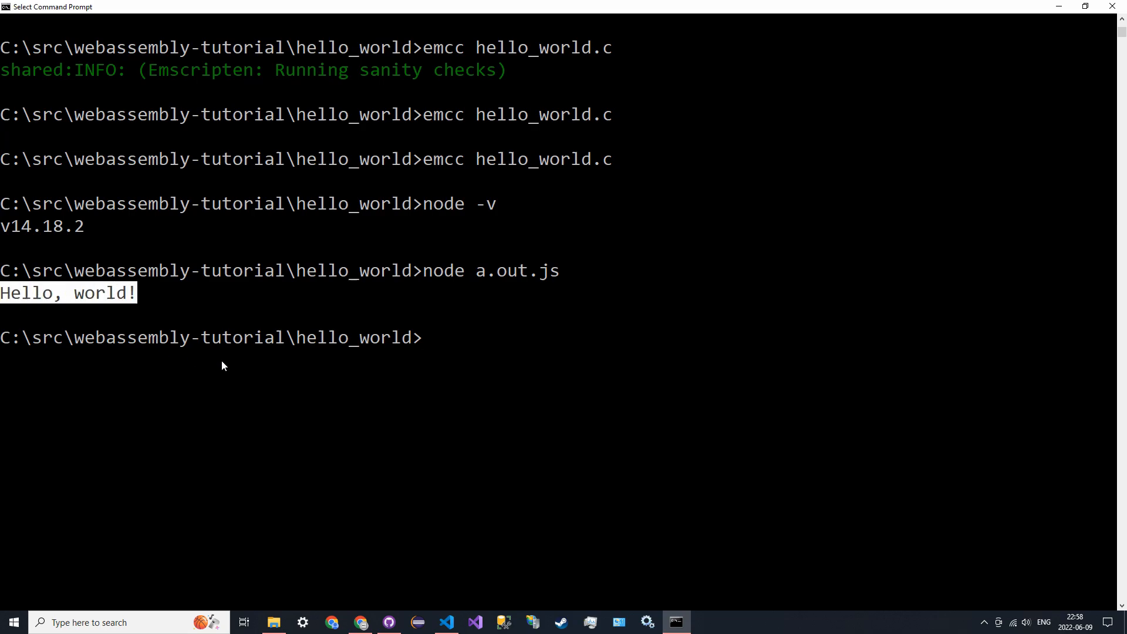
mouse_move(459, 303)
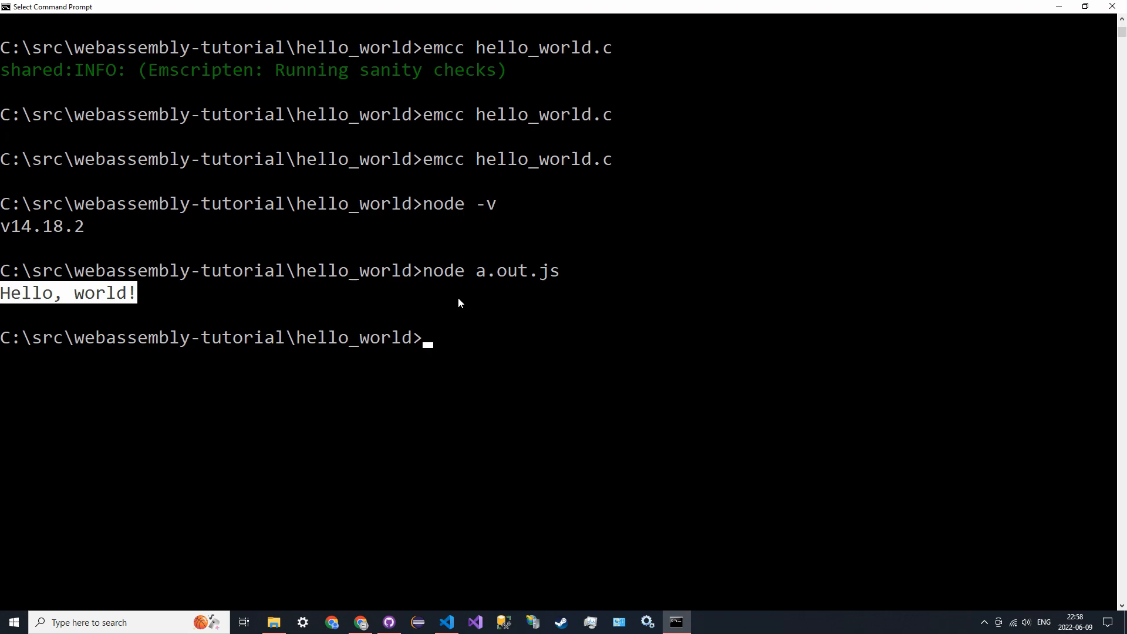
type("gcc hello")
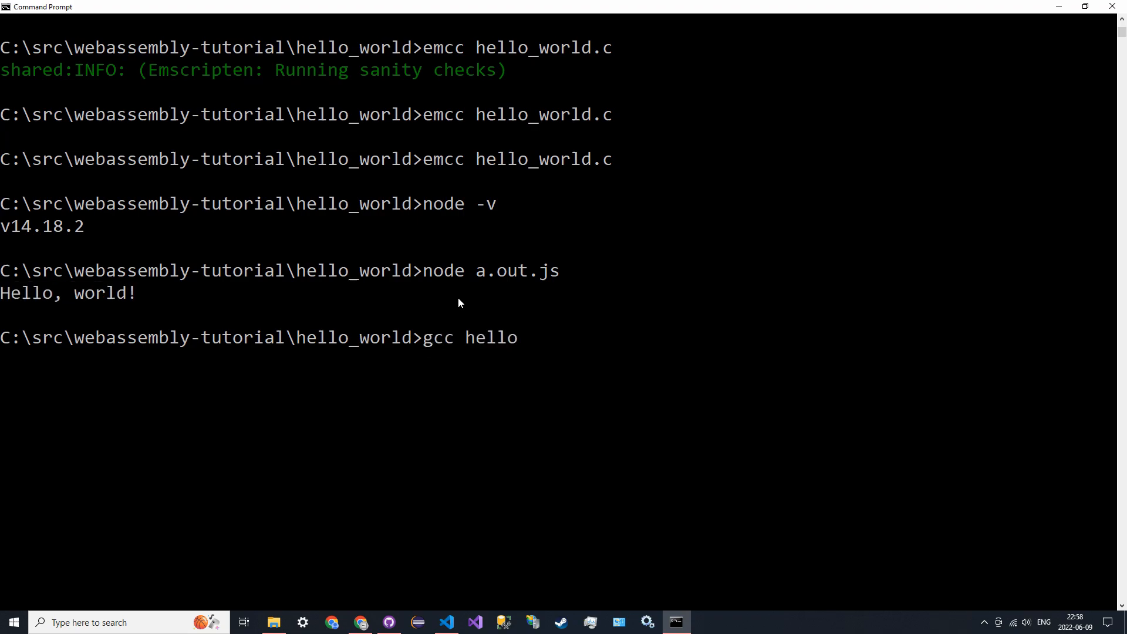
- Compile hello_world.c with gcc, run a.exe printing 'Hello, world!', and highlight the emcc command for comparison
type("_world.c")
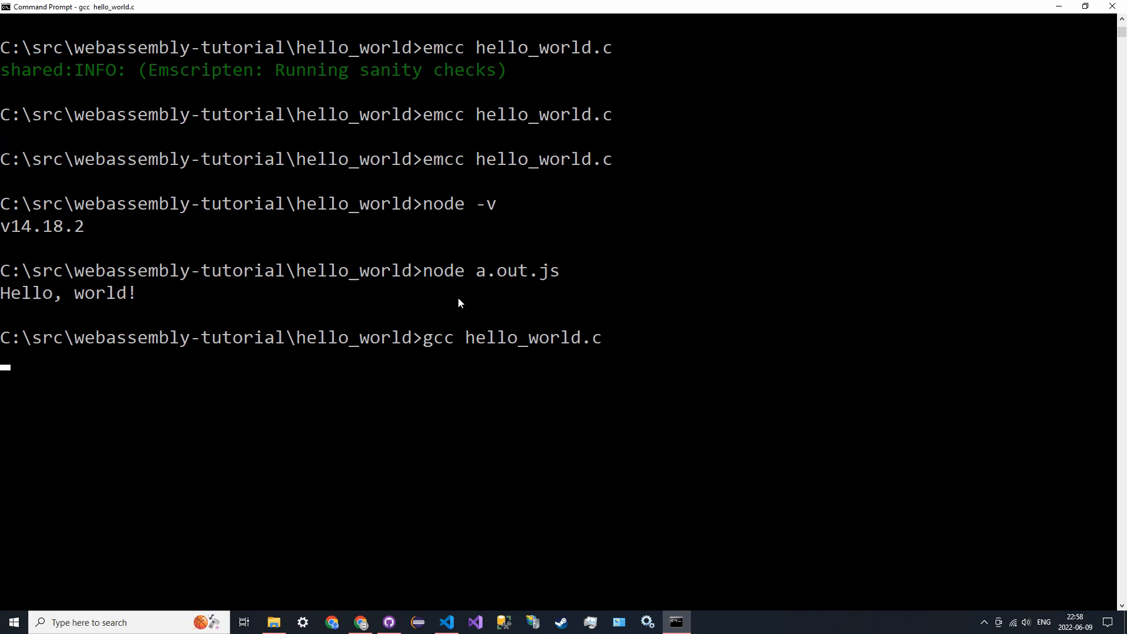
key("Return")
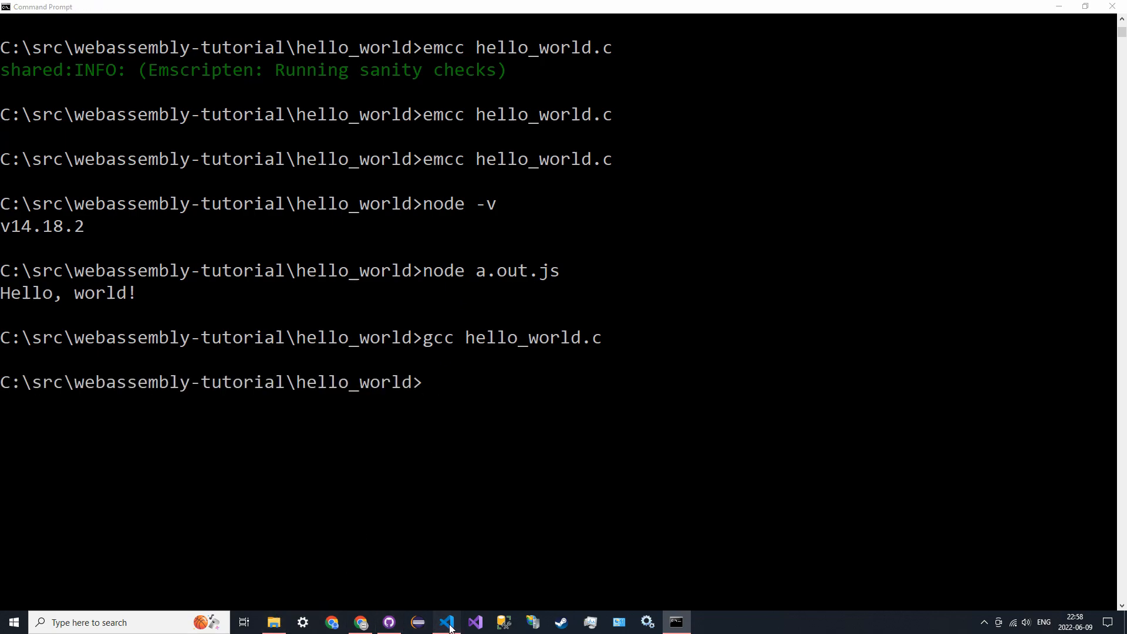
mouse_move(674, 622)
type("a.exe")
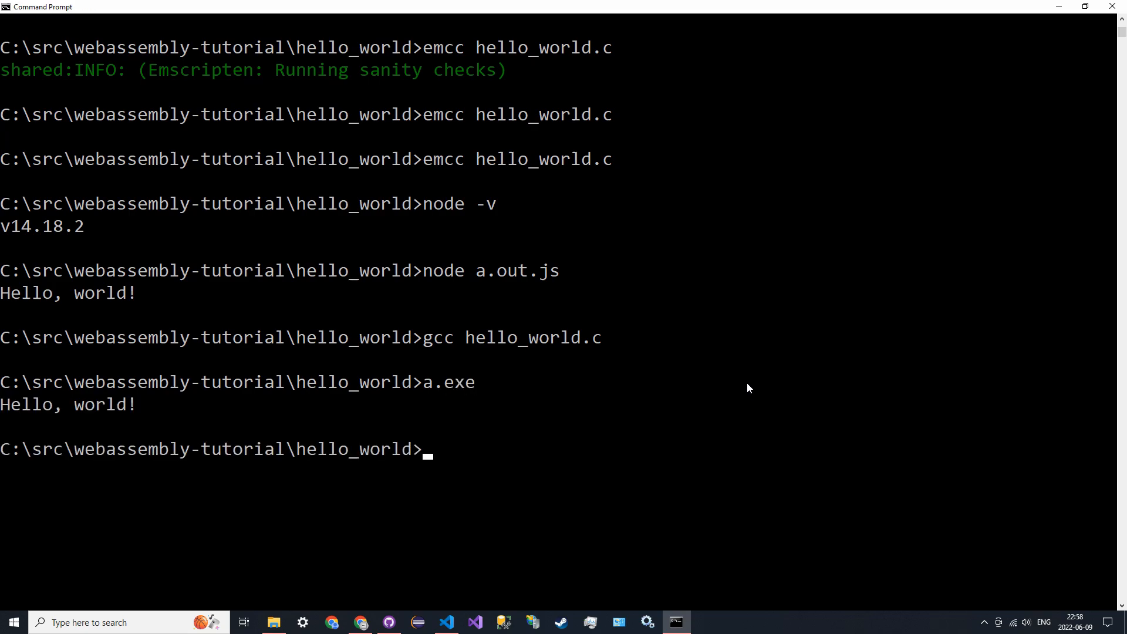
mouse_move(460, 307)
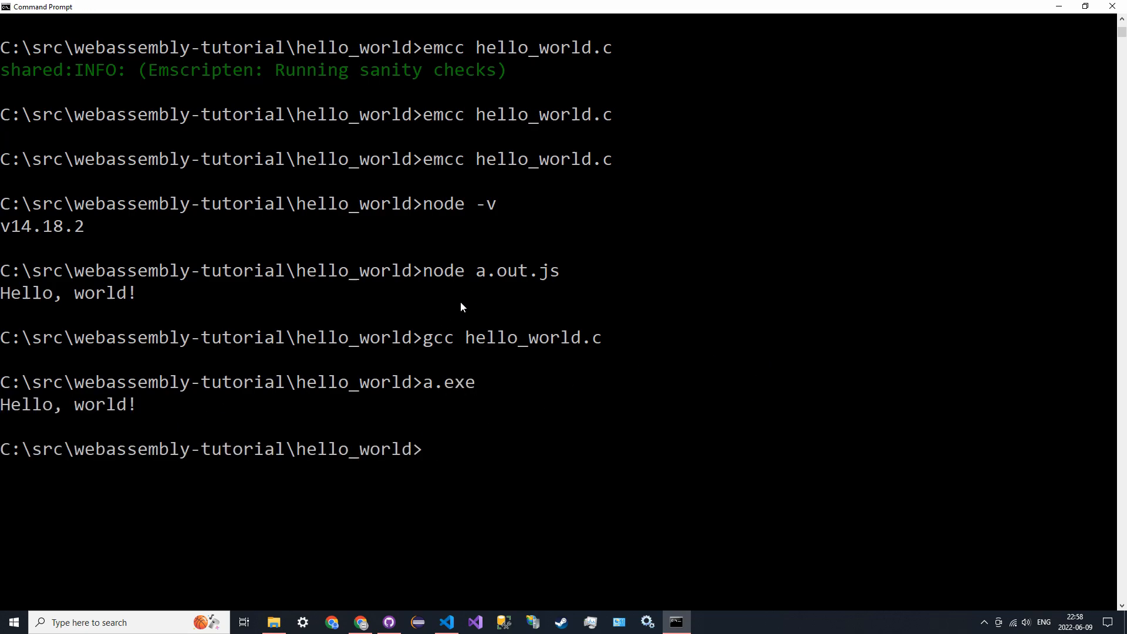
double_click(436, 337)
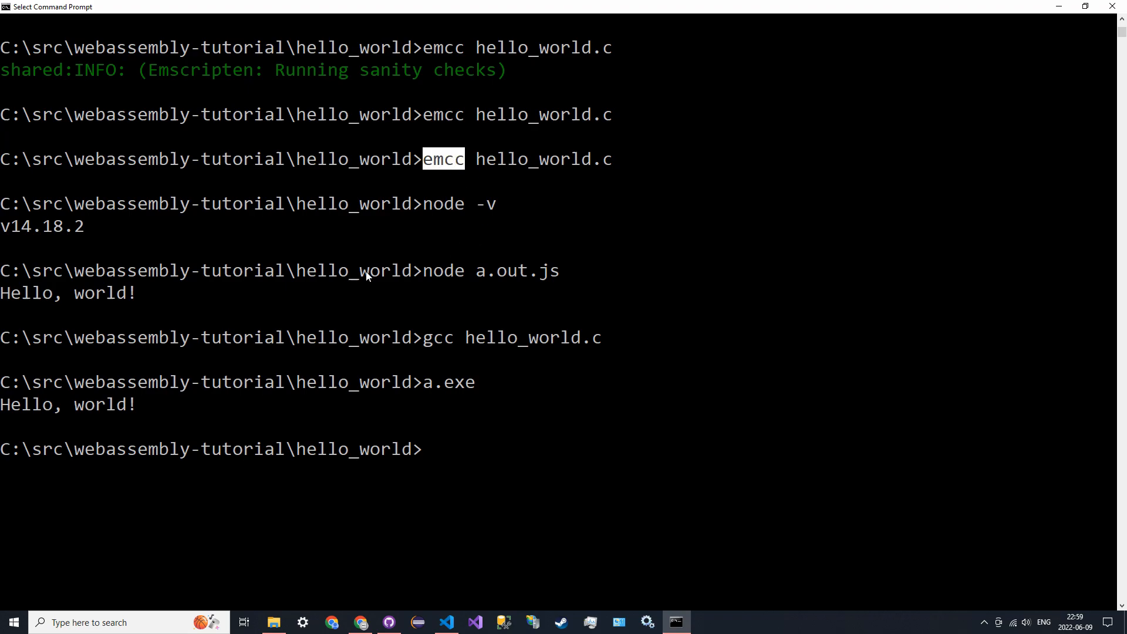
mouse_move(70, 313)
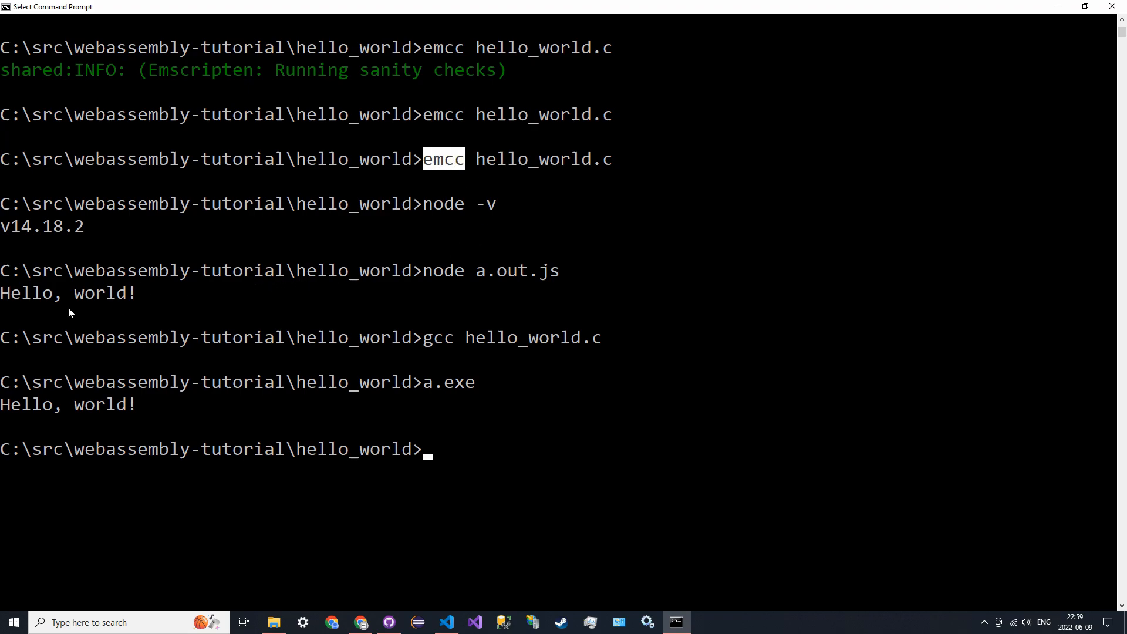